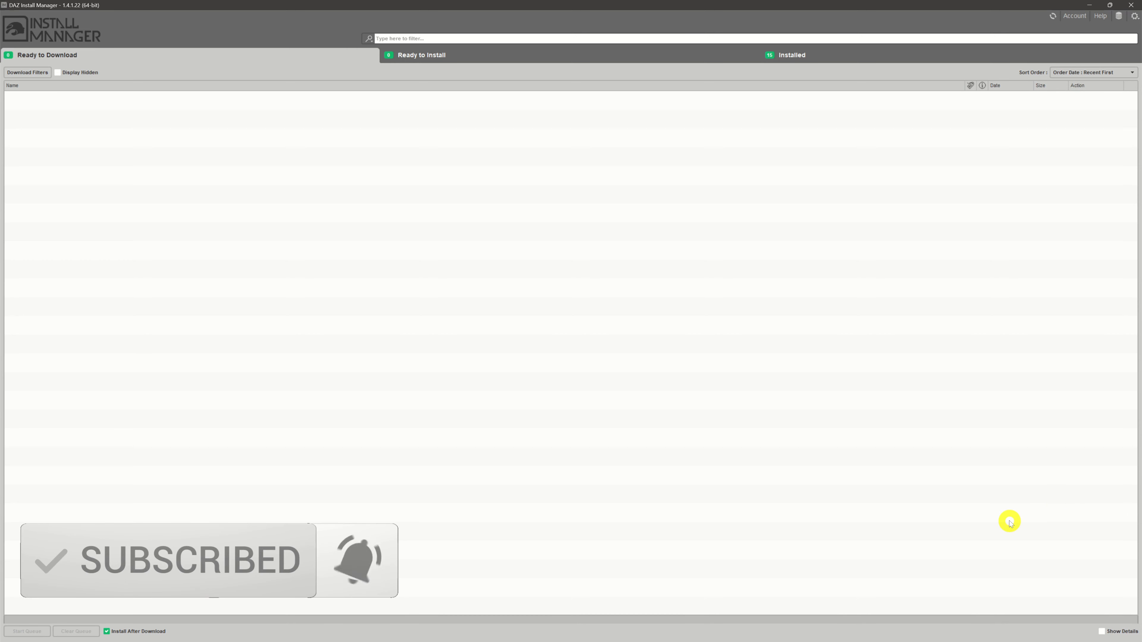
mouse_move(980, 528)
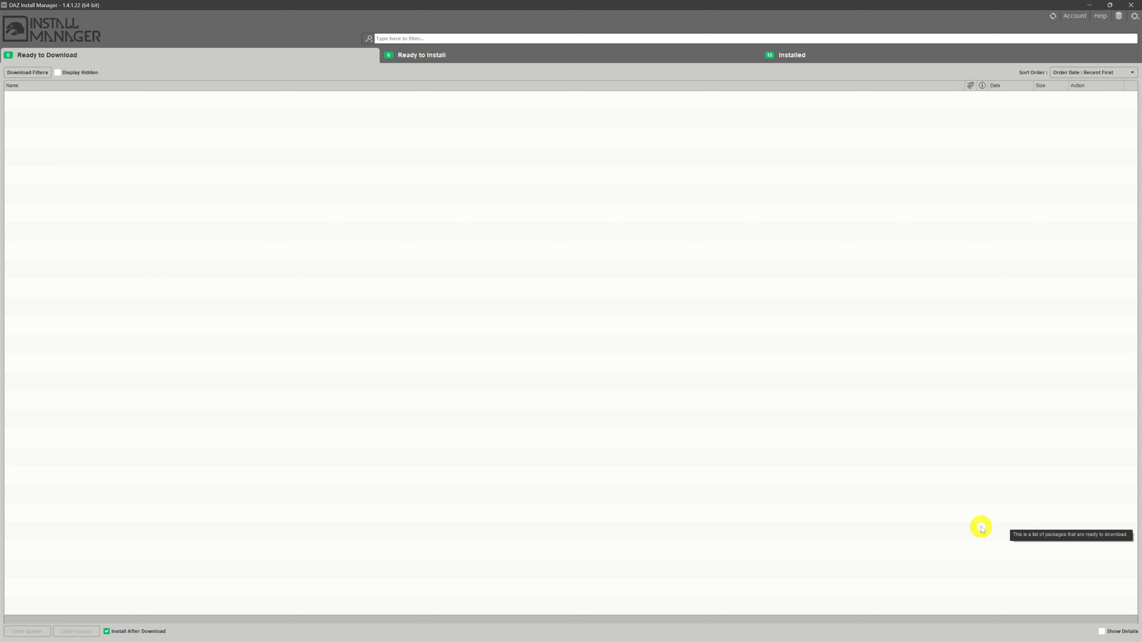
mouse_move(981, 527)
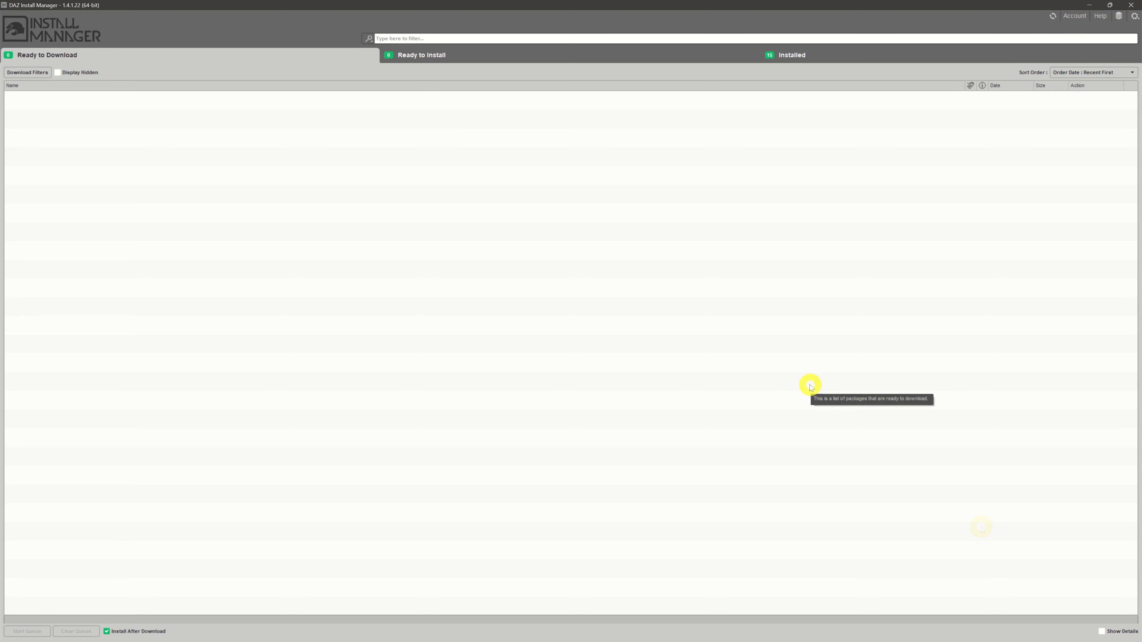
mouse_move(672, 364)
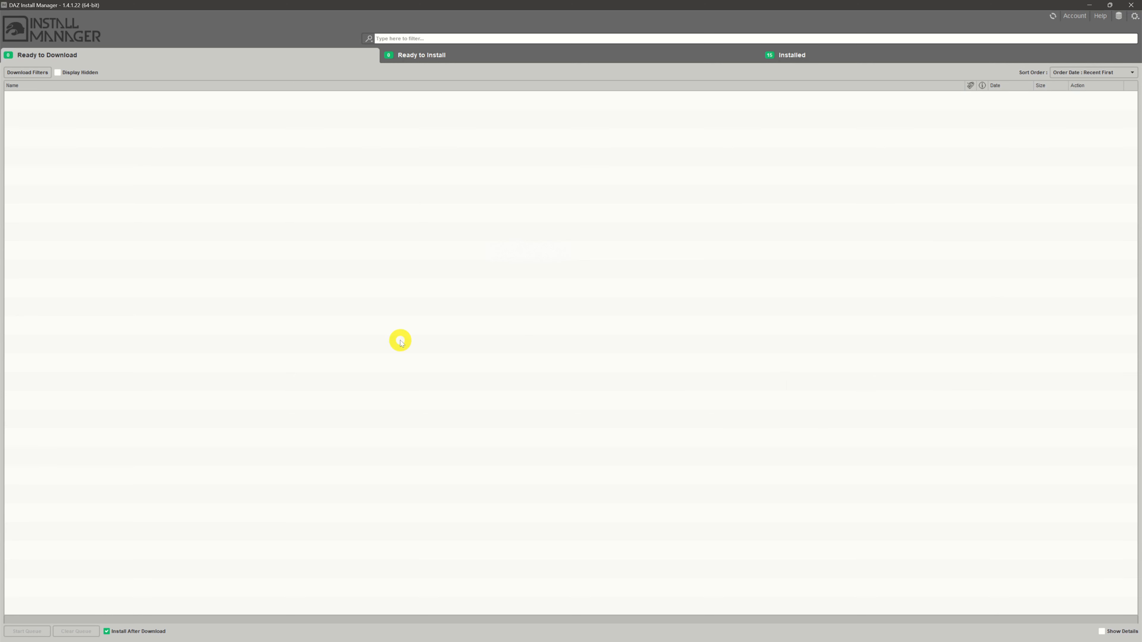
mouse_move(896, 266)
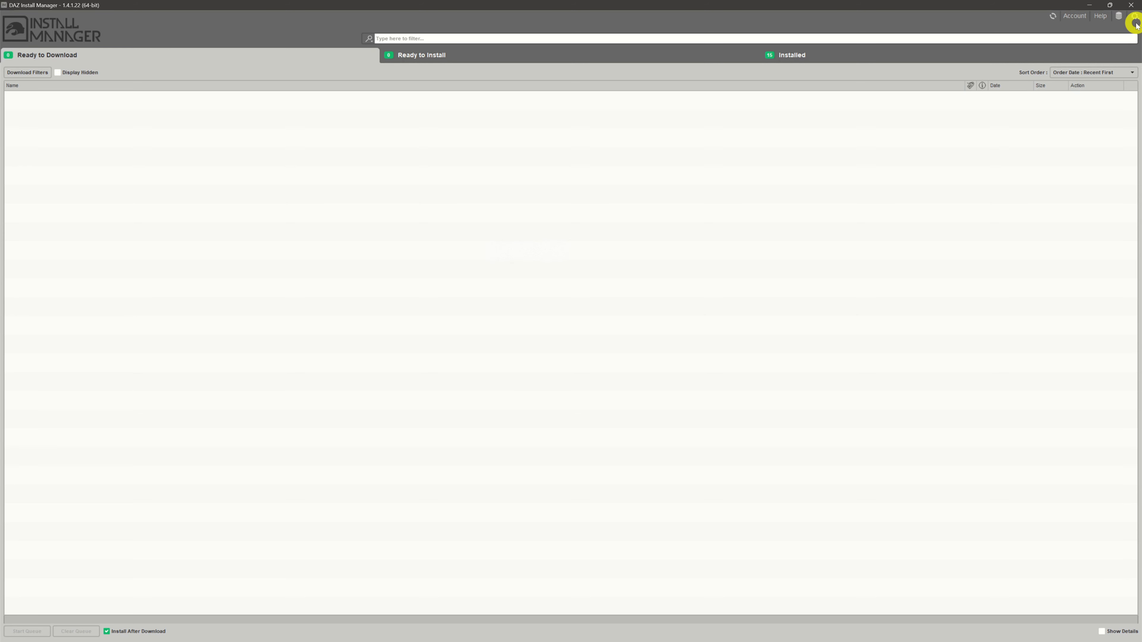
Bring up Advanced Settings from the gear menu, landing on the Accounts details.
left_click(1131, 15)
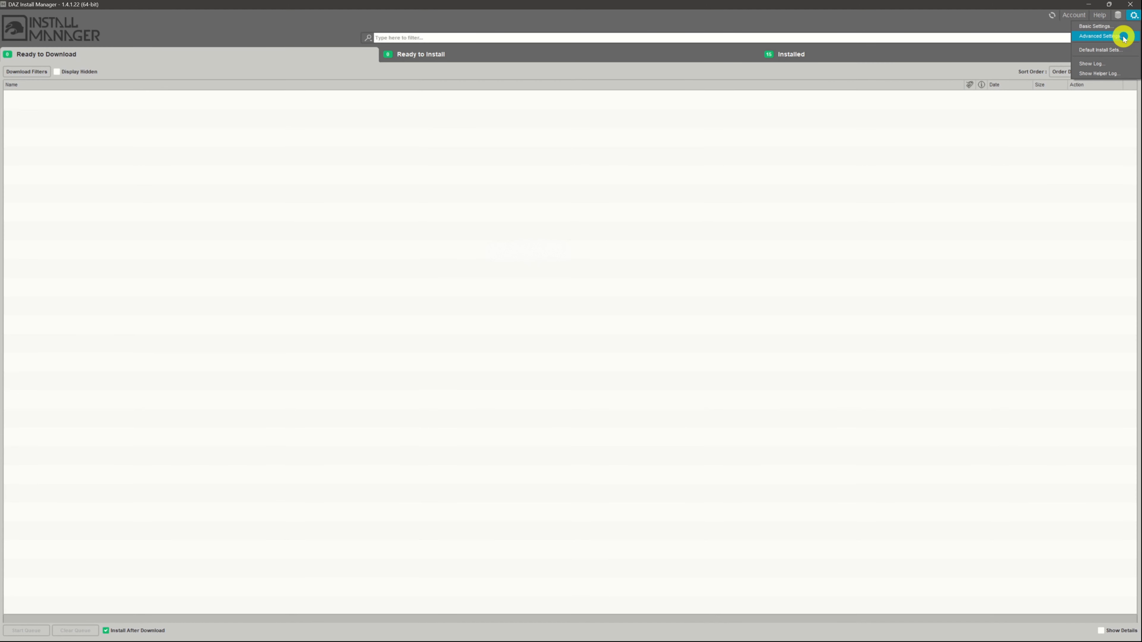
left_click(1095, 36)
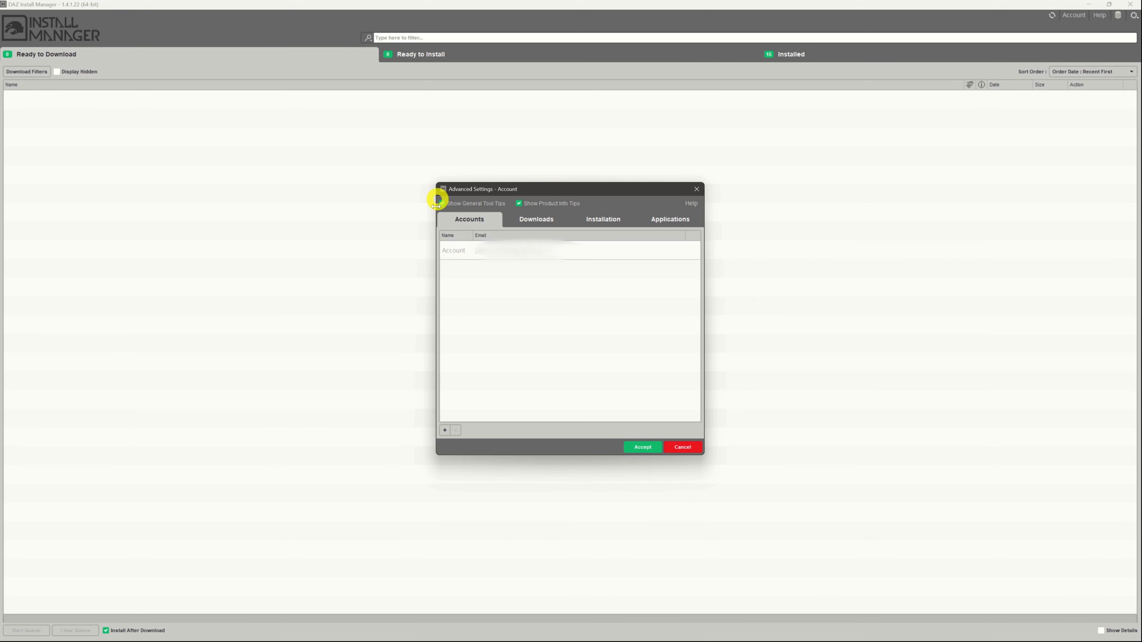
left_click(441, 204)
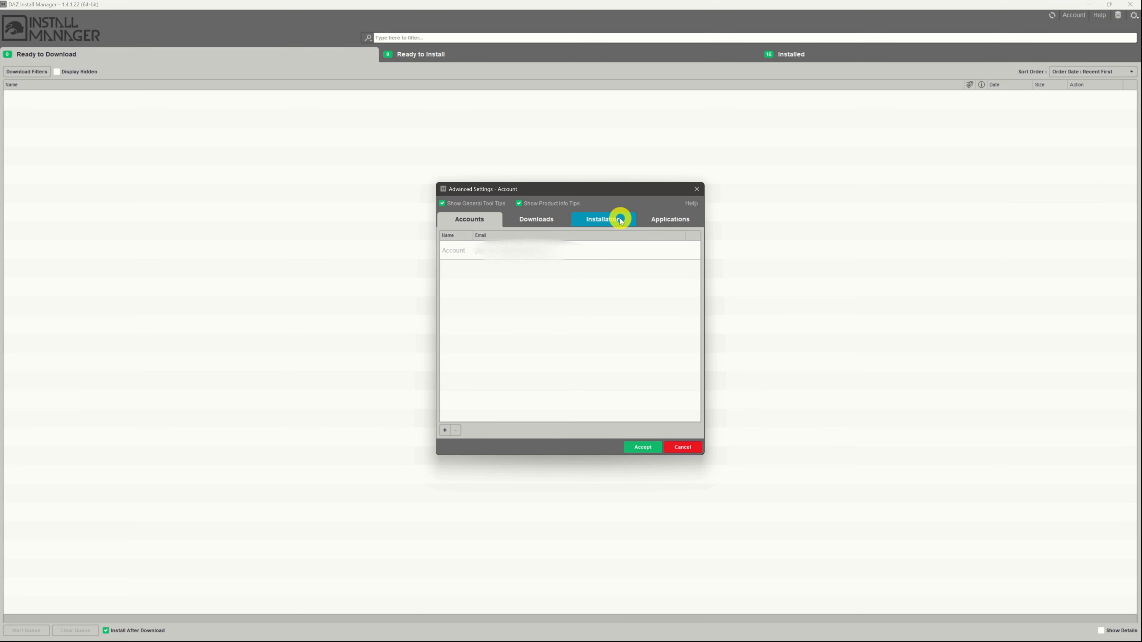
Show the Installation settings and select the MyDaz3D_SSD shortcut at F:/MyDaz3D_SSD.
left_click(603, 220)
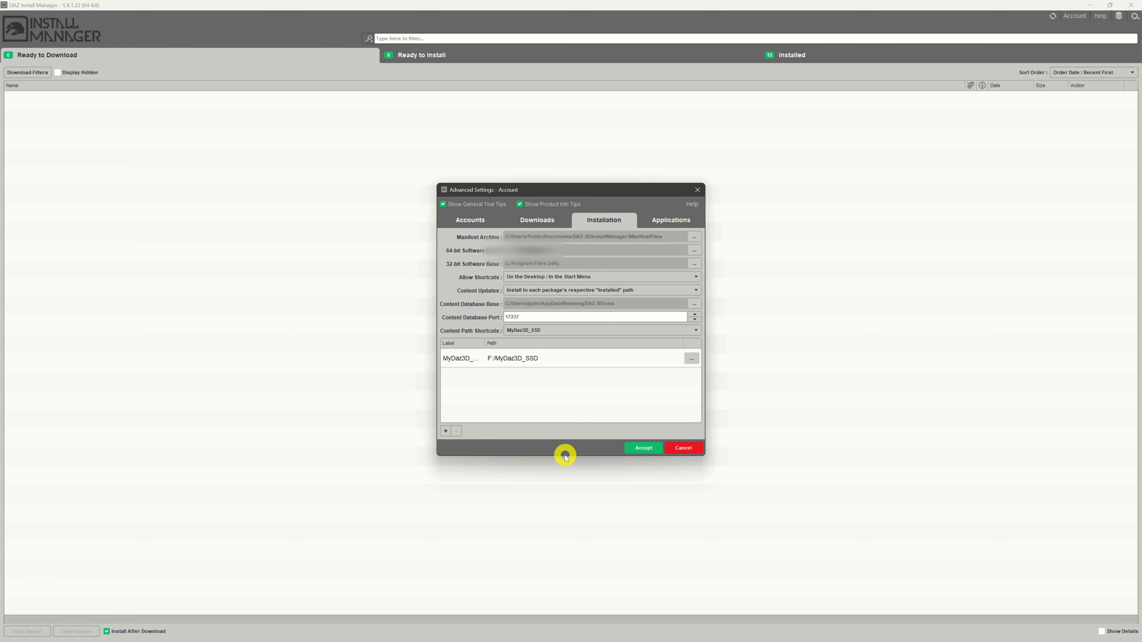
mouse_move(601, 379)
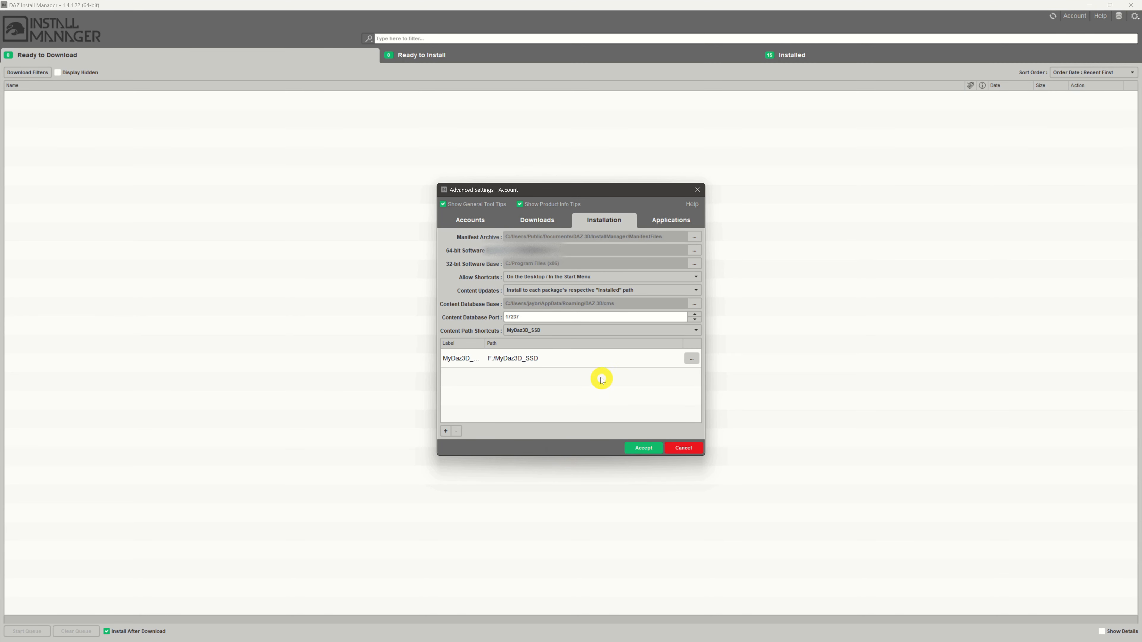
mouse_move(583, 371)
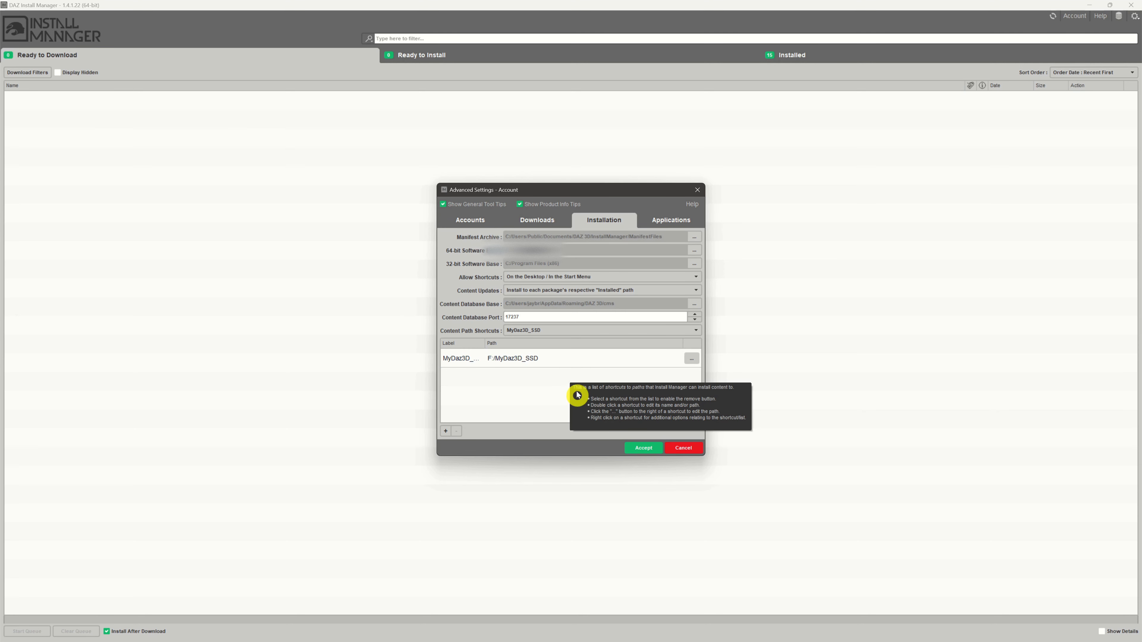
left_click(512, 357)
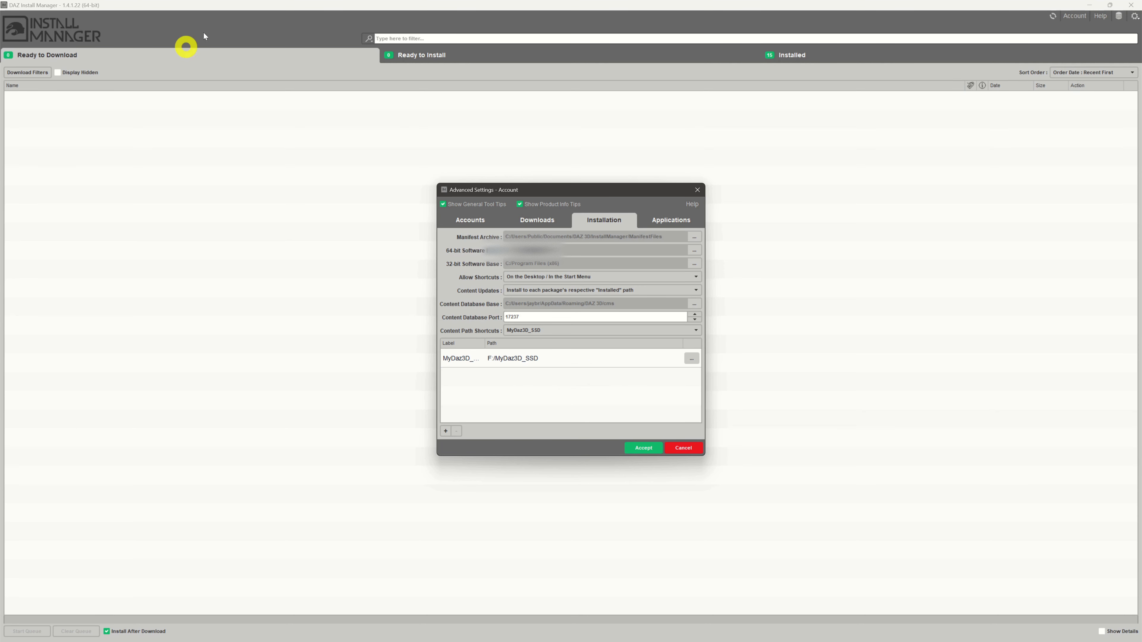
mouse_move(562, 374)
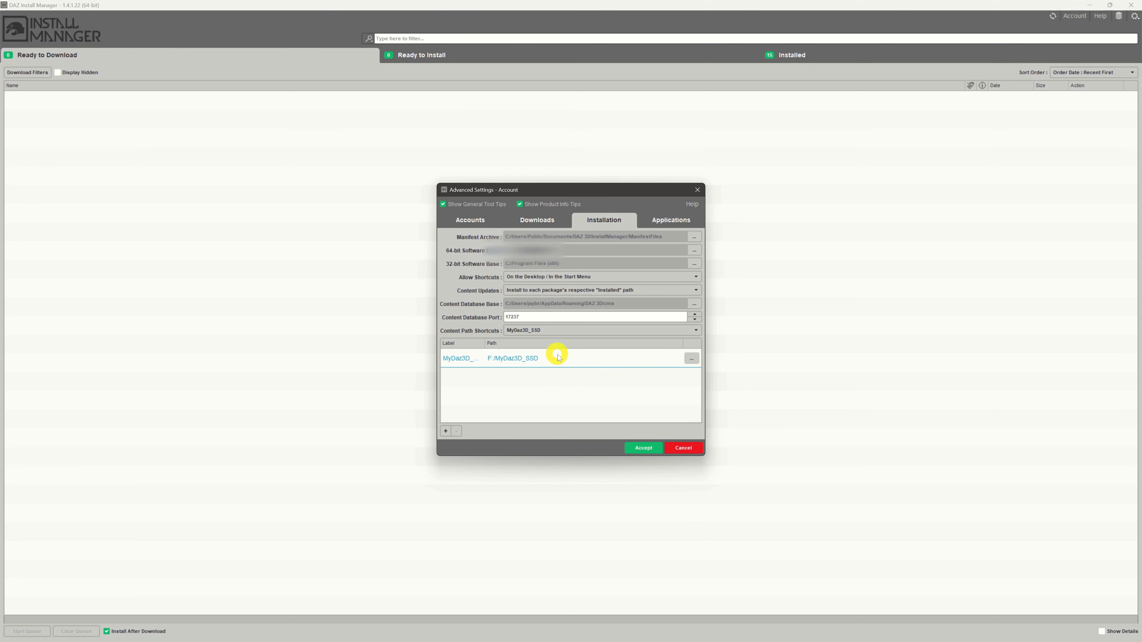
mouse_move(570, 364)
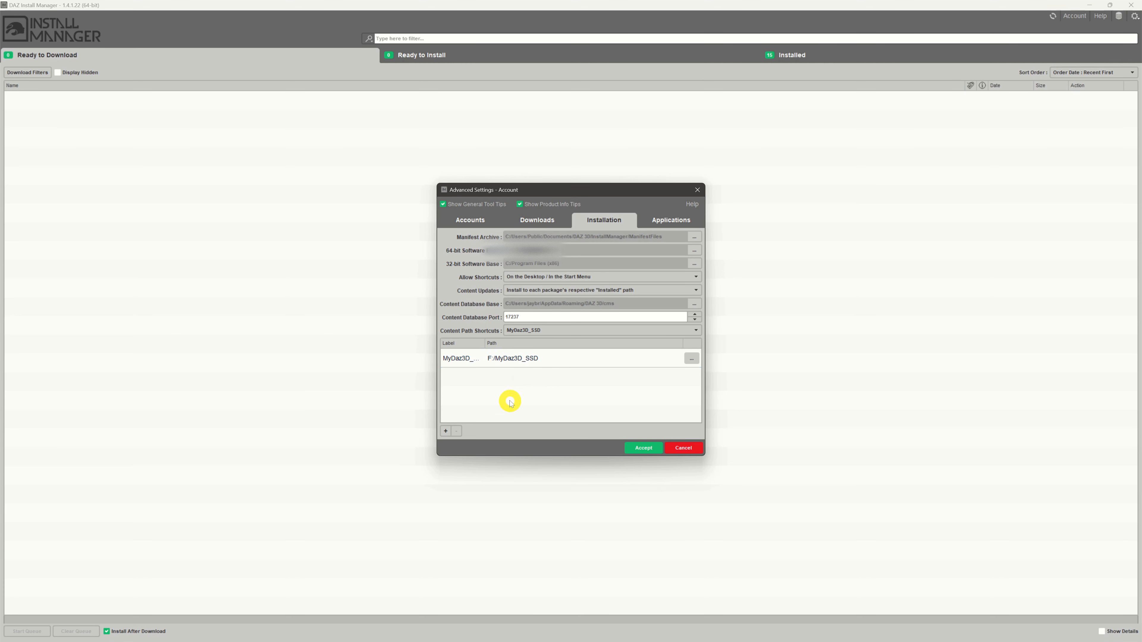
mouse_move(553, 428)
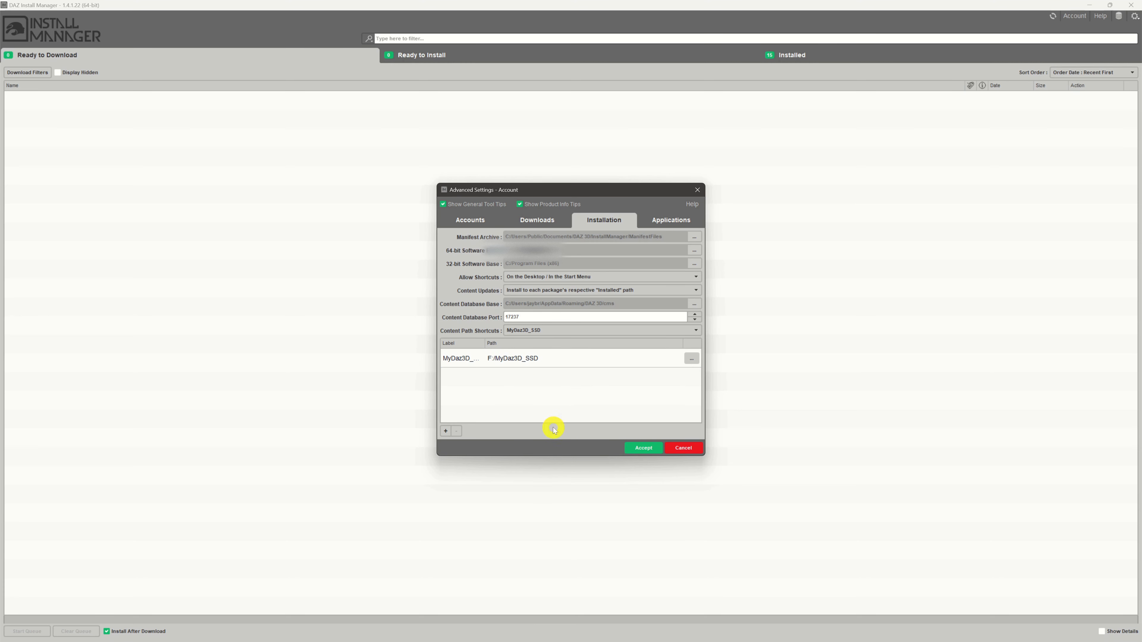
mouse_move(554, 384)
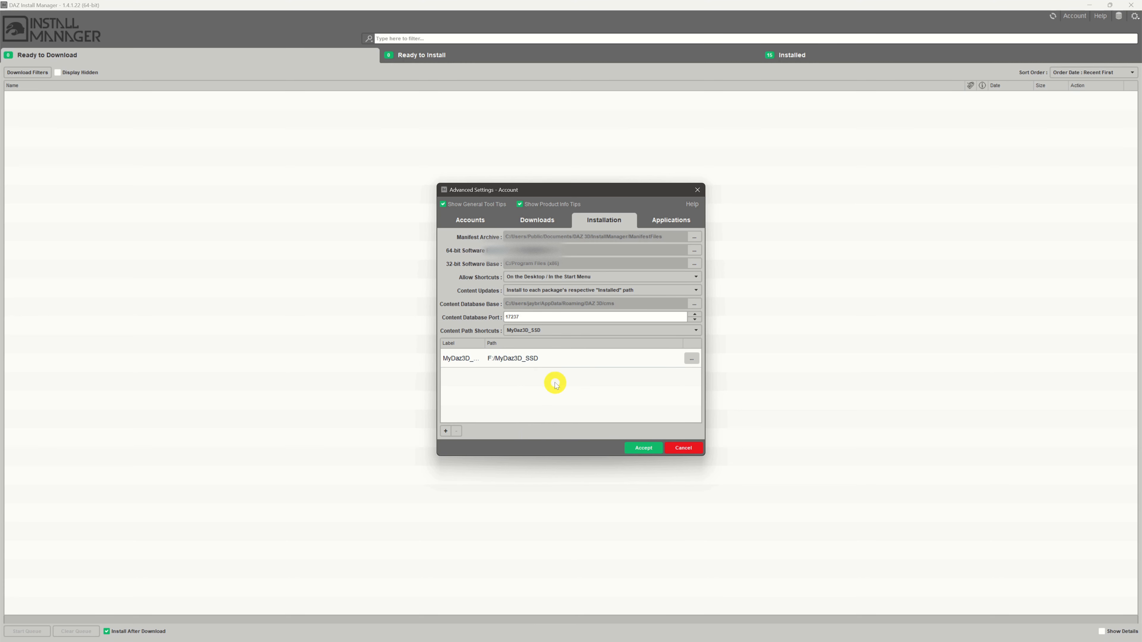
mouse_move(575, 393)
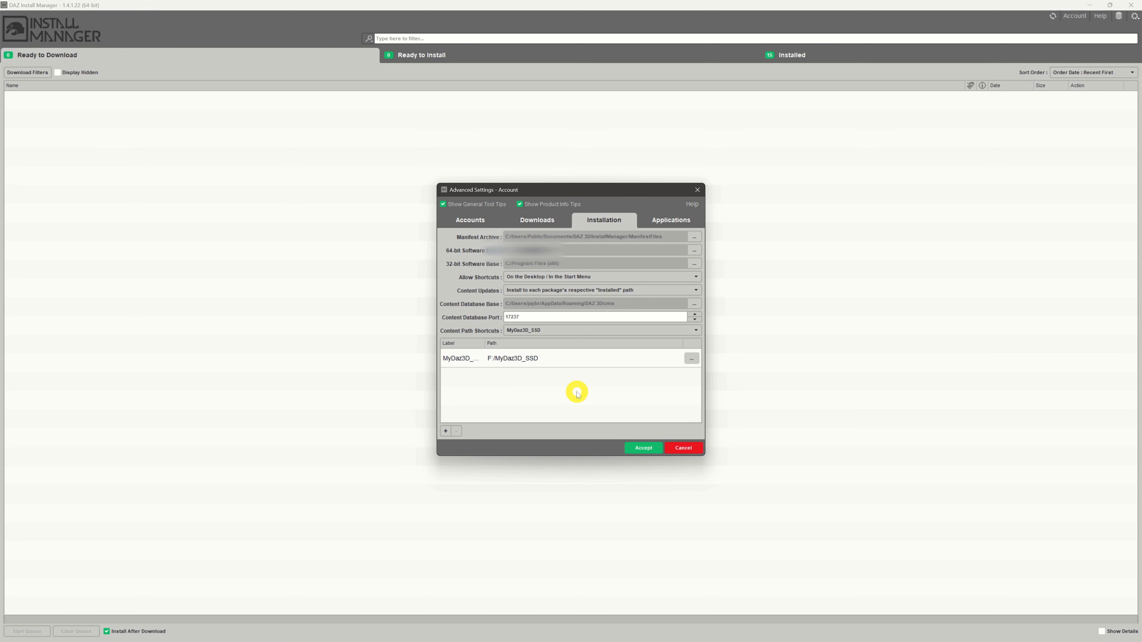
mouse_move(561, 434)
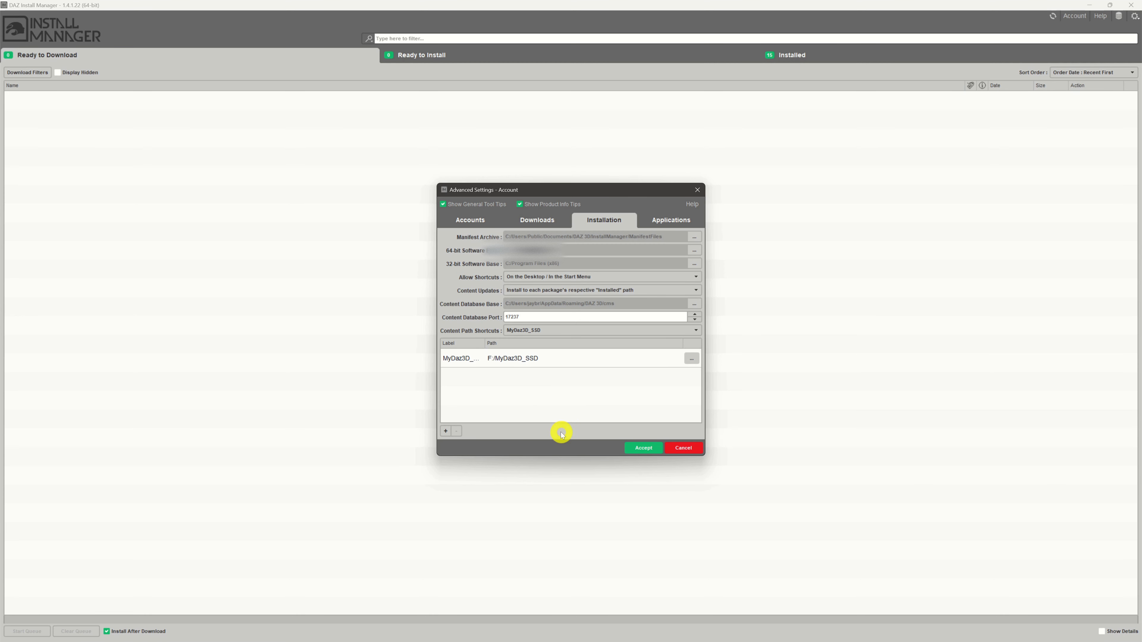
mouse_move(551, 400)
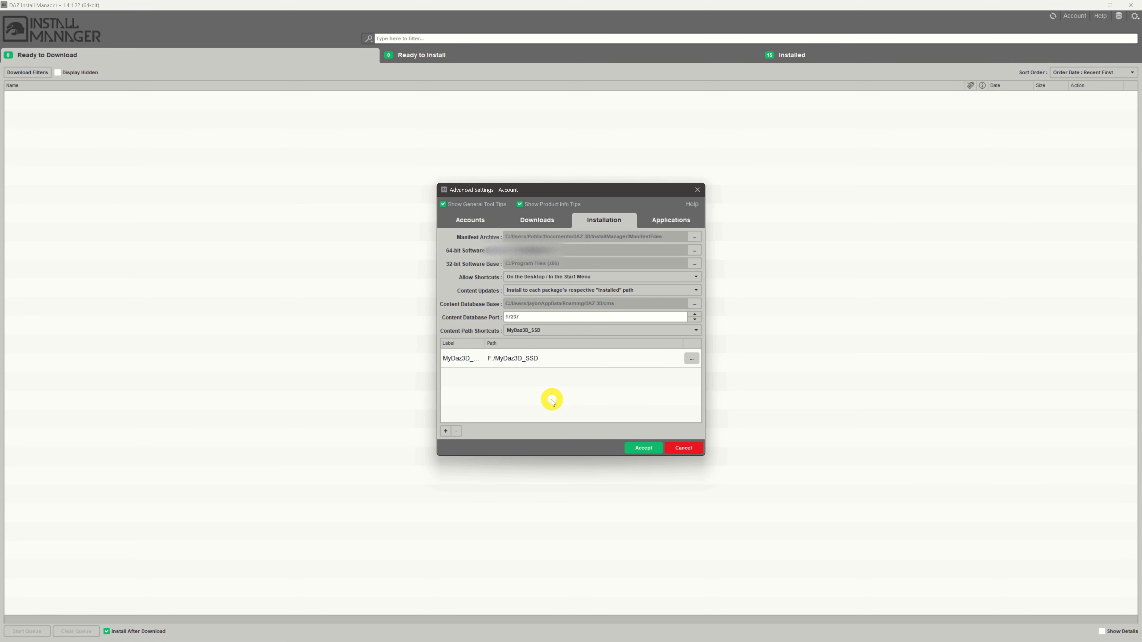
mouse_move(559, 400)
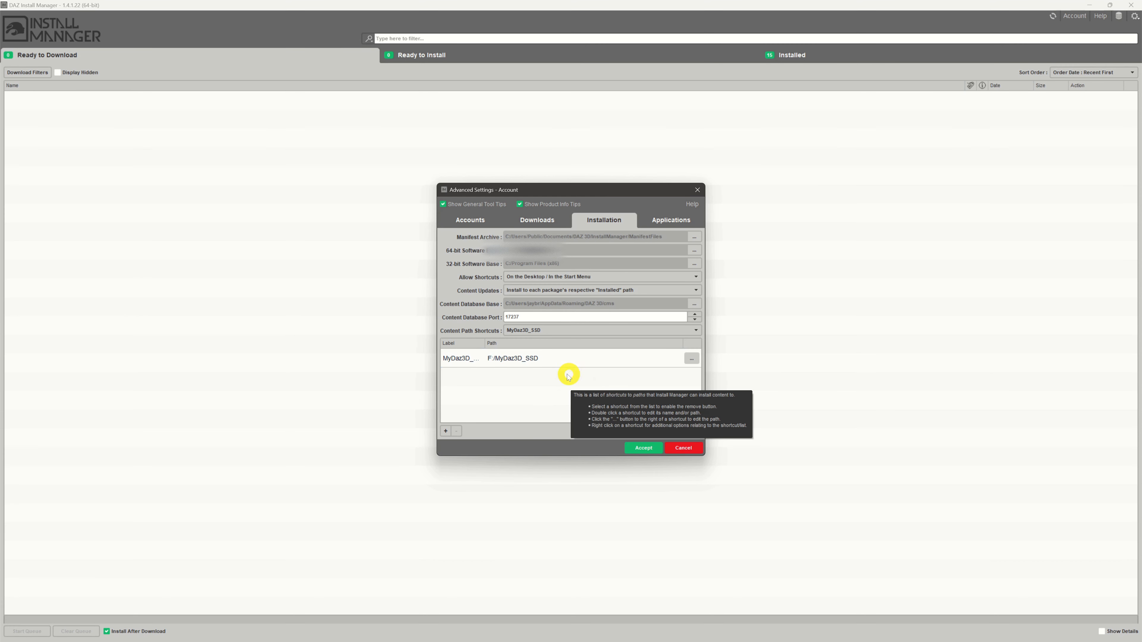
left_click(568, 357)
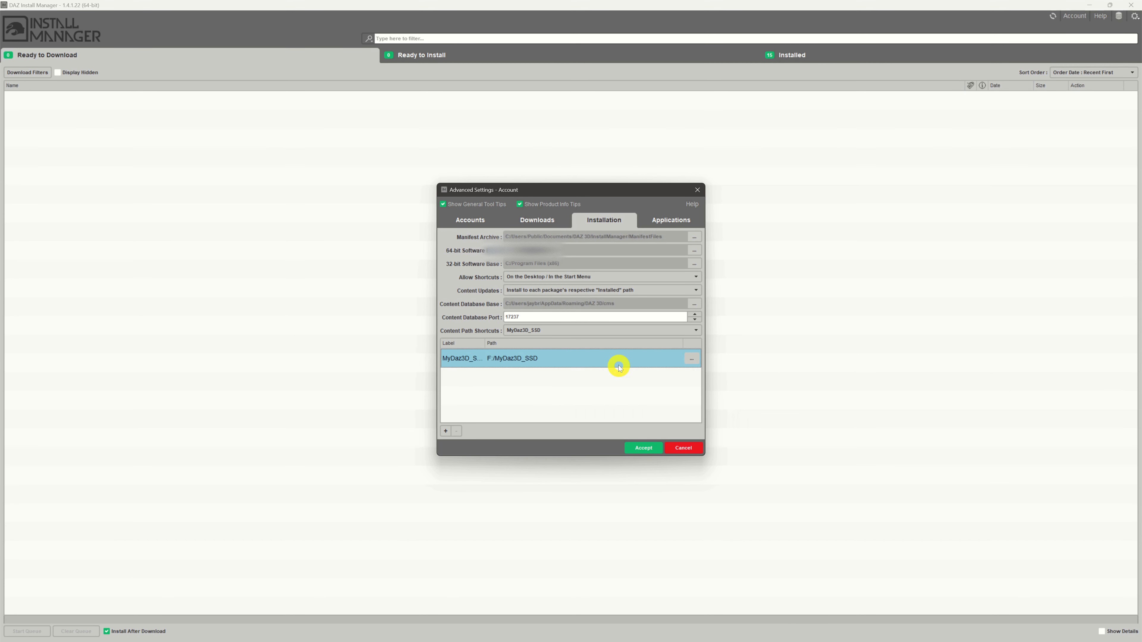
mouse_move(603, 364)
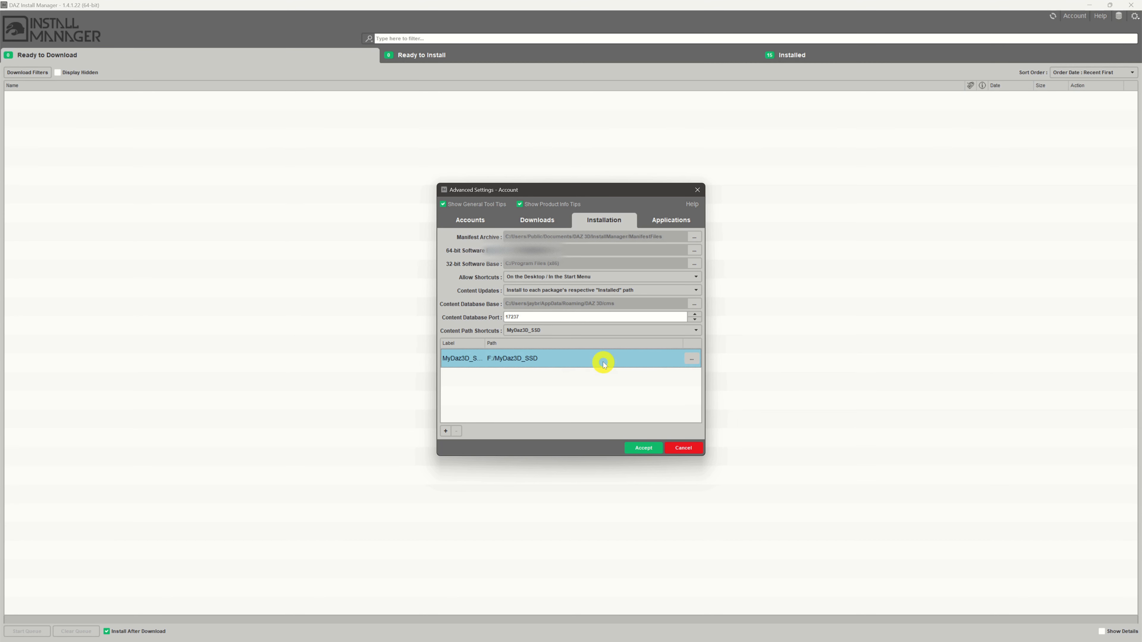
Start editing the MyDaz3D_SSD shortcut via its "..." options and Edit Shortcut….
left_click(690, 358)
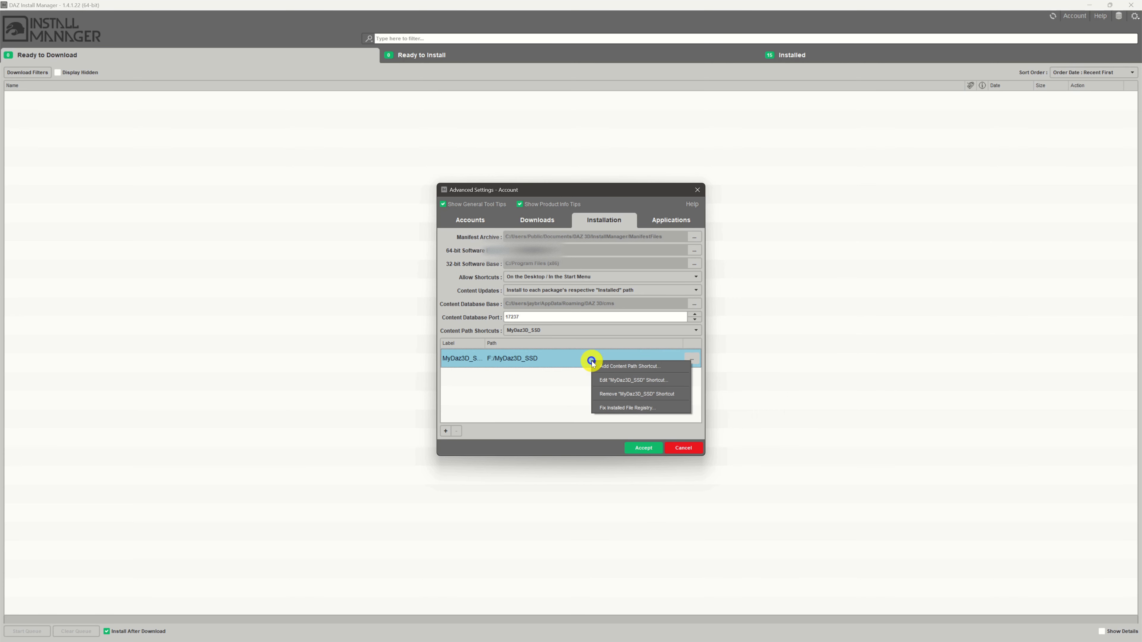
mouse_move(634, 380)
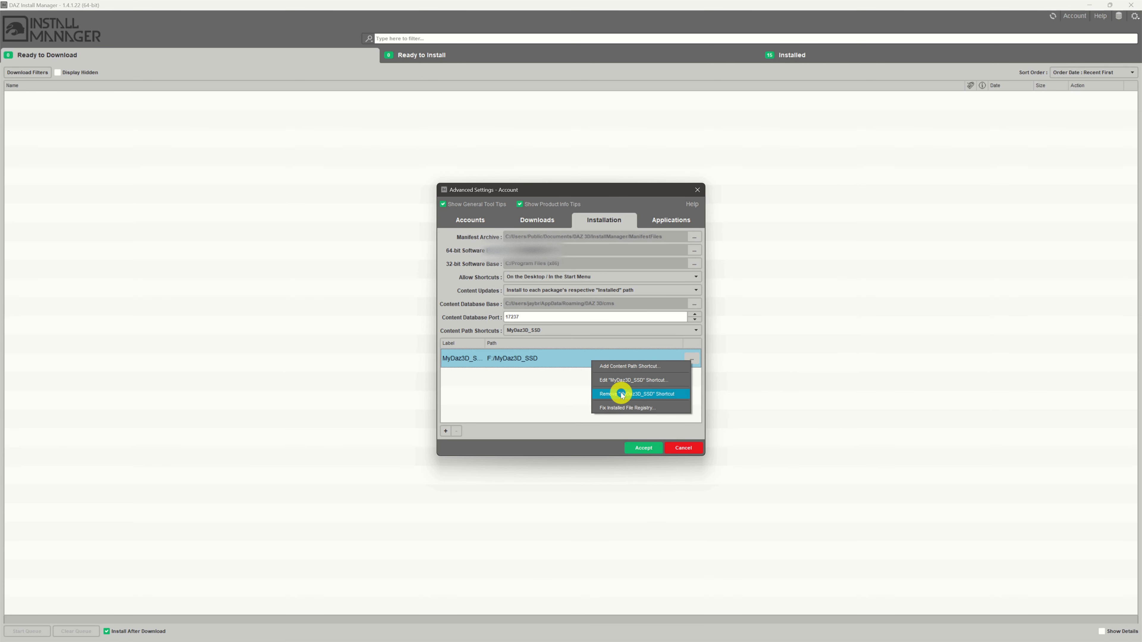
mouse_move(665, 380)
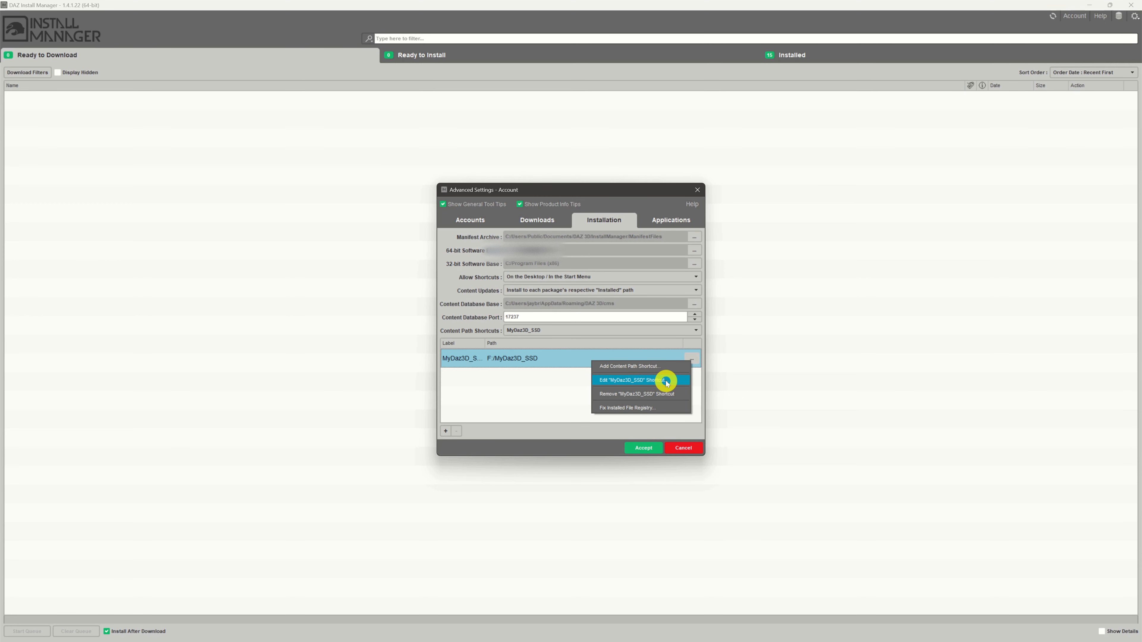
left_click(627, 379)
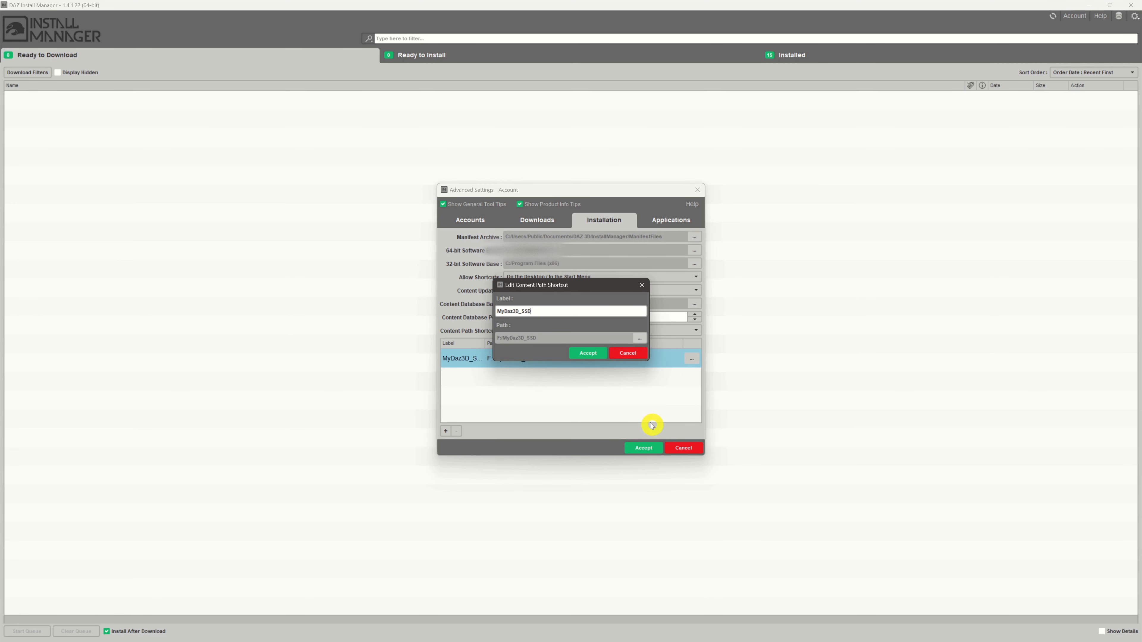
mouse_move(695, 347)
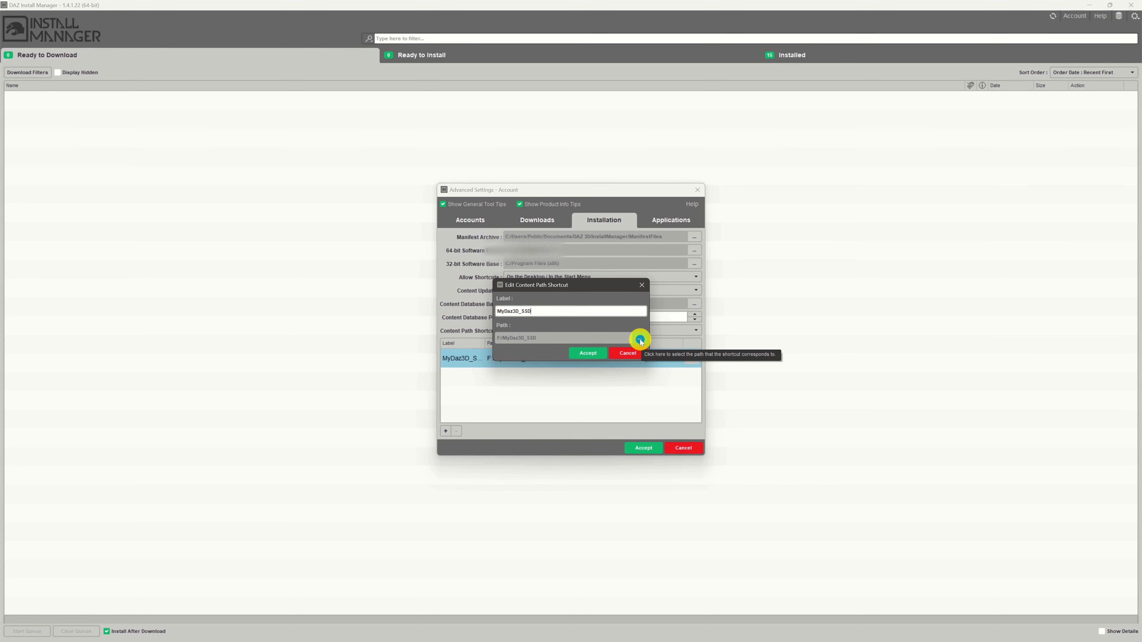
Set the shortcut's folder to E:/F-Drive Docs/DAZ 3D/Daz Tutorial.
left_click(639, 340)
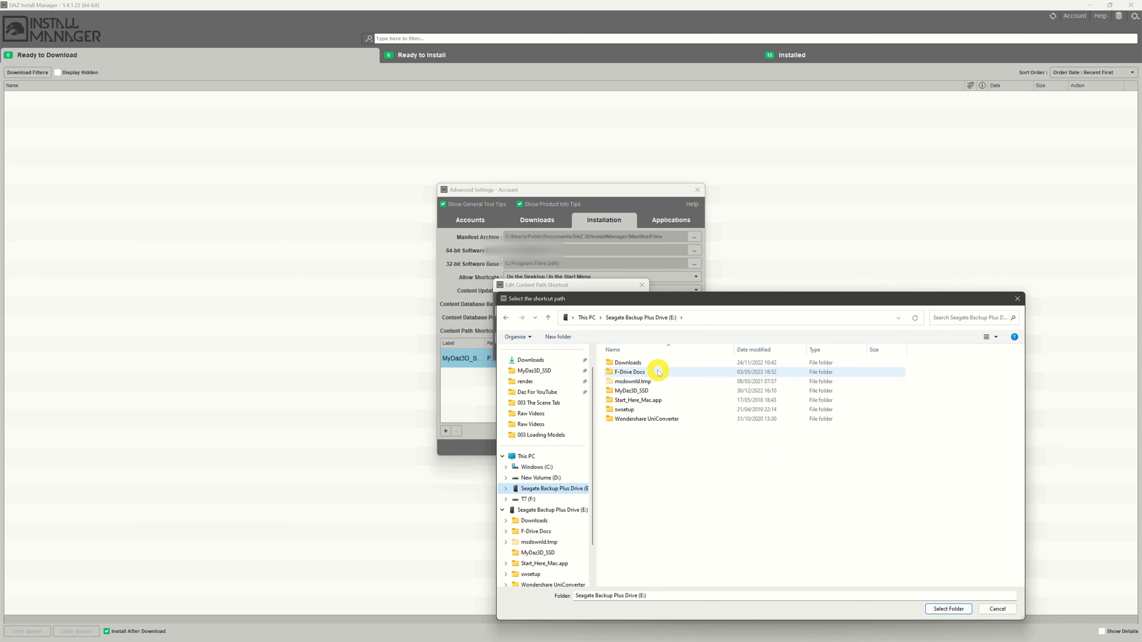
double_click(629, 371)
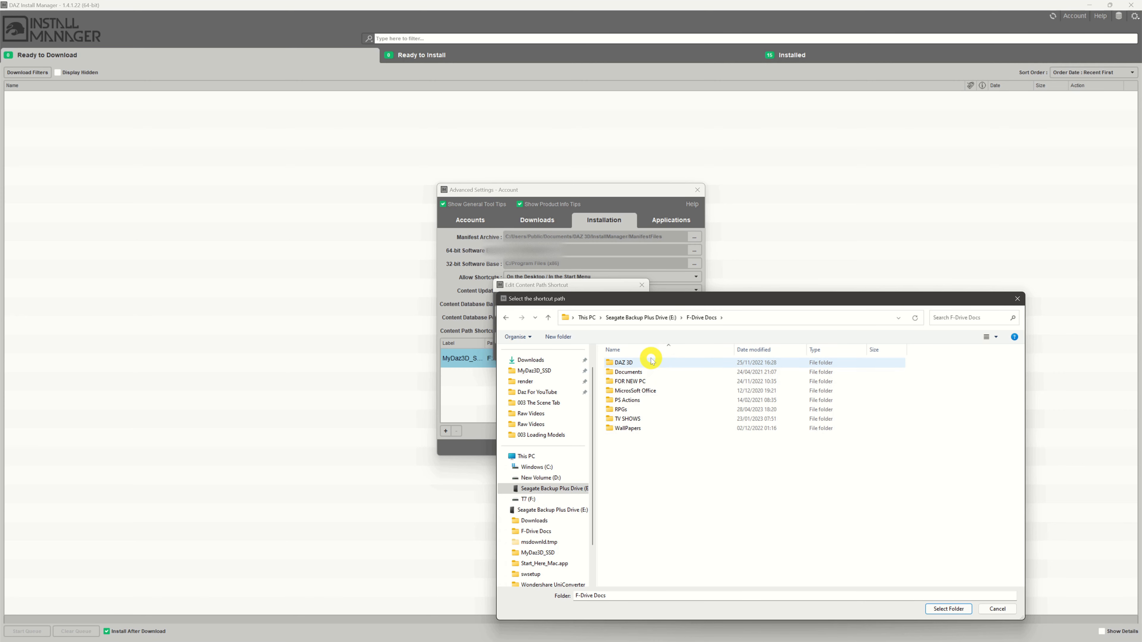
double_click(623, 363)
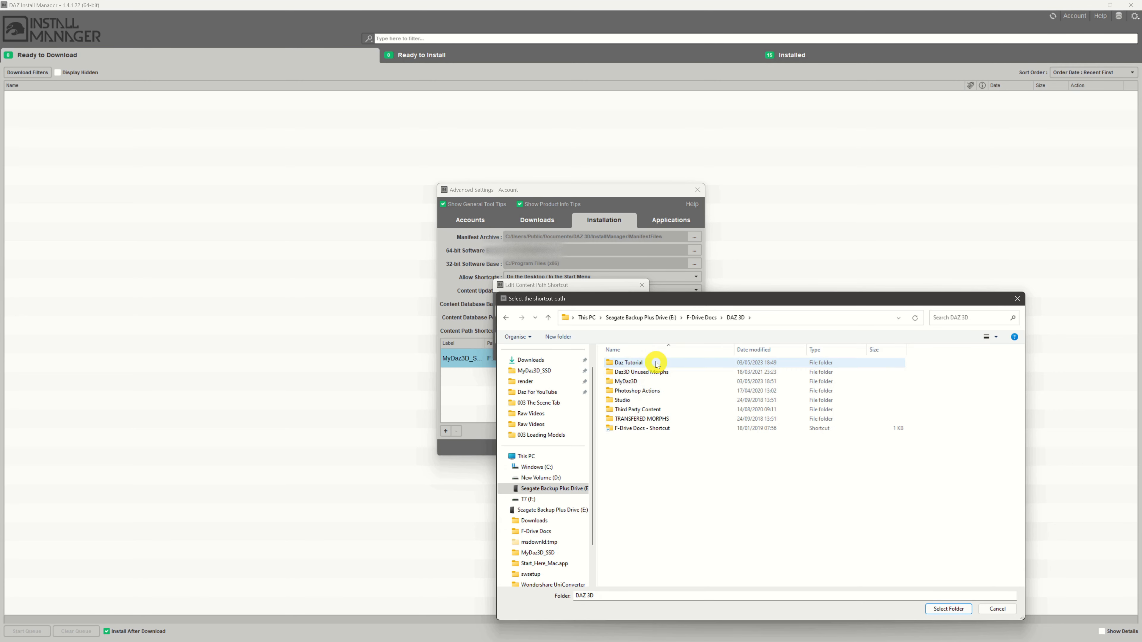
left_click(628, 363)
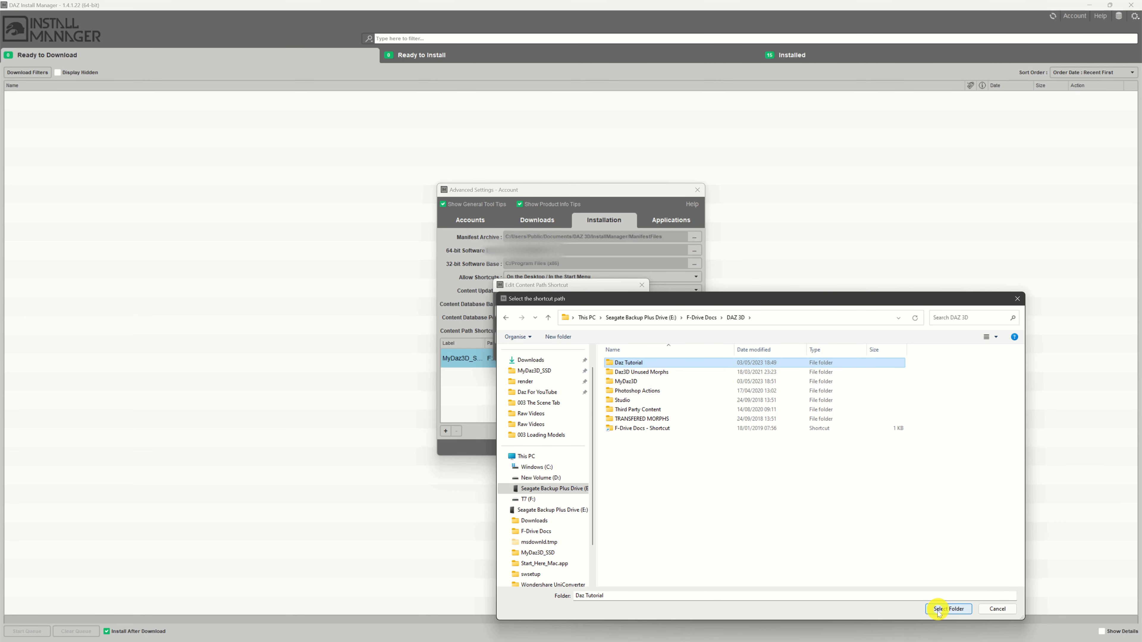
left_click(948, 608)
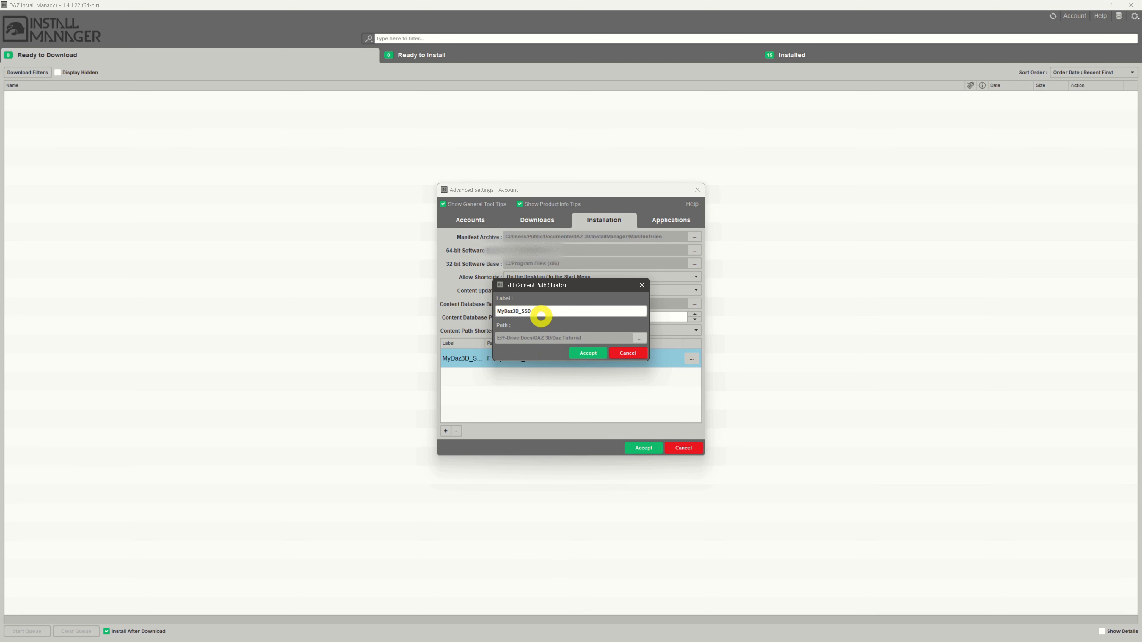
Replace the Label text MyDaz3D_SSD with 'Daz Tutorial'.
type("0")
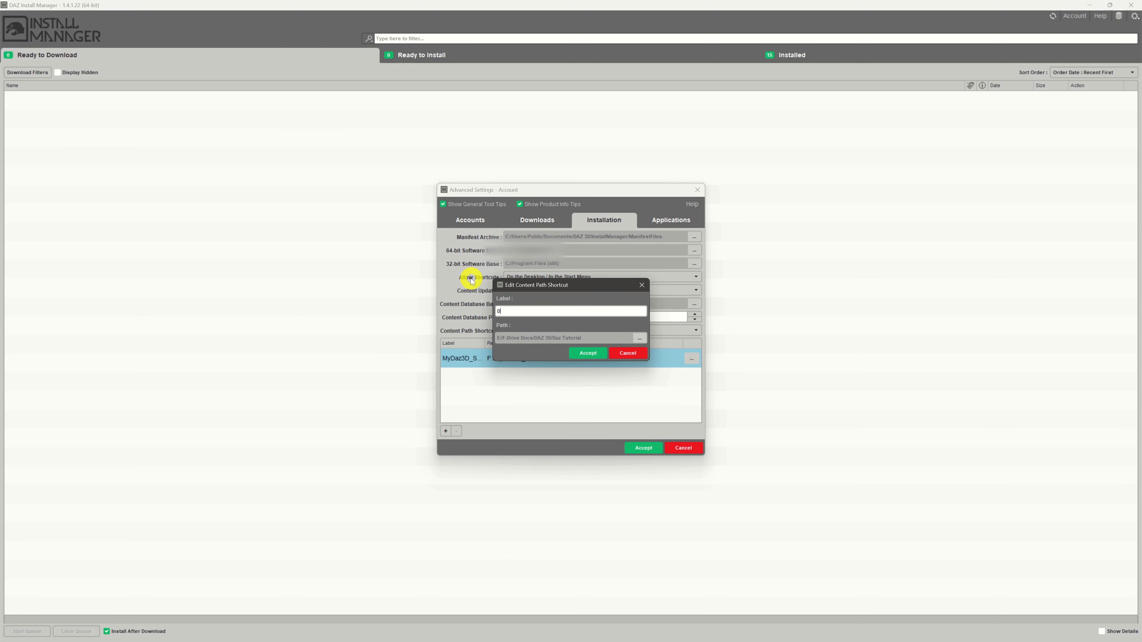
type("Daz Tutoroa;")
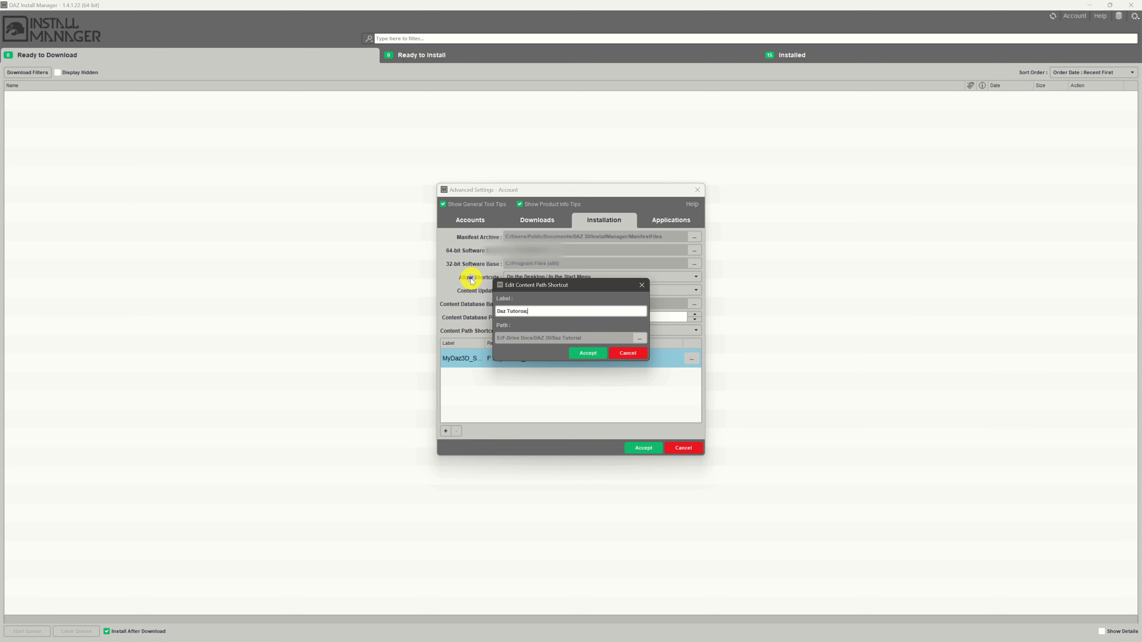
type("Daz Tutorial")
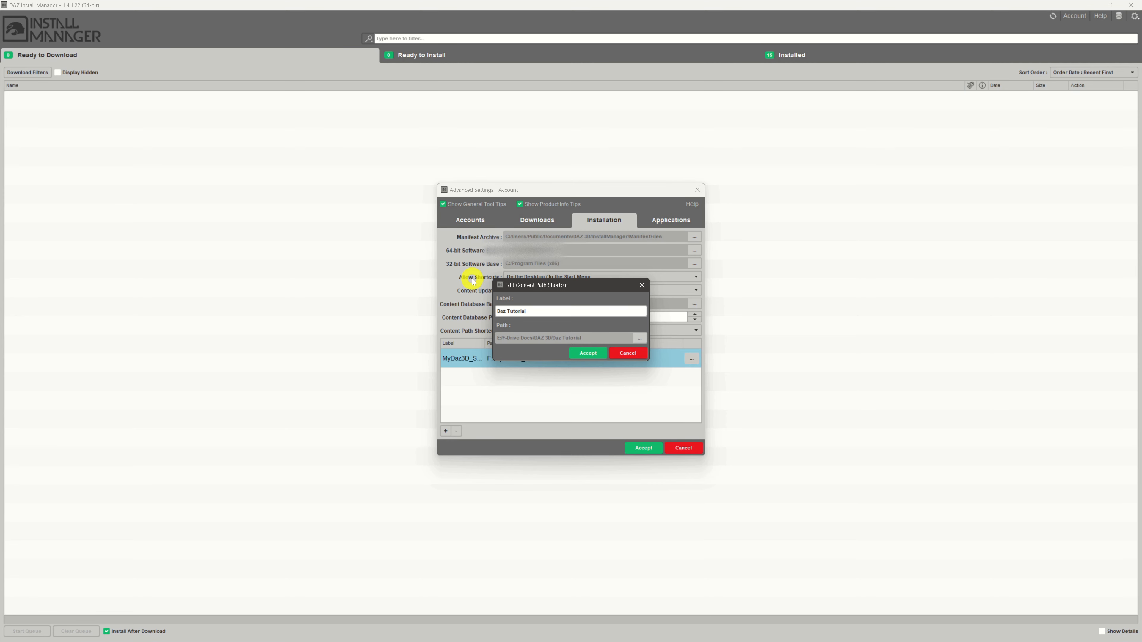
Accept the edited shortcut and keep the folder via Add Anyway on the warning.
left_click(587, 354)
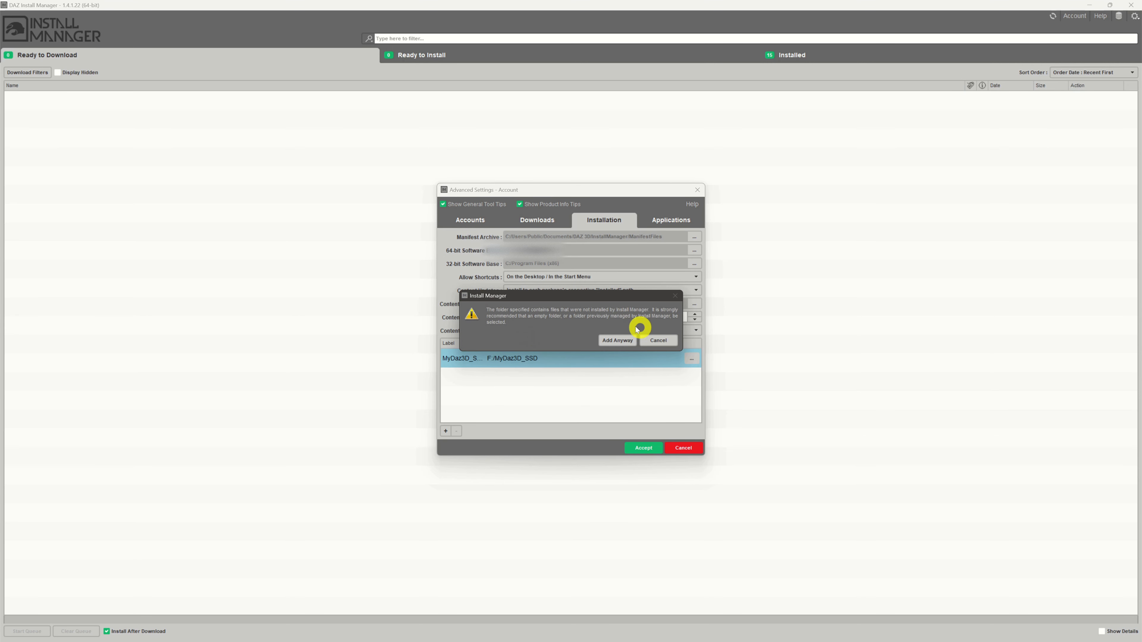
mouse_move(620, 322)
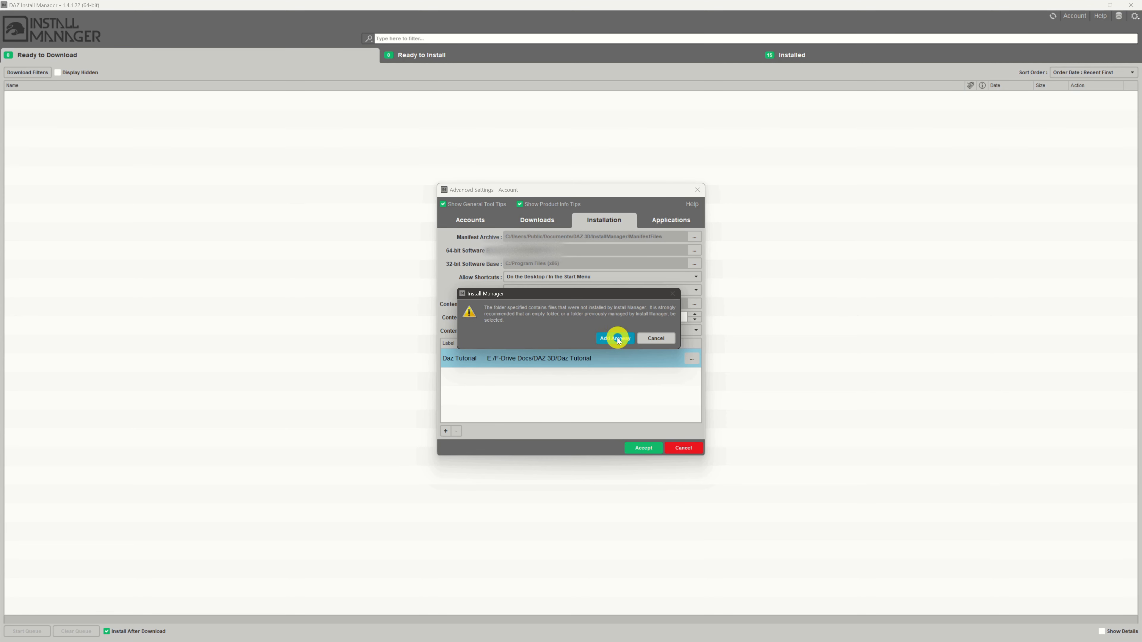
left_click(611, 337)
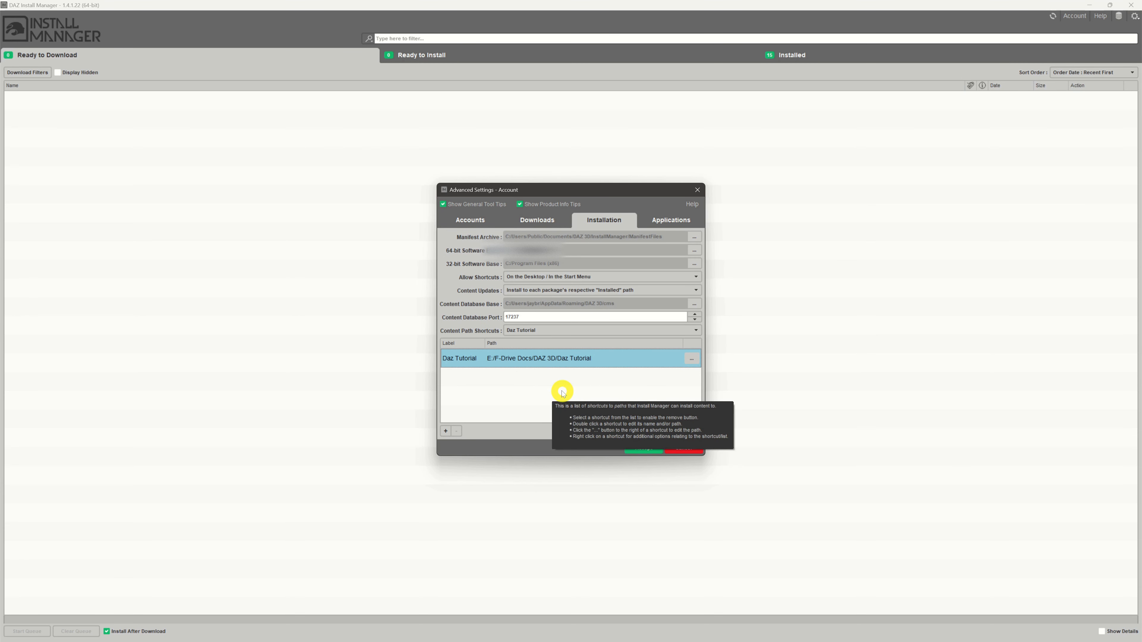
mouse_move(506, 395)
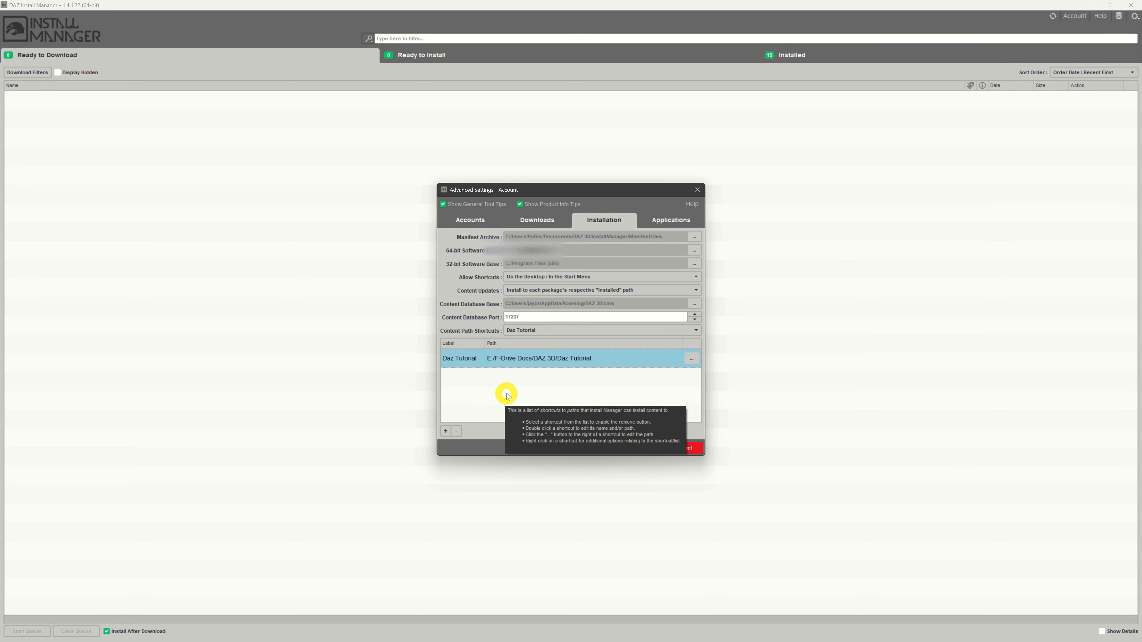
mouse_move(616, 377)
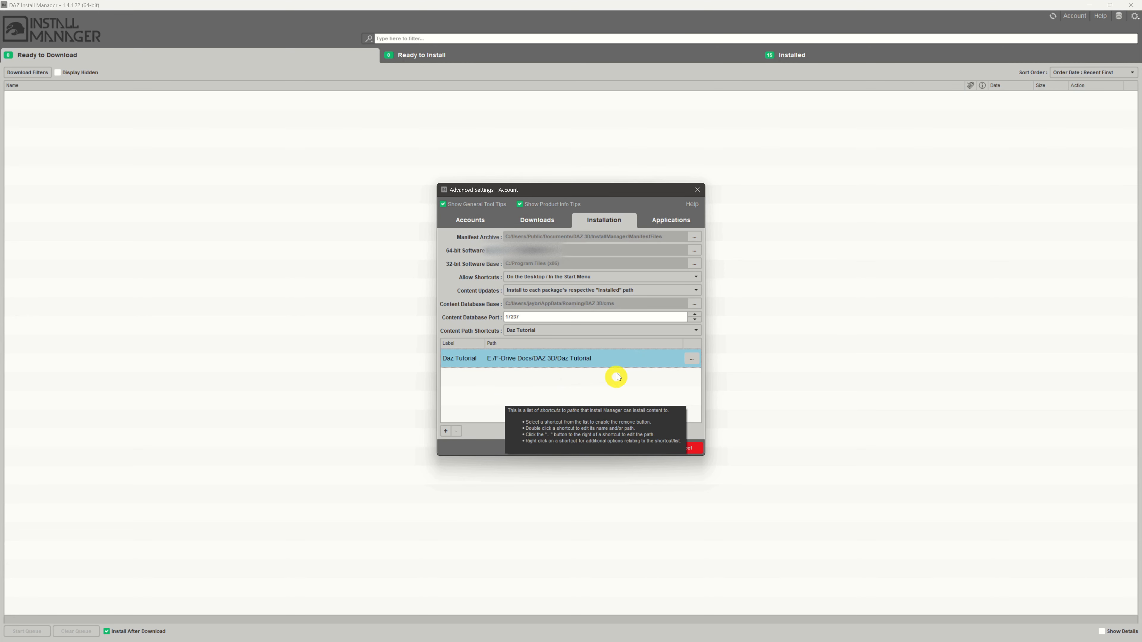
mouse_move(593, 394)
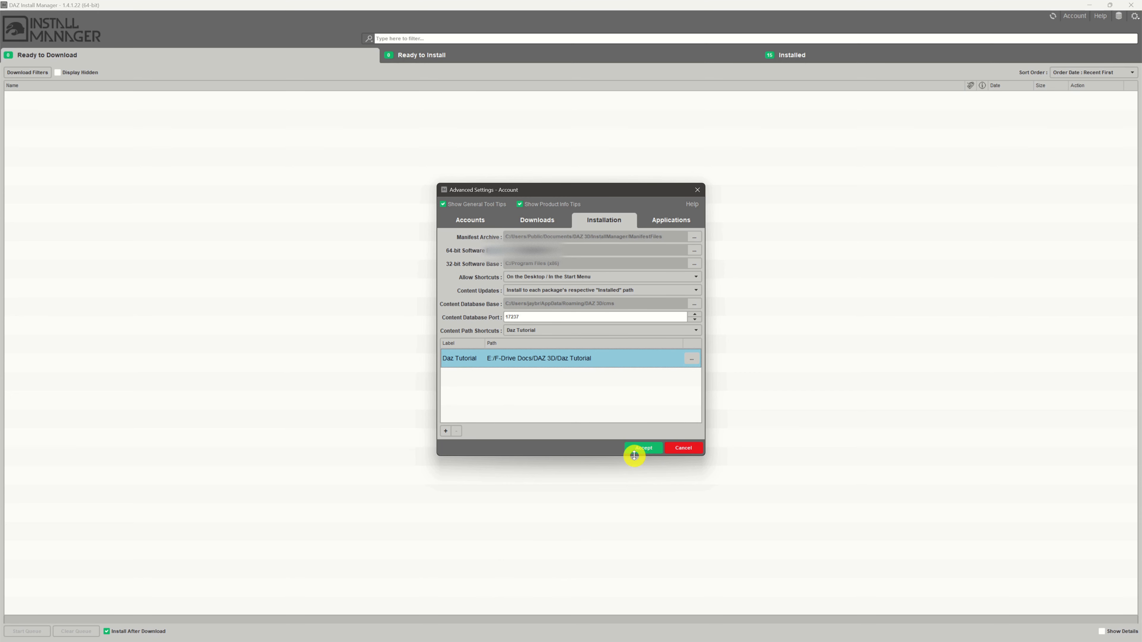
mouse_move(641, 447)
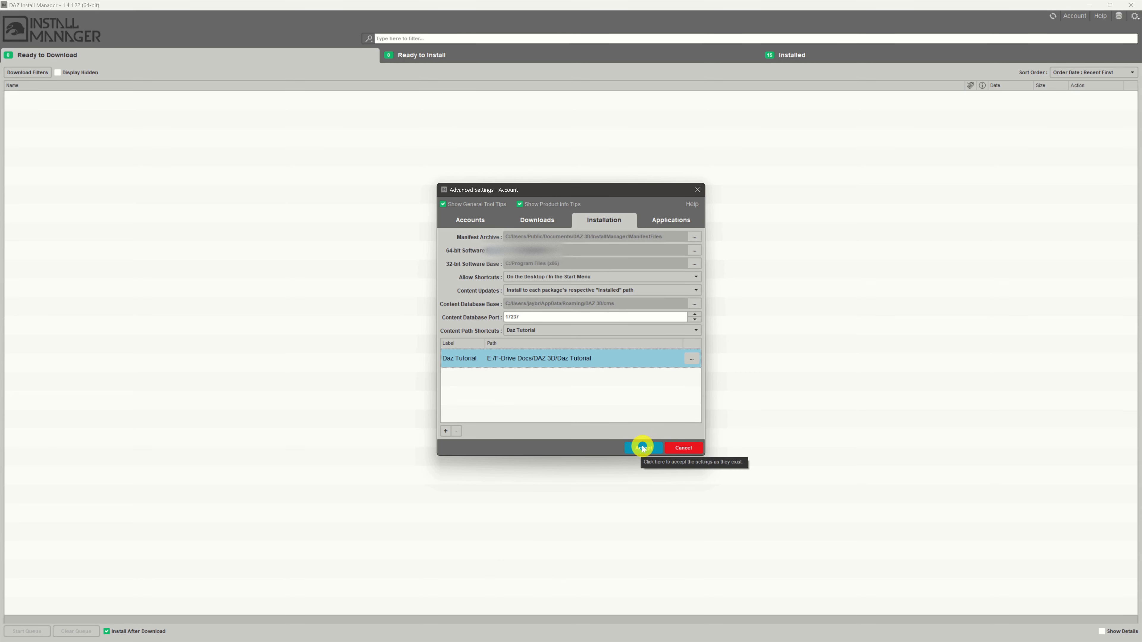
mouse_move(573, 415)
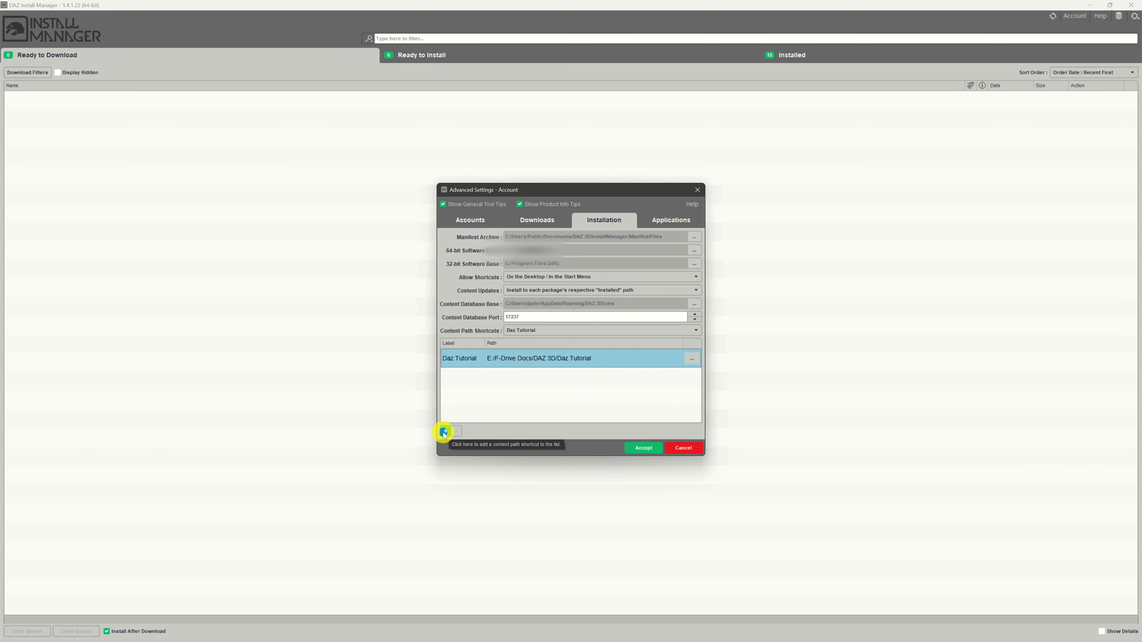
left_click(445, 432)
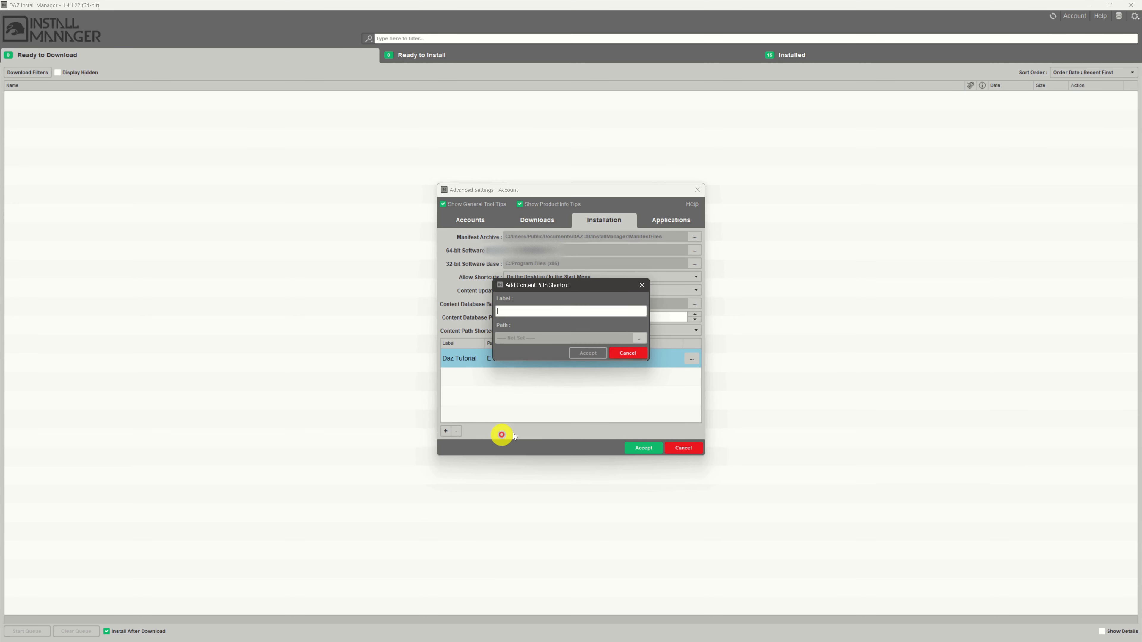
mouse_move(639, 342)
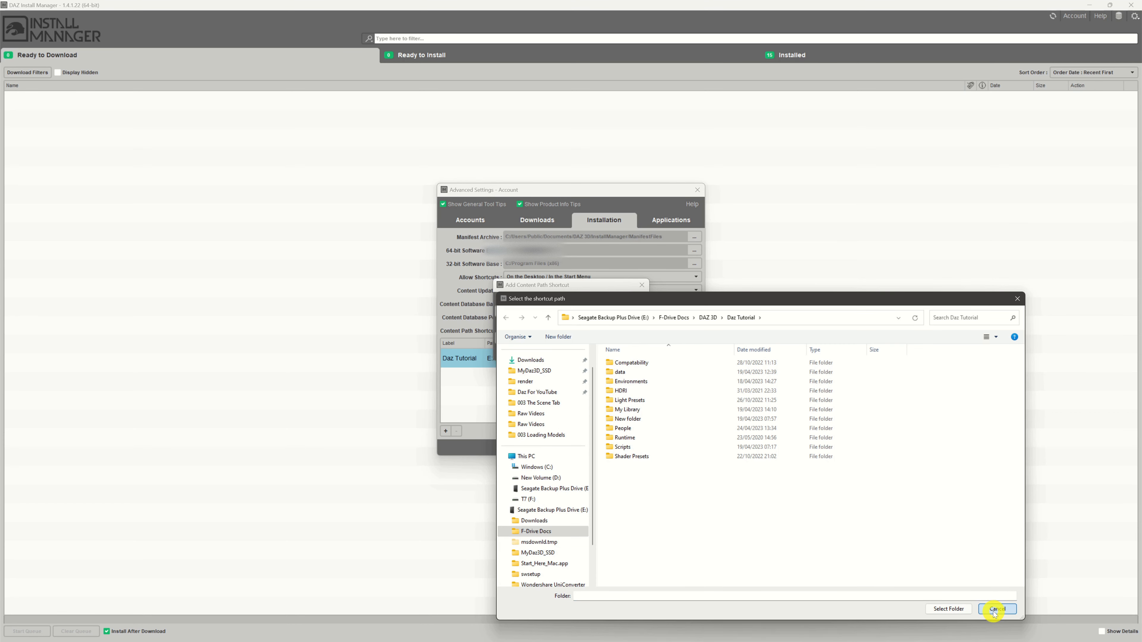
left_click(995, 609)
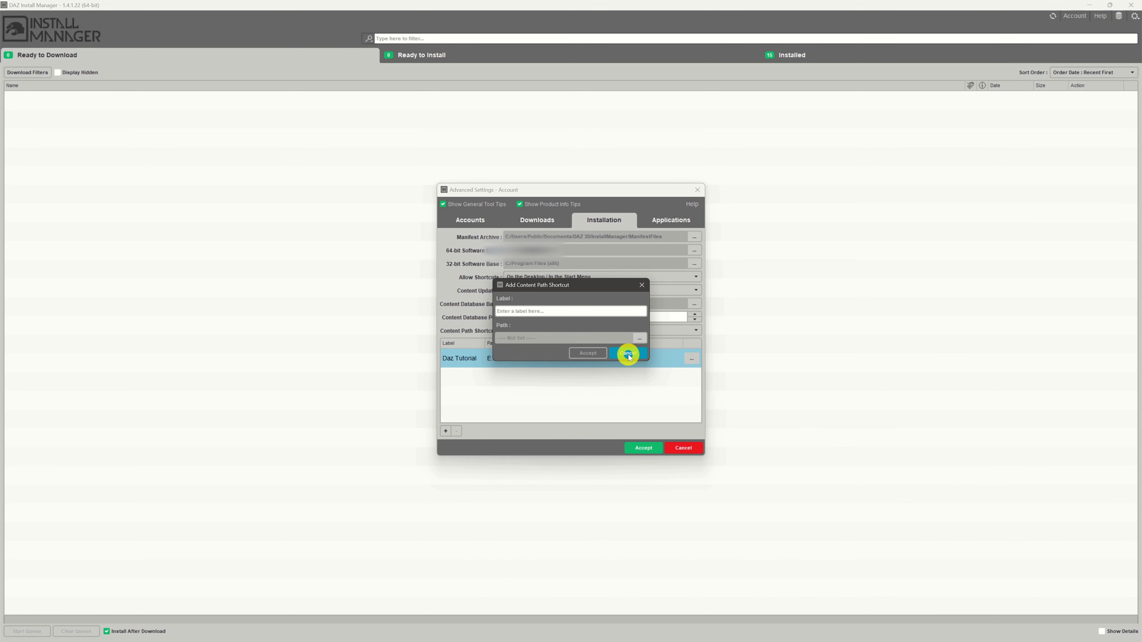
mouse_move(628, 356)
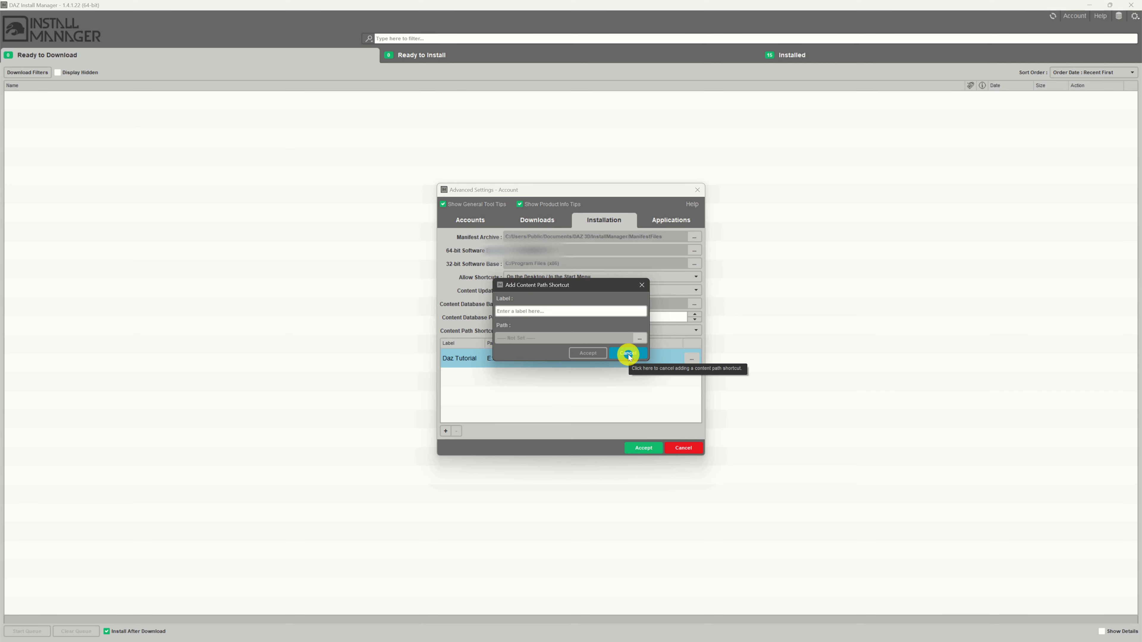
left_click(628, 353)
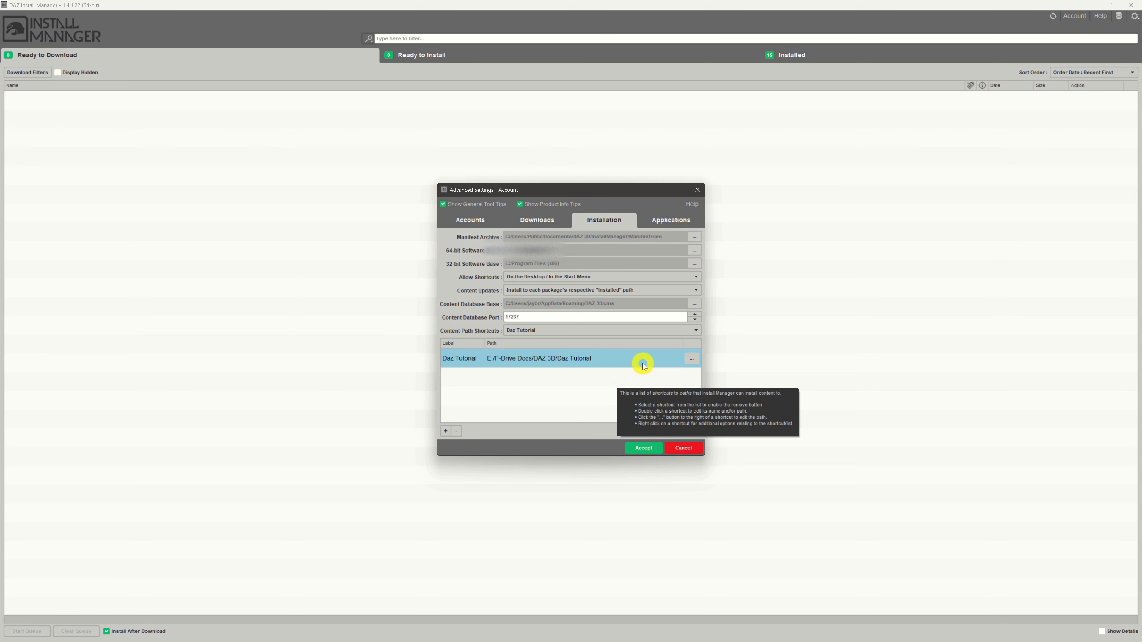
Show the context options for the Daz Tutorial shortcut entry.
right_click(642, 357)
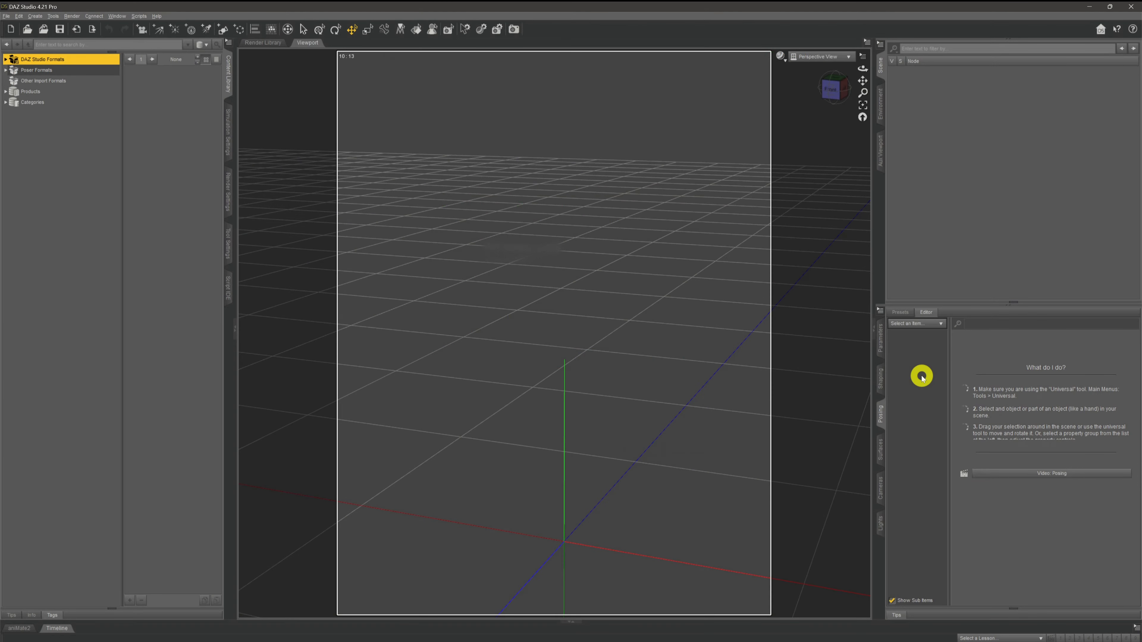
mouse_move(242, 86)
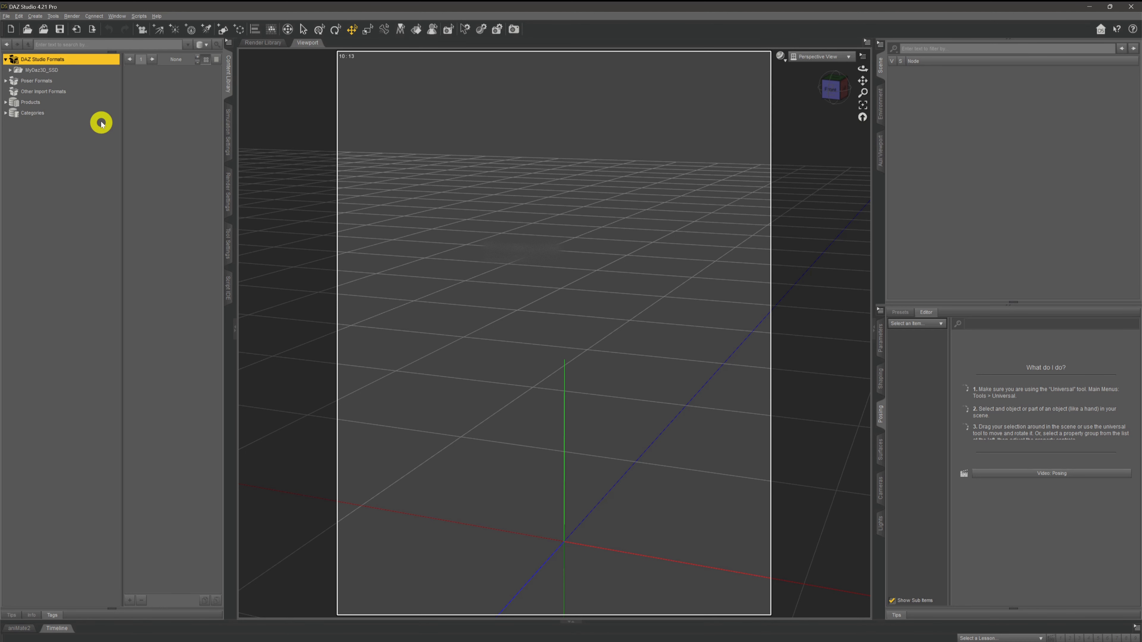
Select the DAZ Studio Formats node, revealing the MyDaz3D_SSD library folder.
left_click(41, 71)
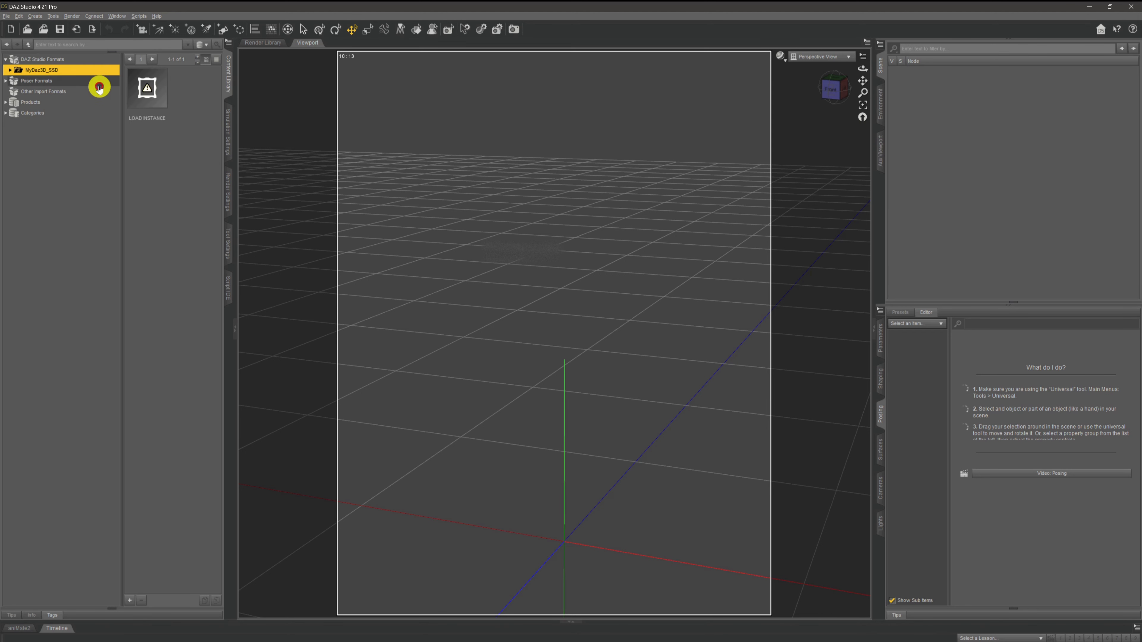
mouse_move(72, 60)
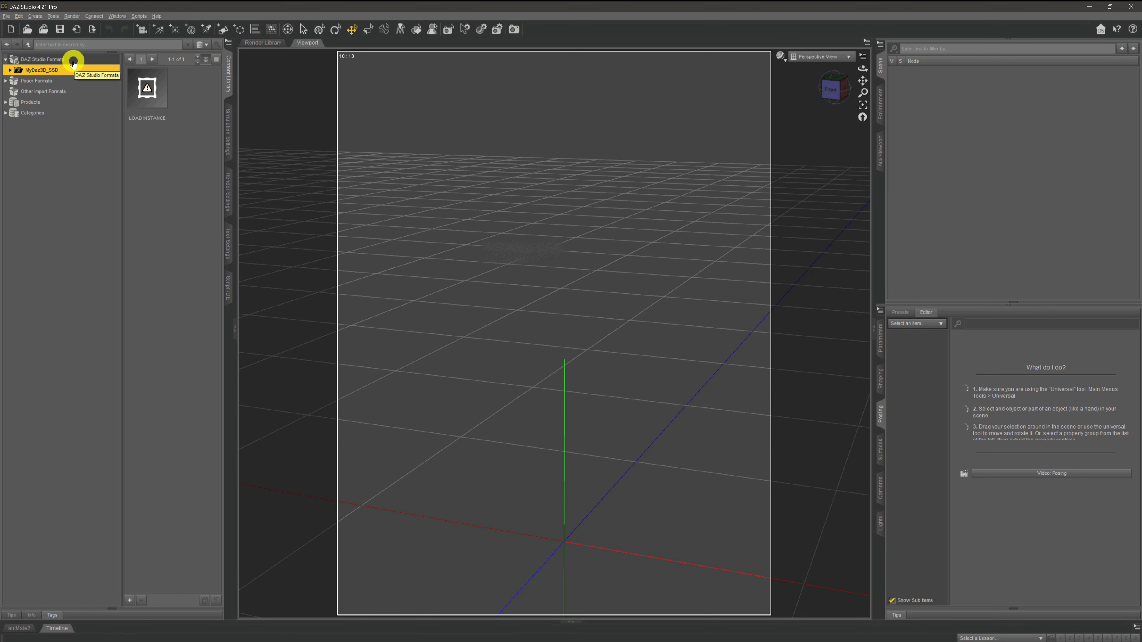
mouse_move(149, 120)
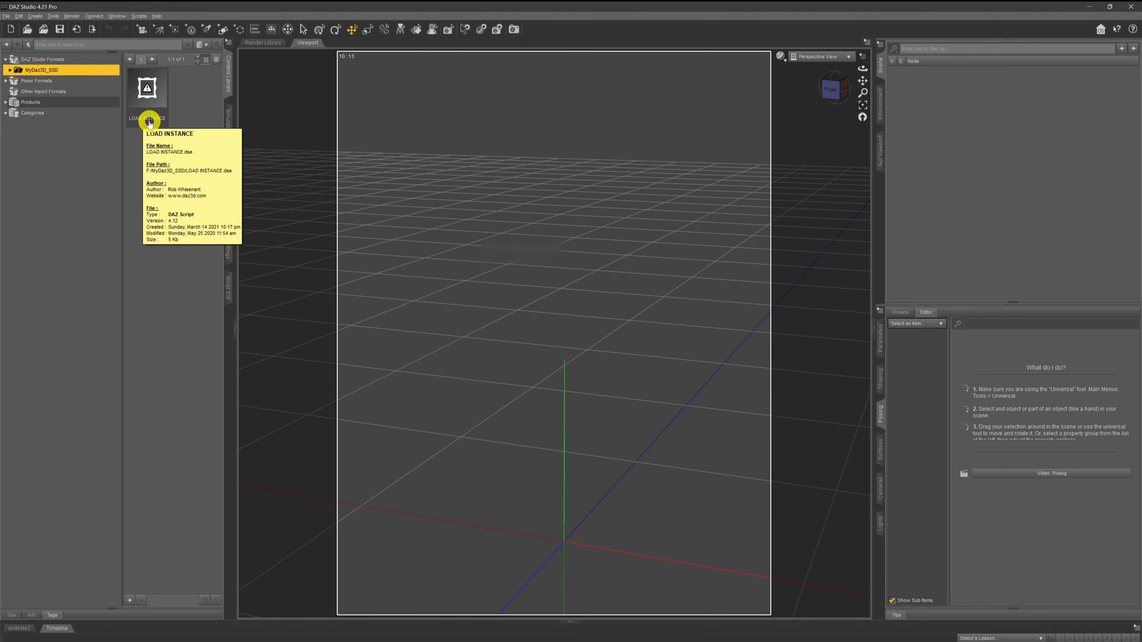
mouse_move(186, 227)
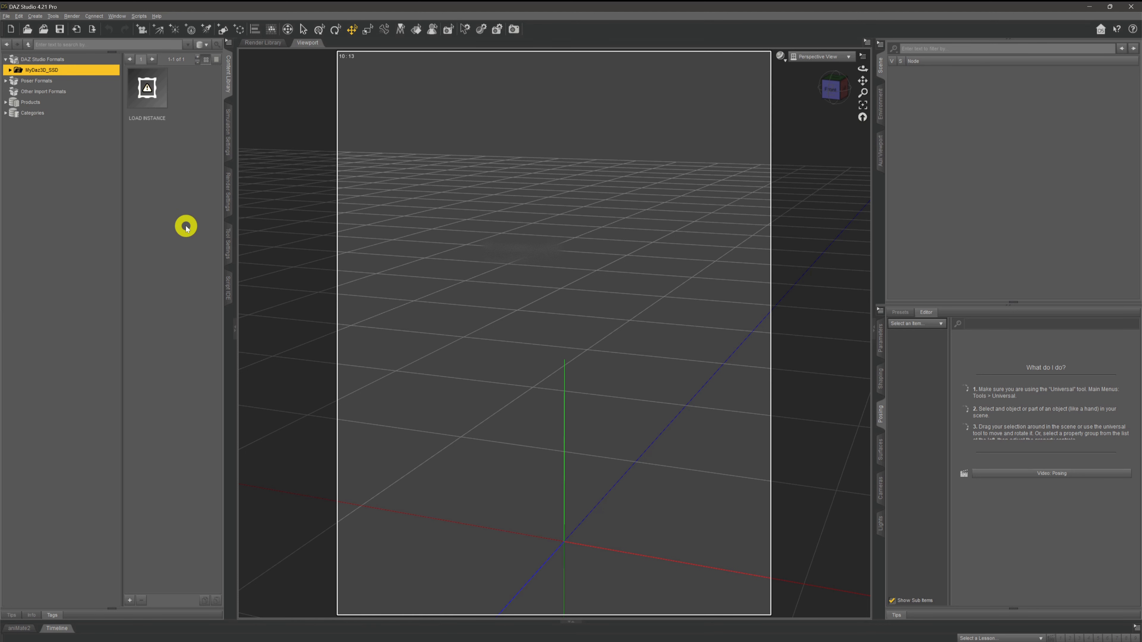
mouse_move(208, 226)
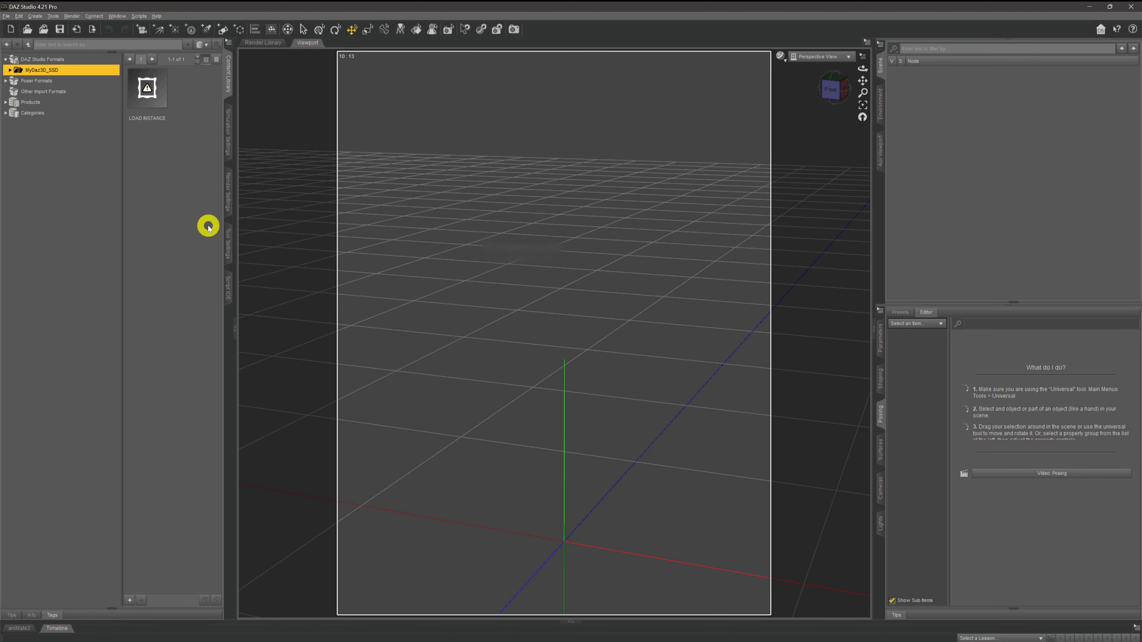
mouse_move(214, 215)
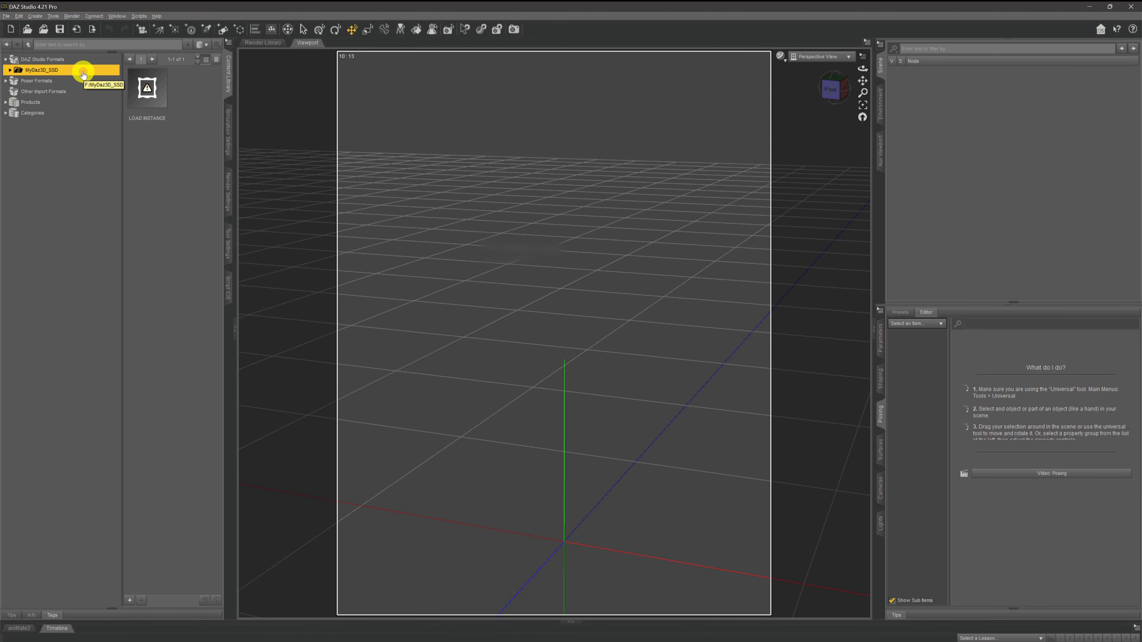
mouse_move(273, 208)
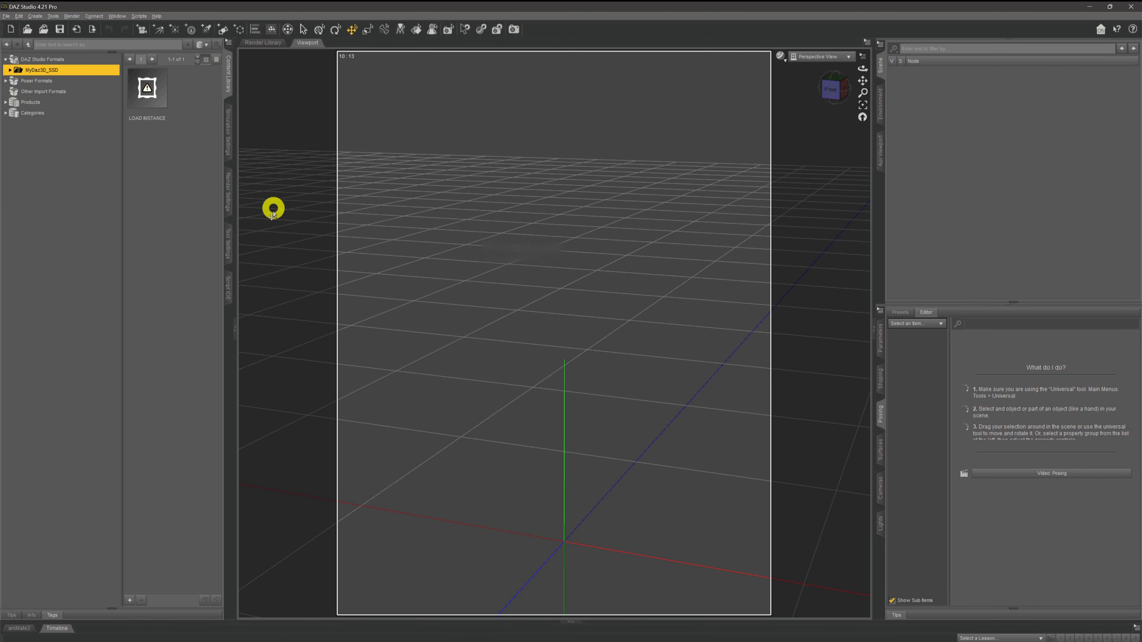
mouse_move(247, 208)
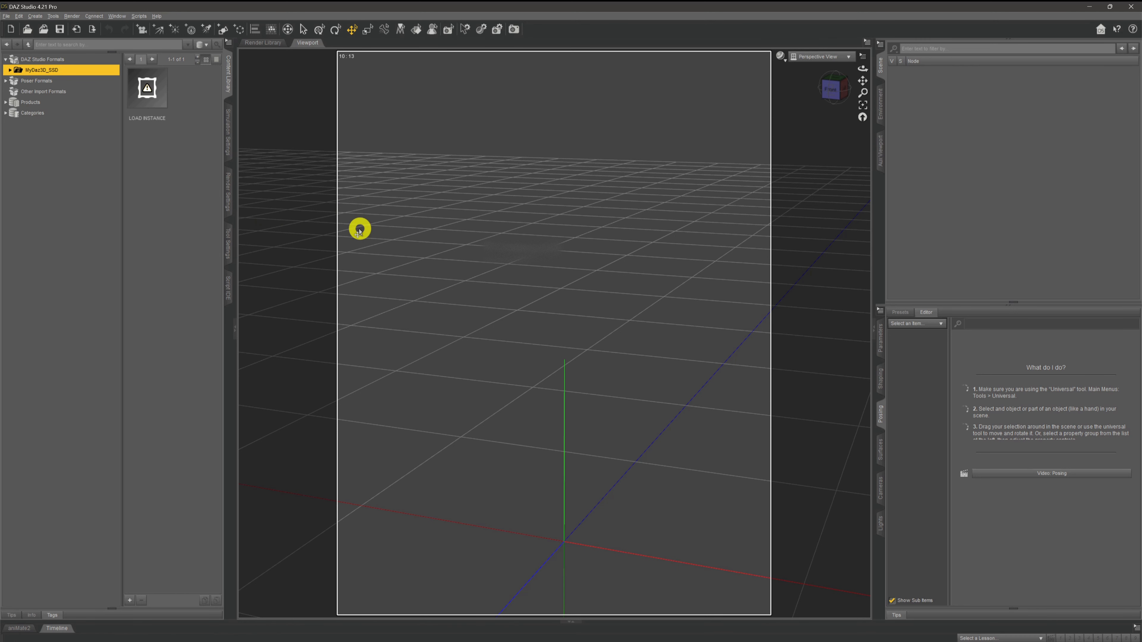
mouse_move(391, 251)
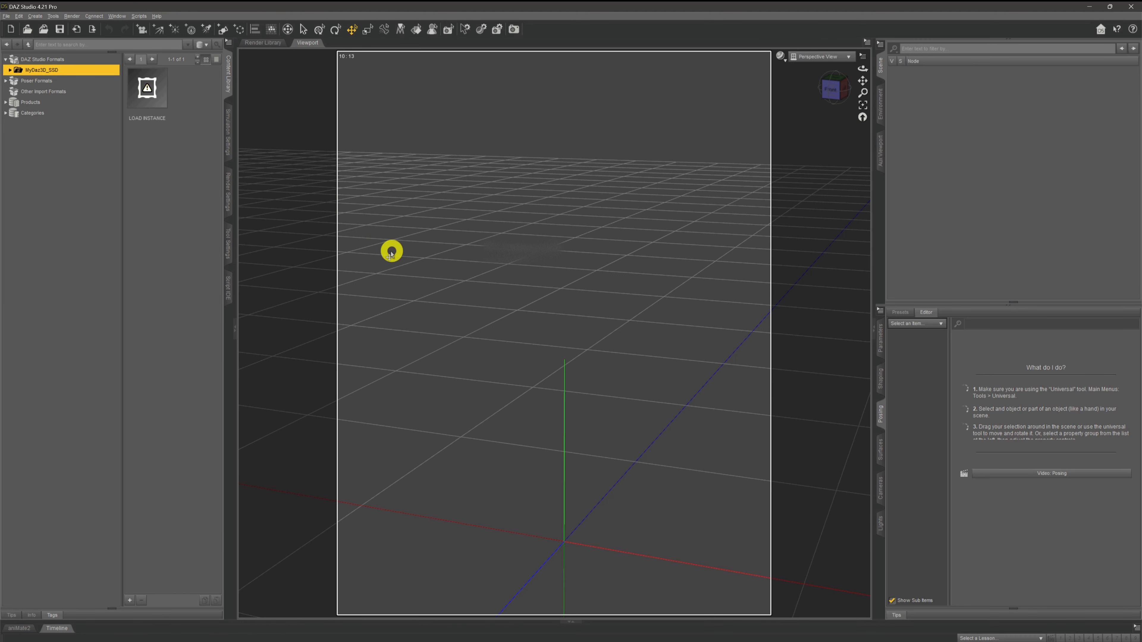
mouse_move(189, 206)
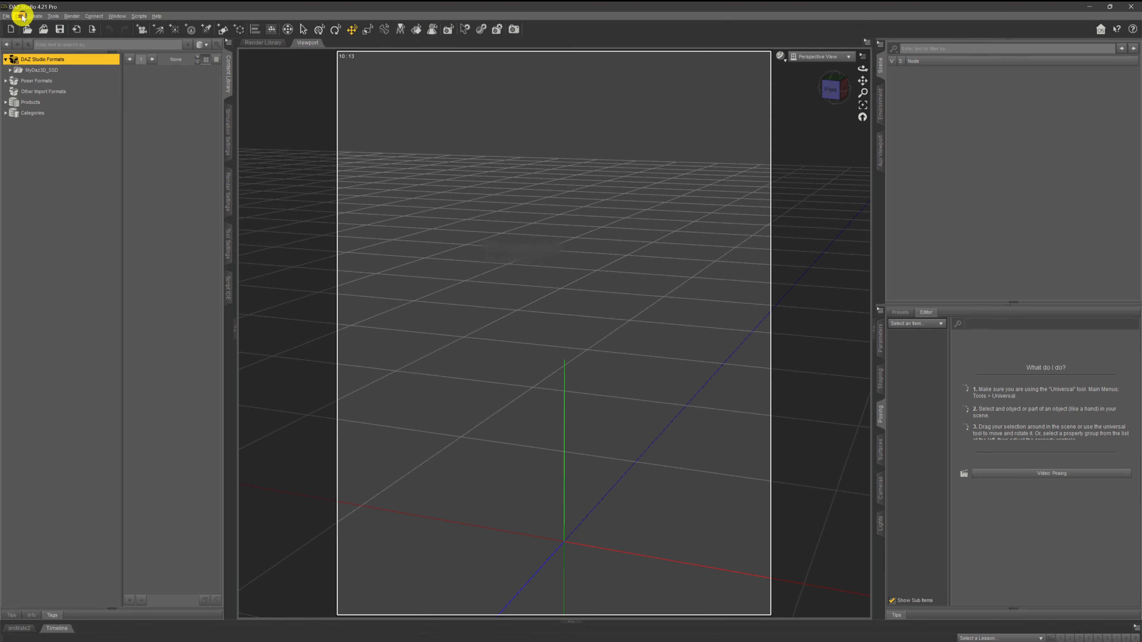
Bring up Edit > Preferences on the Content settings page.
left_click(18, 16)
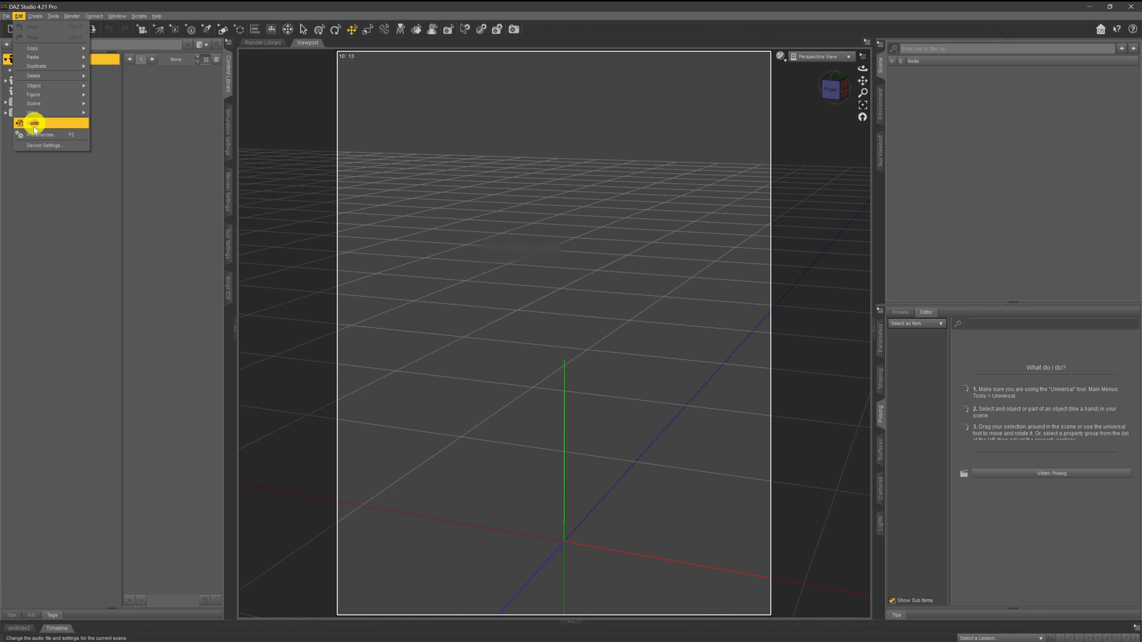
mouse_move(42, 134)
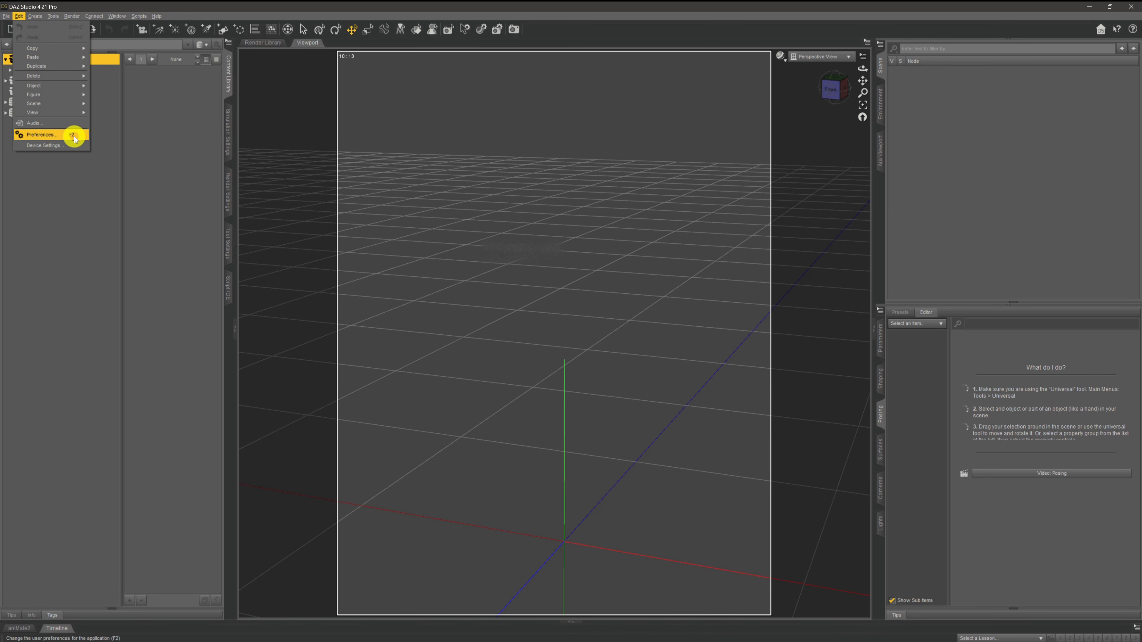
mouse_move(57, 137)
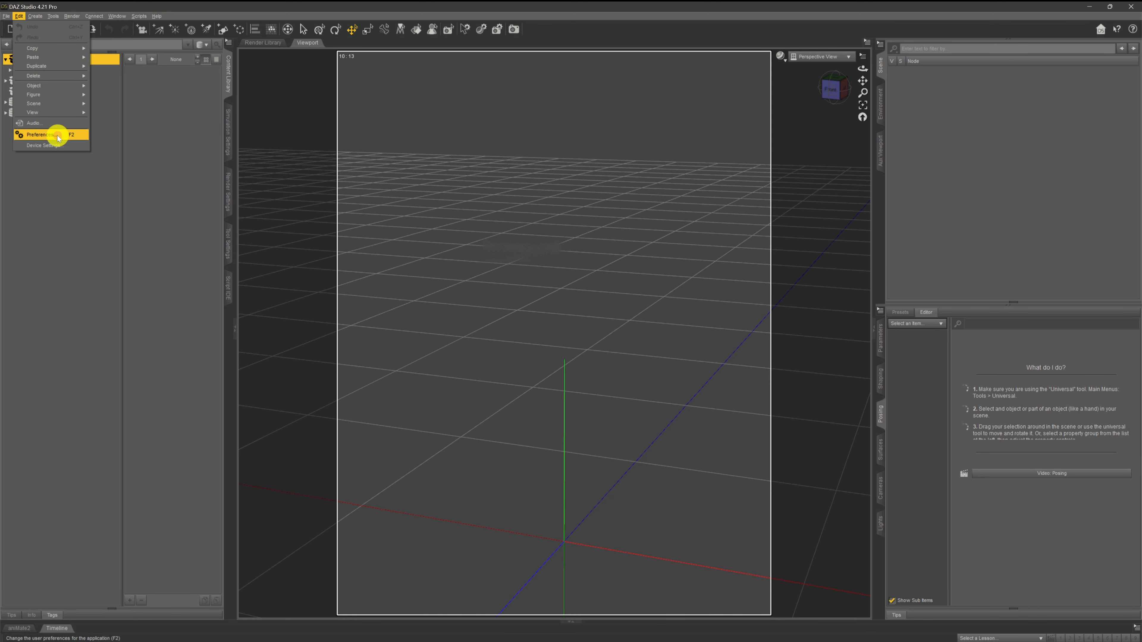
left_click(38, 135)
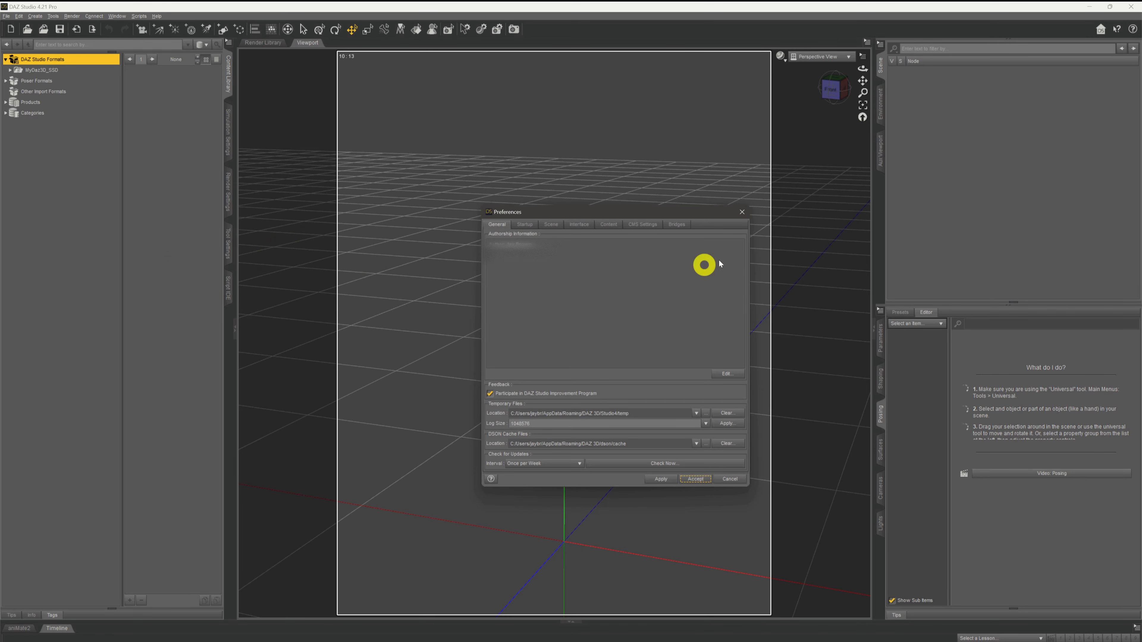
mouse_move(666, 284)
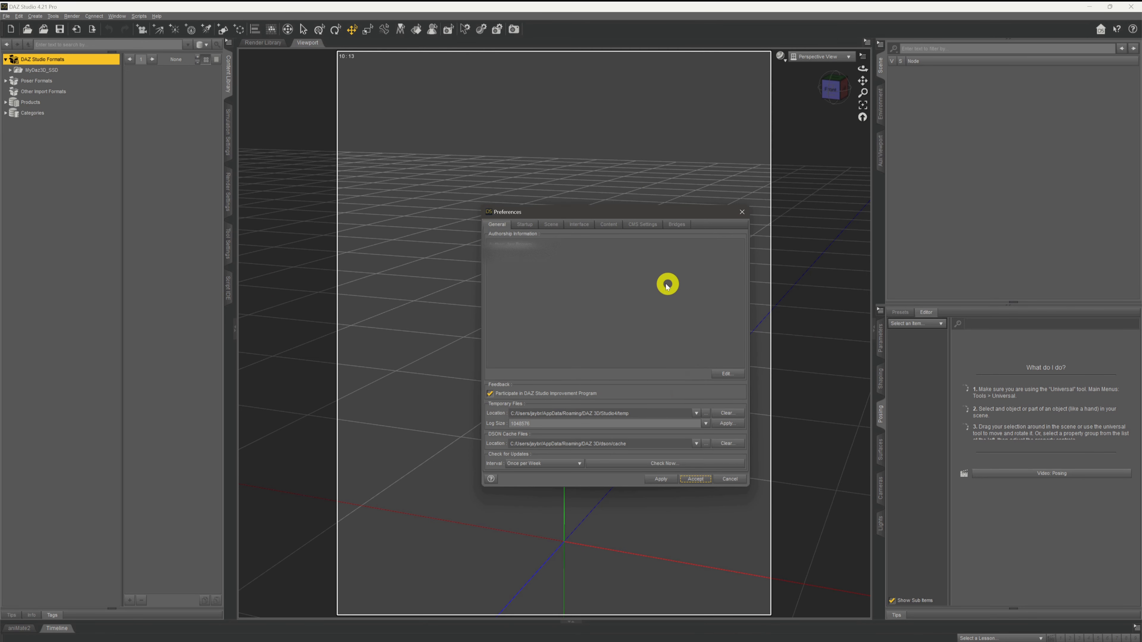
mouse_move(610, 226)
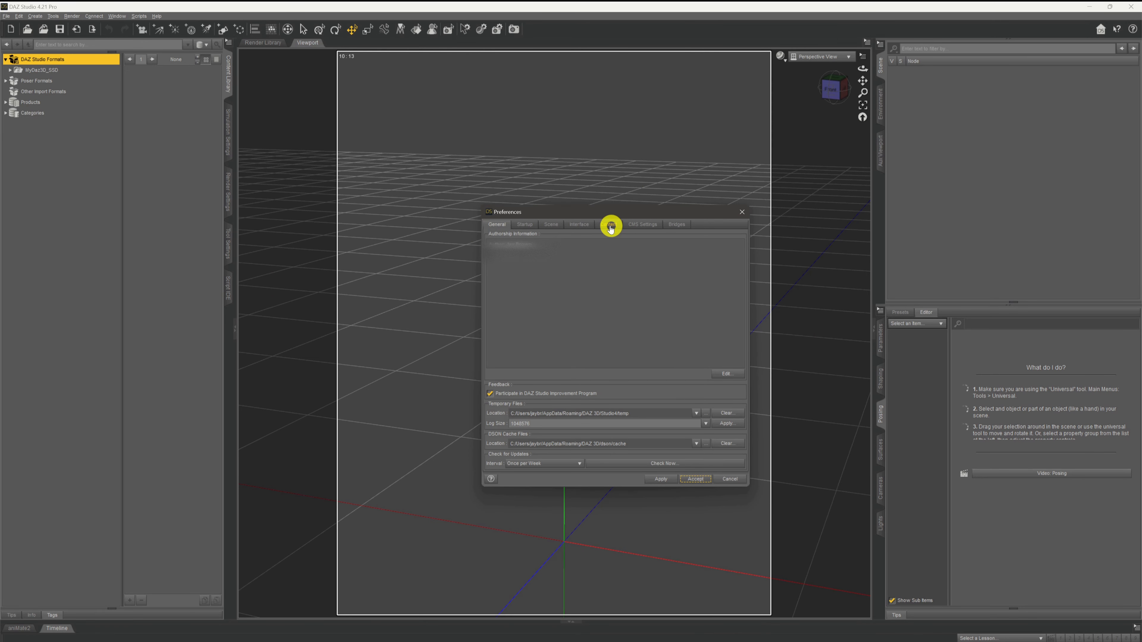
left_click(609, 224)
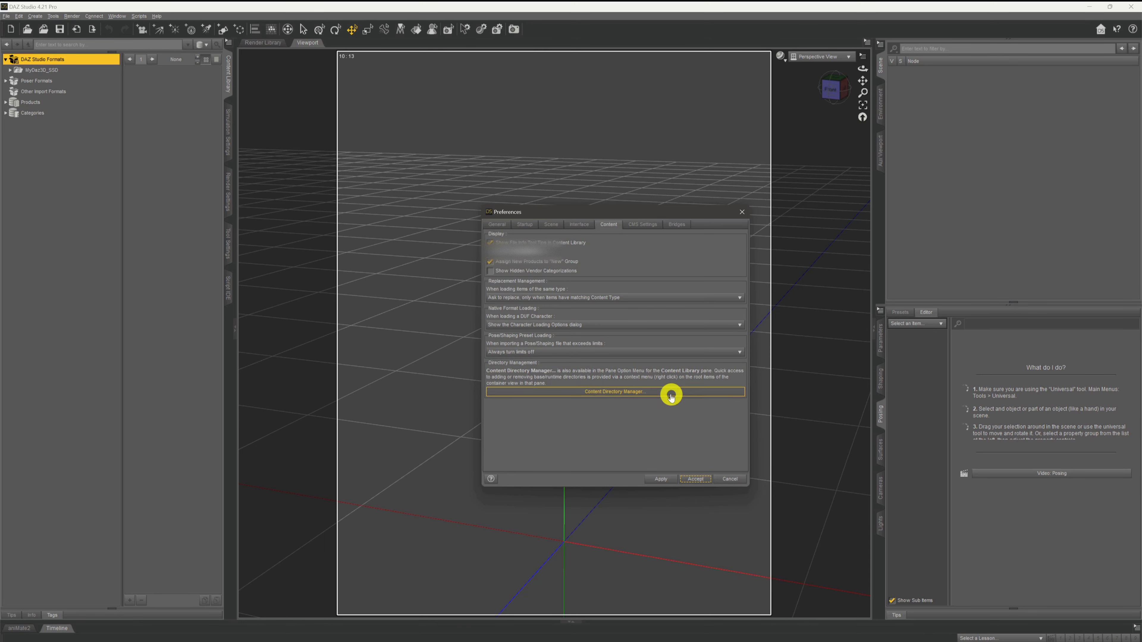
Show the Content Directory Manager with DAZ Studio Formats expanded to MyDaz3D_SSD.
left_click(613, 391)
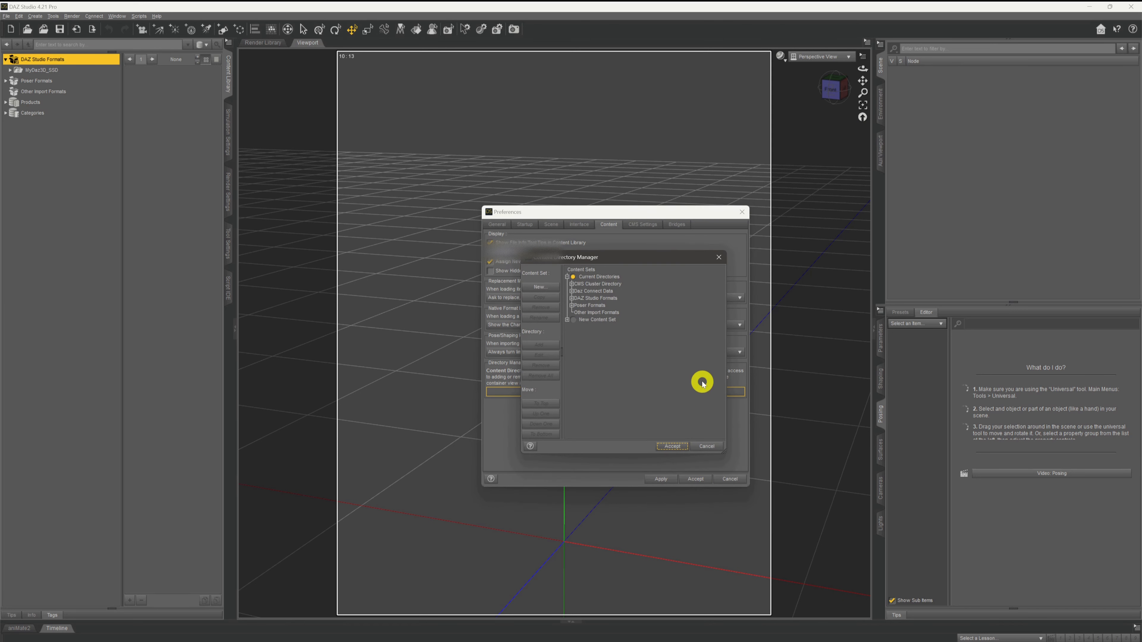
mouse_move(618, 299)
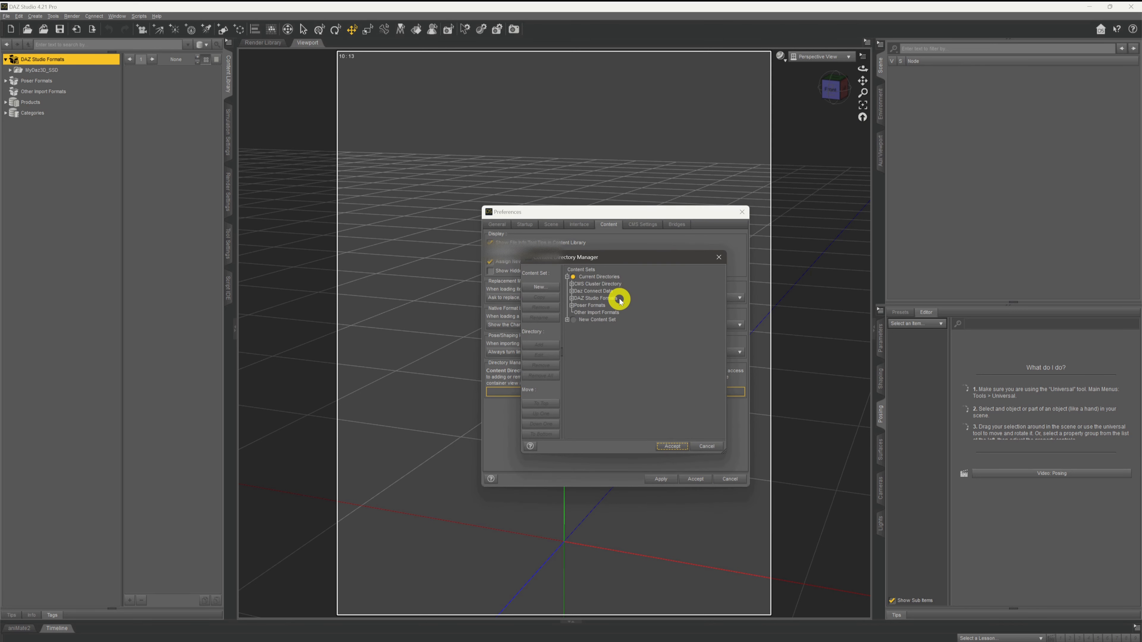
left_click(594, 298)
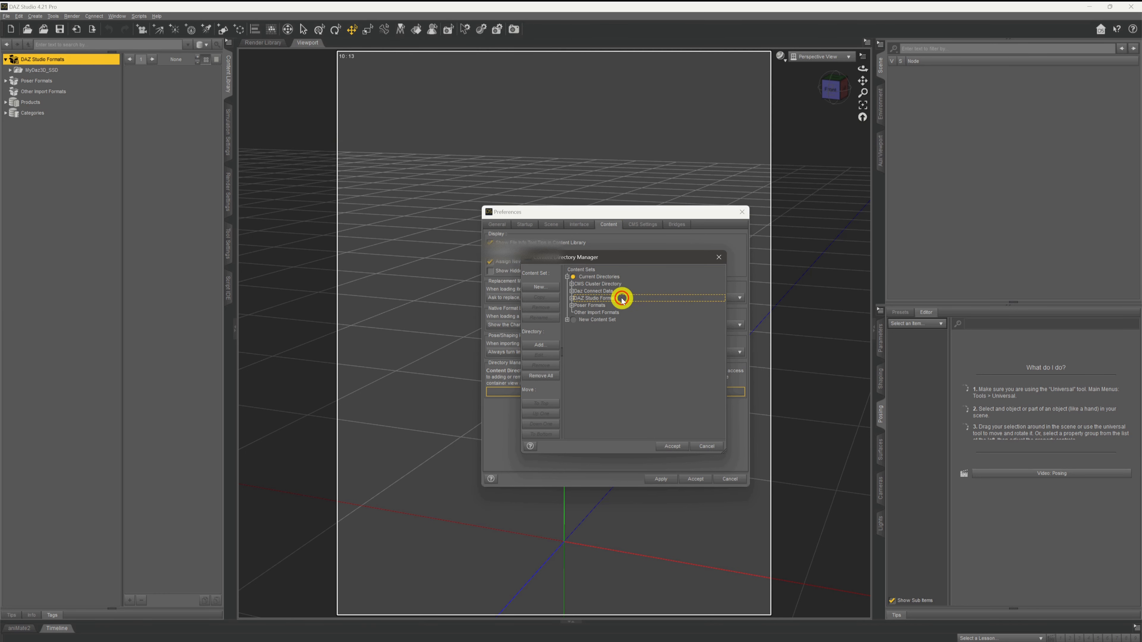
left_click(571, 298)
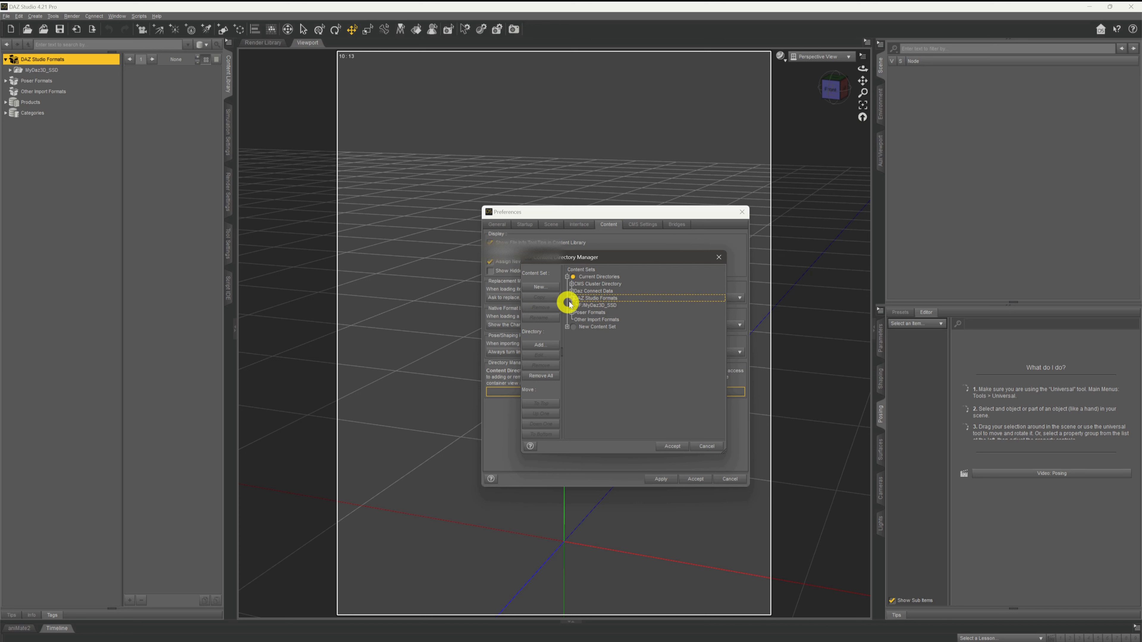
mouse_move(635, 308)
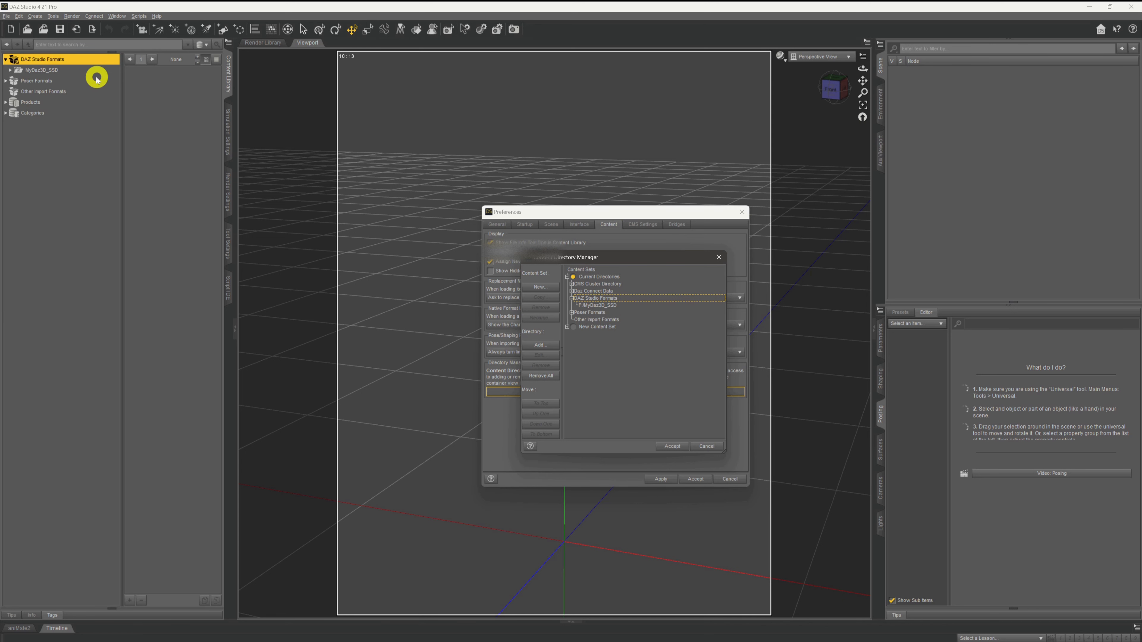
mouse_move(88, 69)
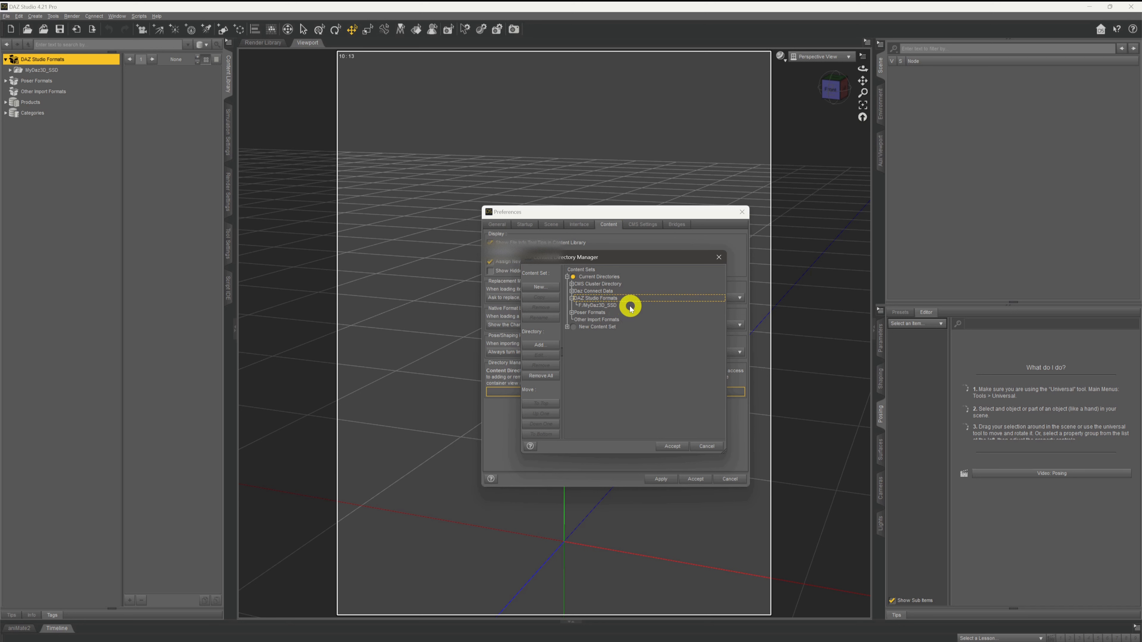
mouse_move(658, 313)
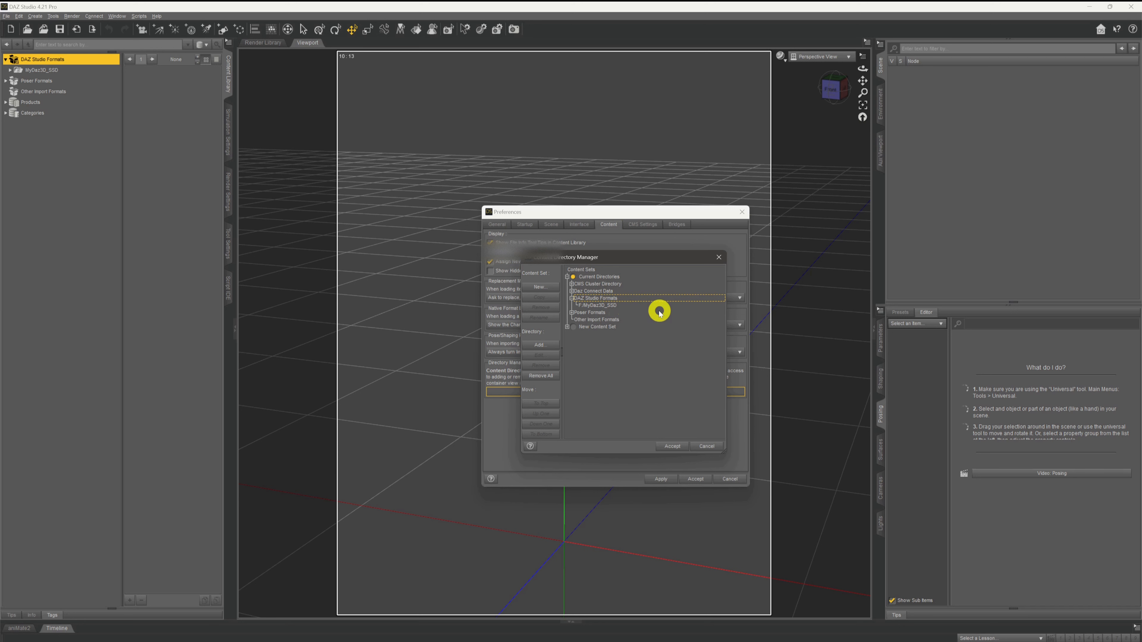
mouse_move(666, 311)
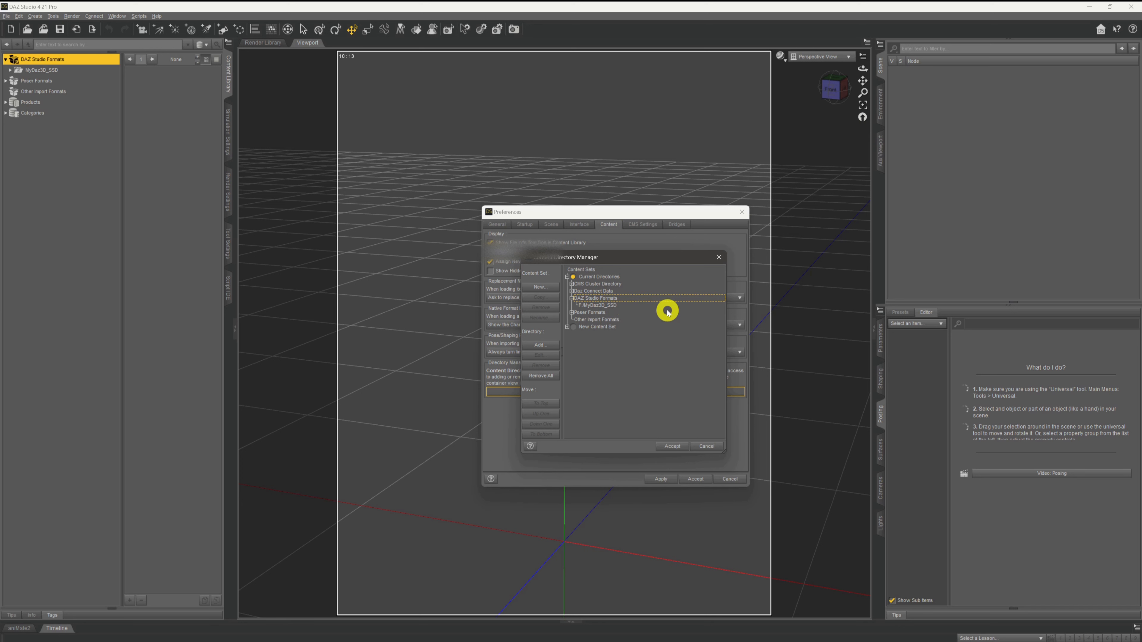
mouse_move(637, 294)
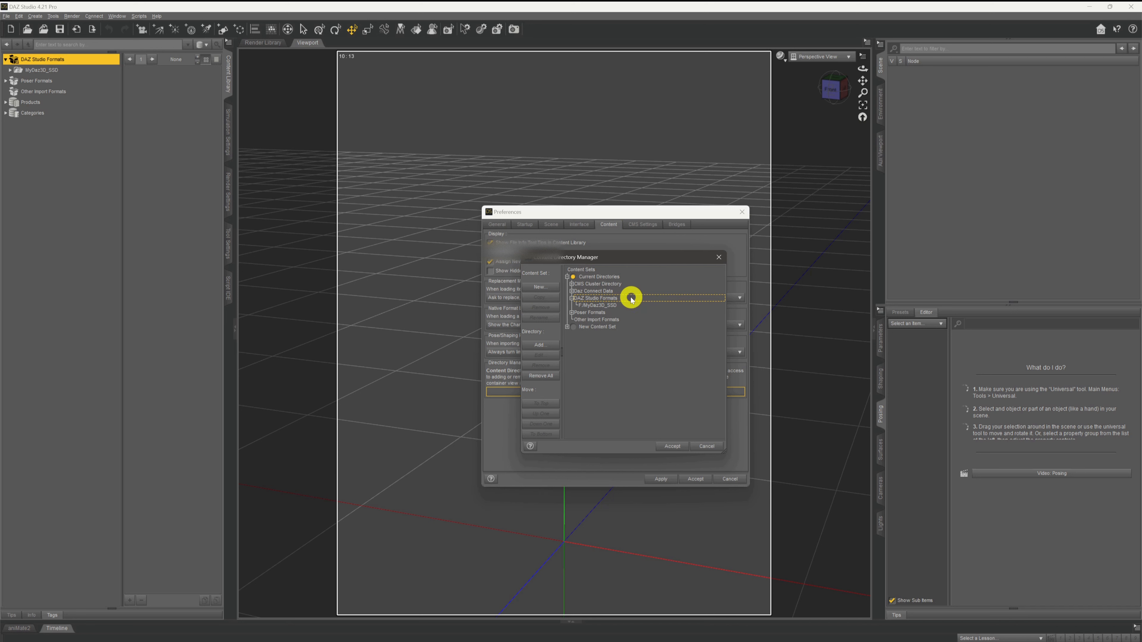
mouse_move(684, 299)
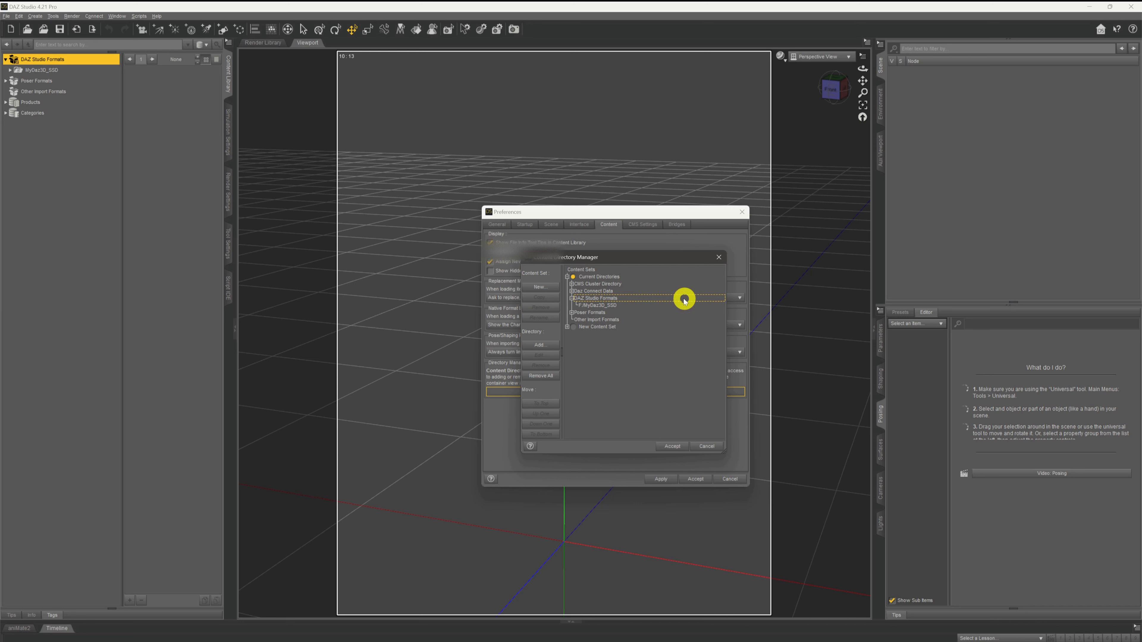
mouse_move(648, 302)
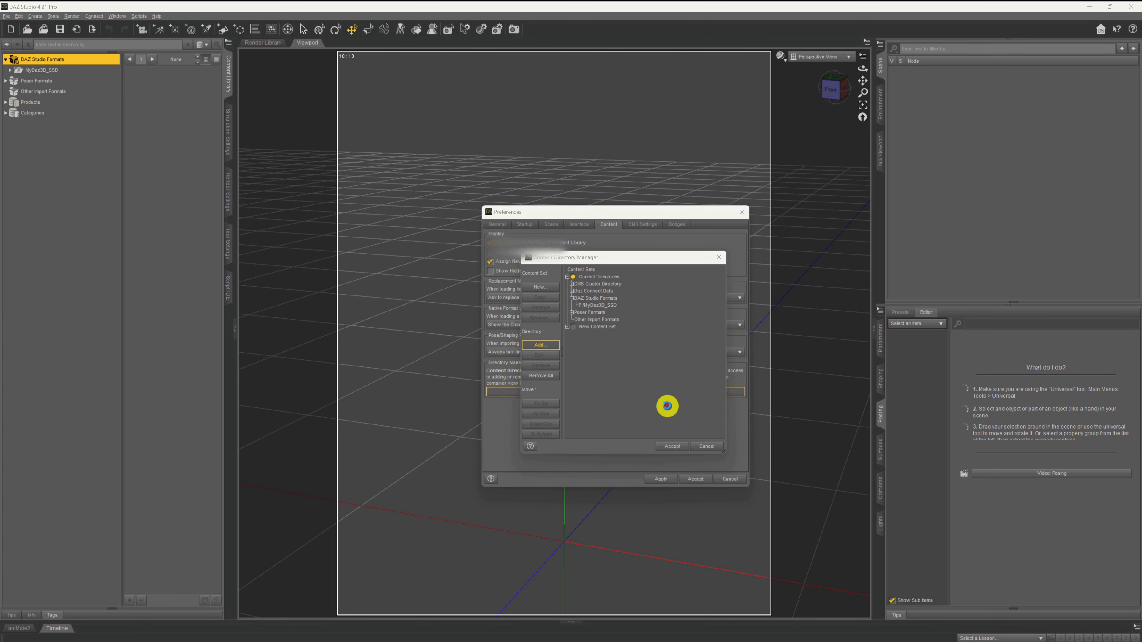
Add E:/F-Drive Docs/DAZ 3D/Daz Tutorial as a new DAZ Studio Formats content directory.
left_click(540, 345)
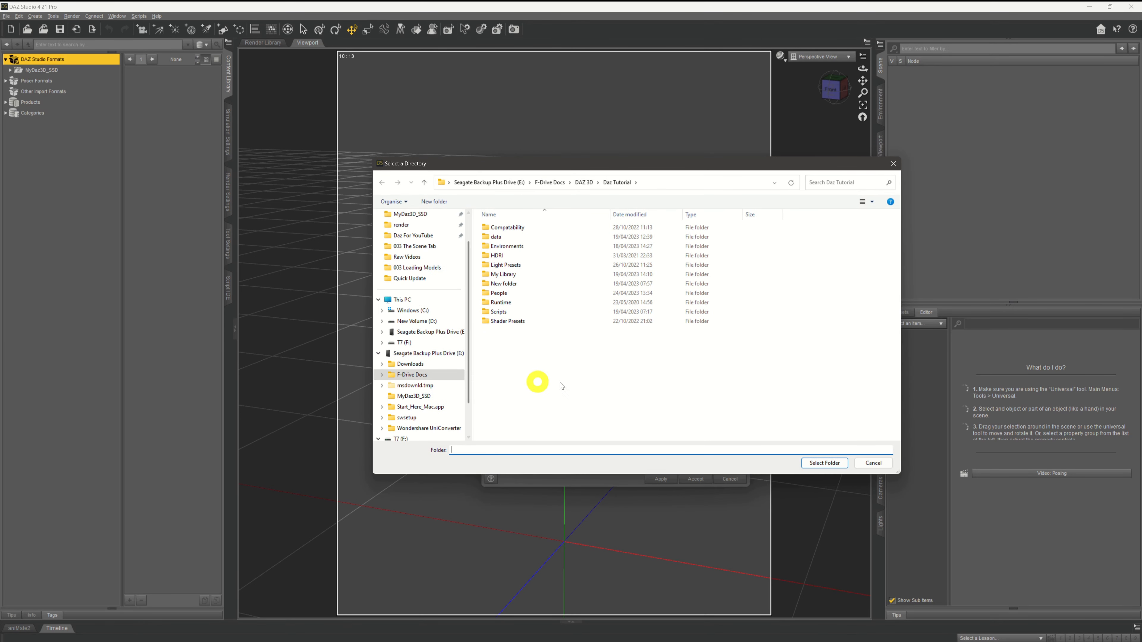
left_click(429, 331)
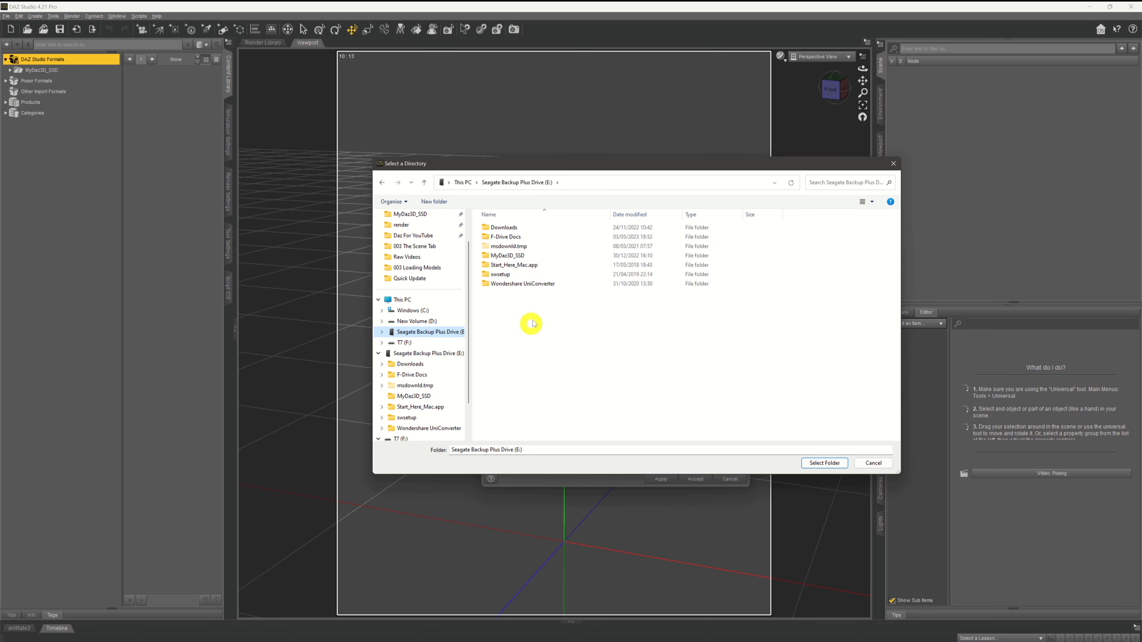
left_click(505, 236)
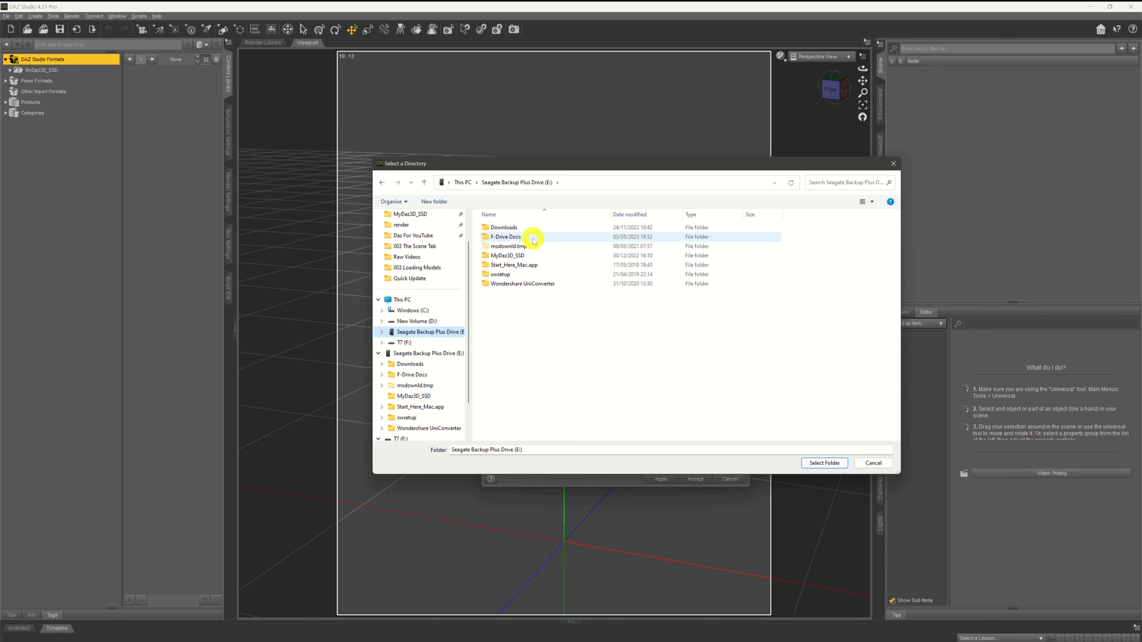
double_click(506, 237)
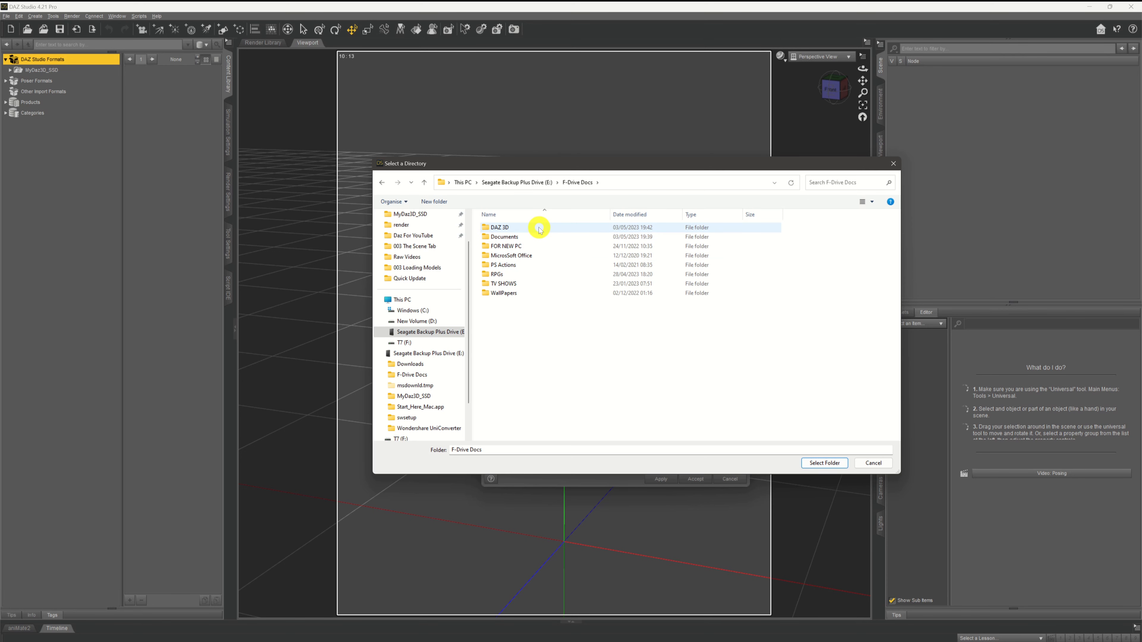
double_click(499, 227)
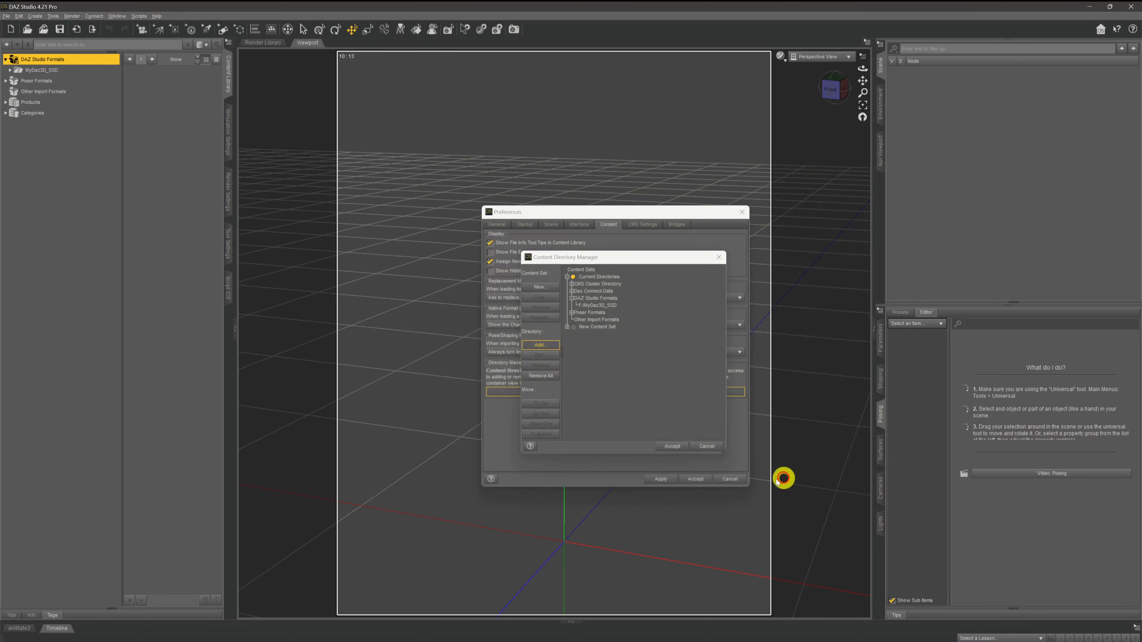
left_click(540, 344)
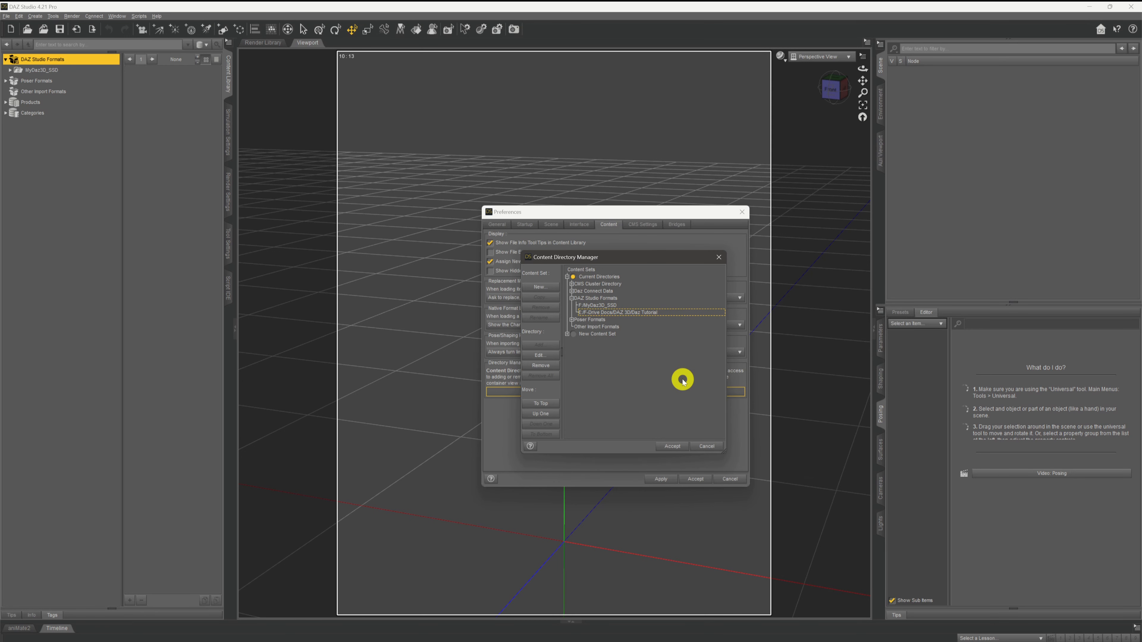
mouse_move(669, 447)
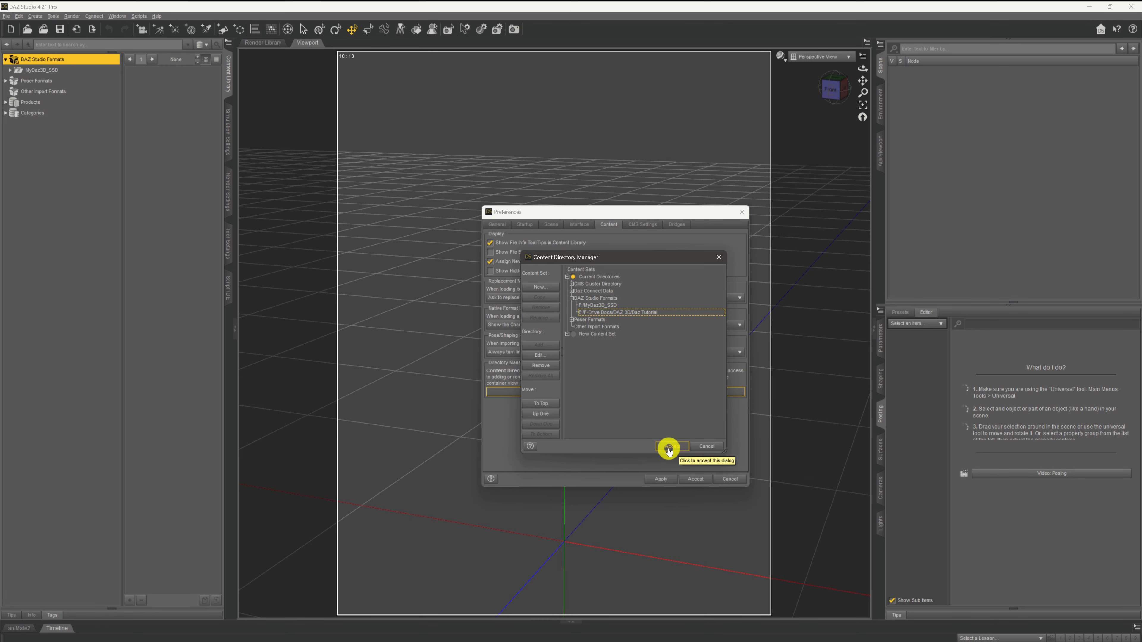
Accept the updated content directories and close the Preferences.
left_click(671, 447)
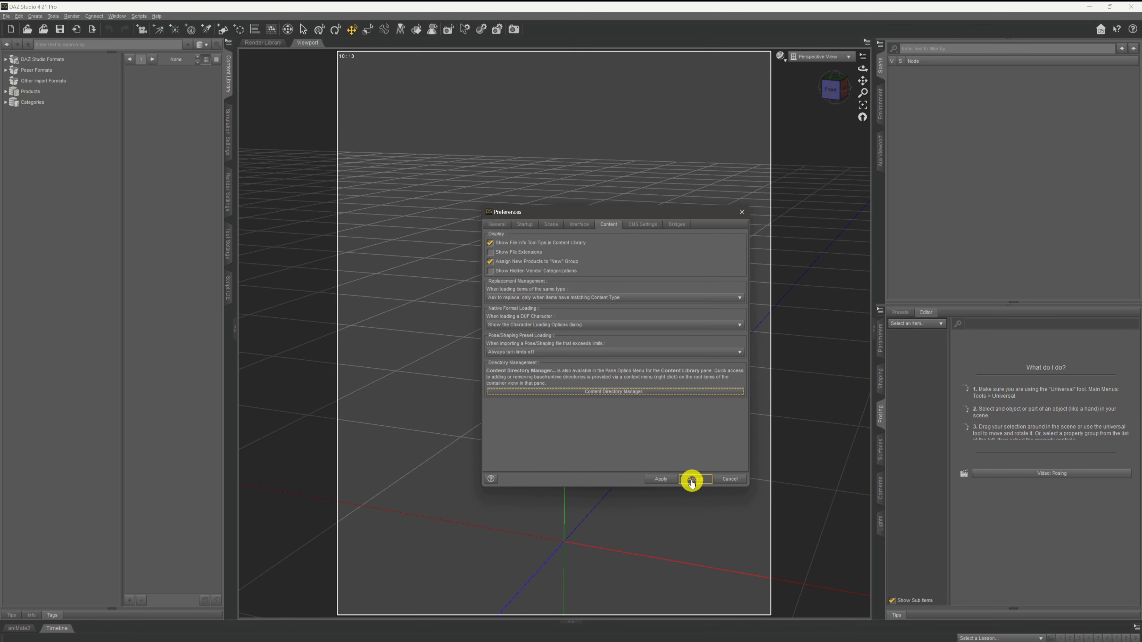
left_click(690, 480)
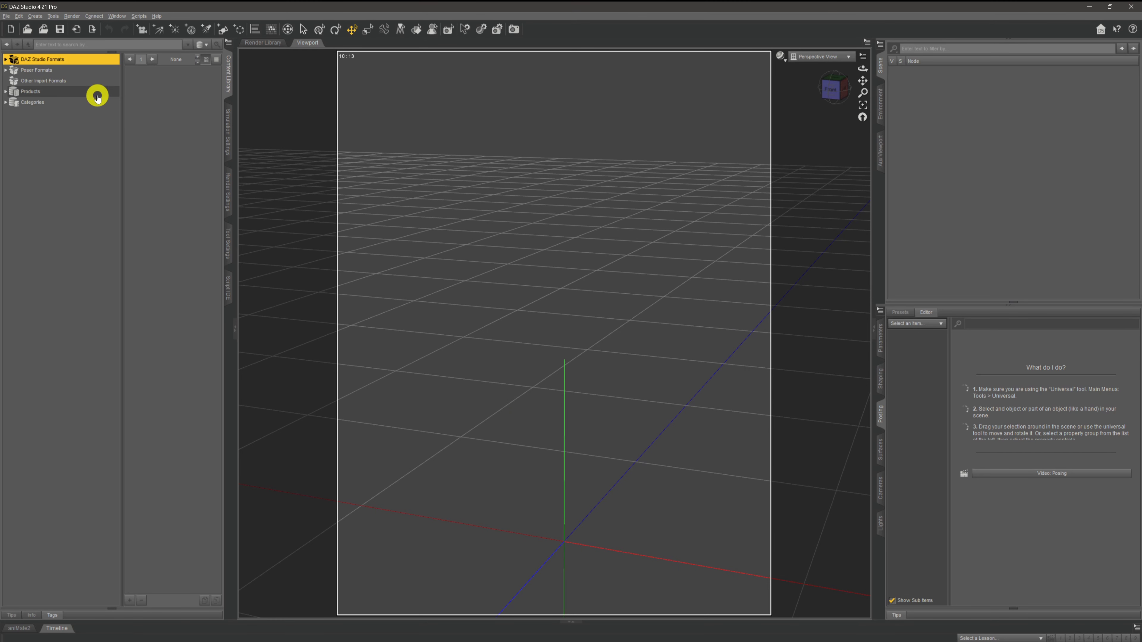
Browse Daz Tutorial > People > Genesis 9 > Characters to show Julia 9 and Julia 9 HD.
left_click(6, 58)
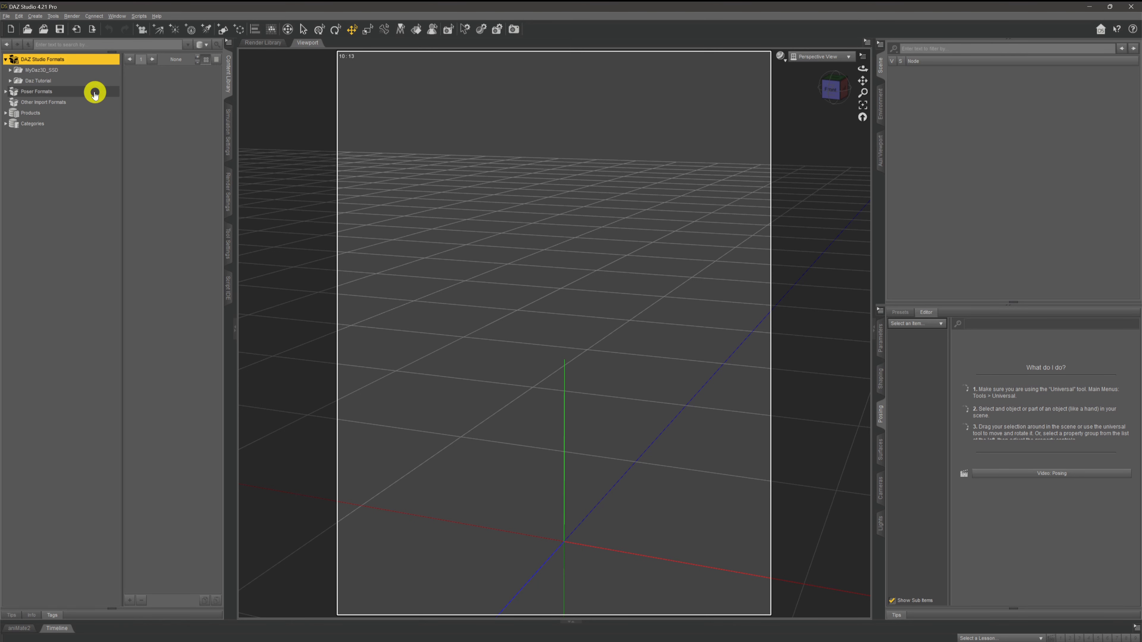
left_click(38, 81)
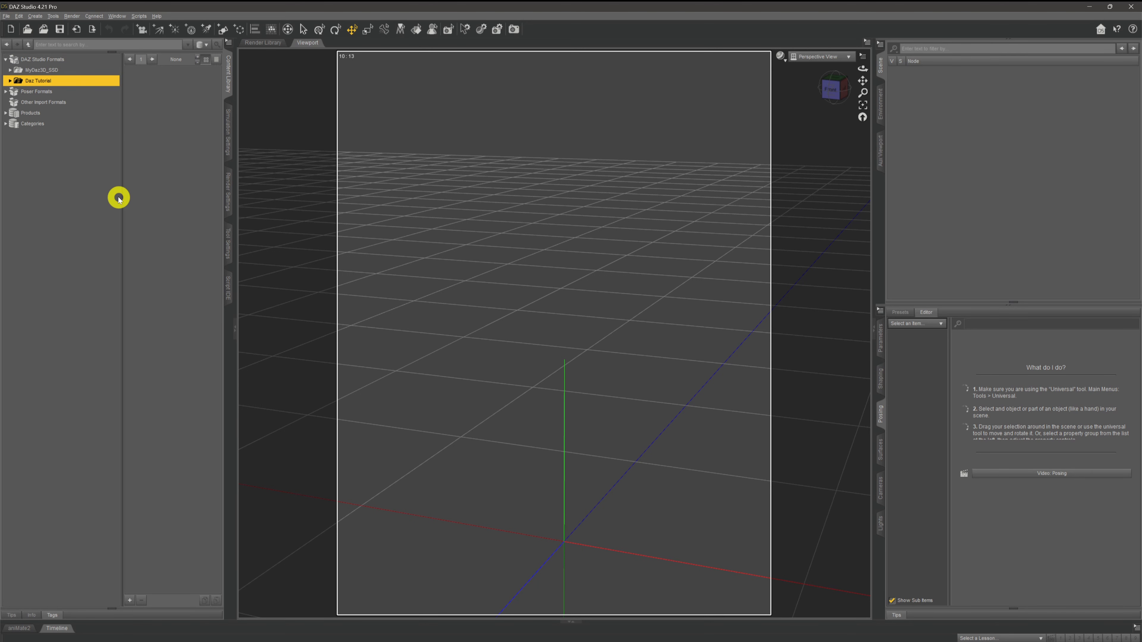
mouse_move(109, 179)
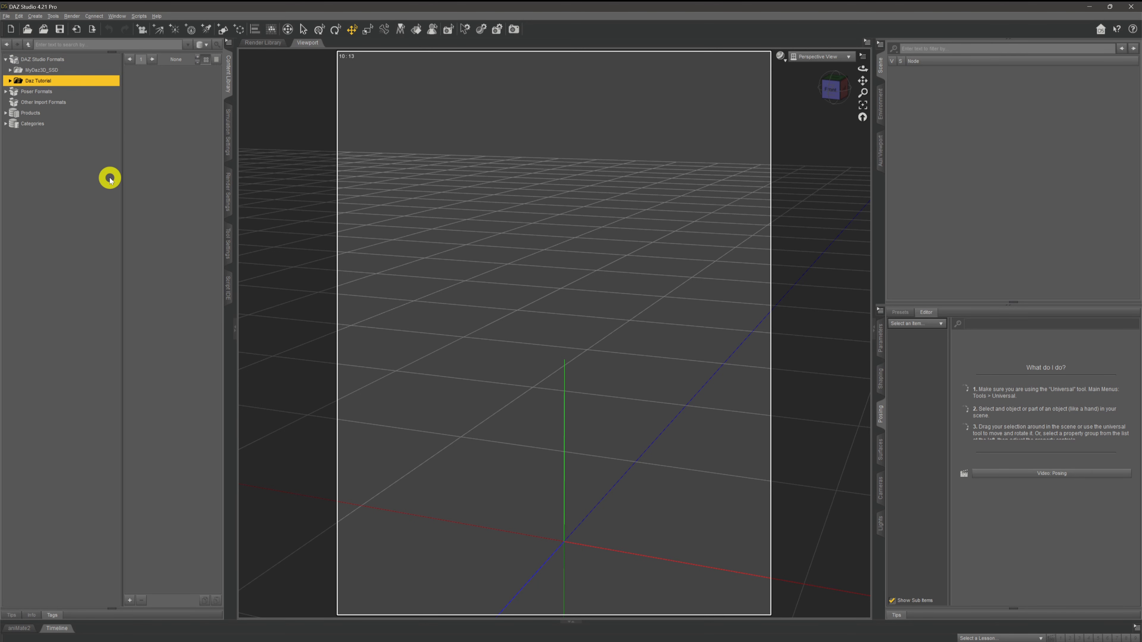
left_click(8, 80)
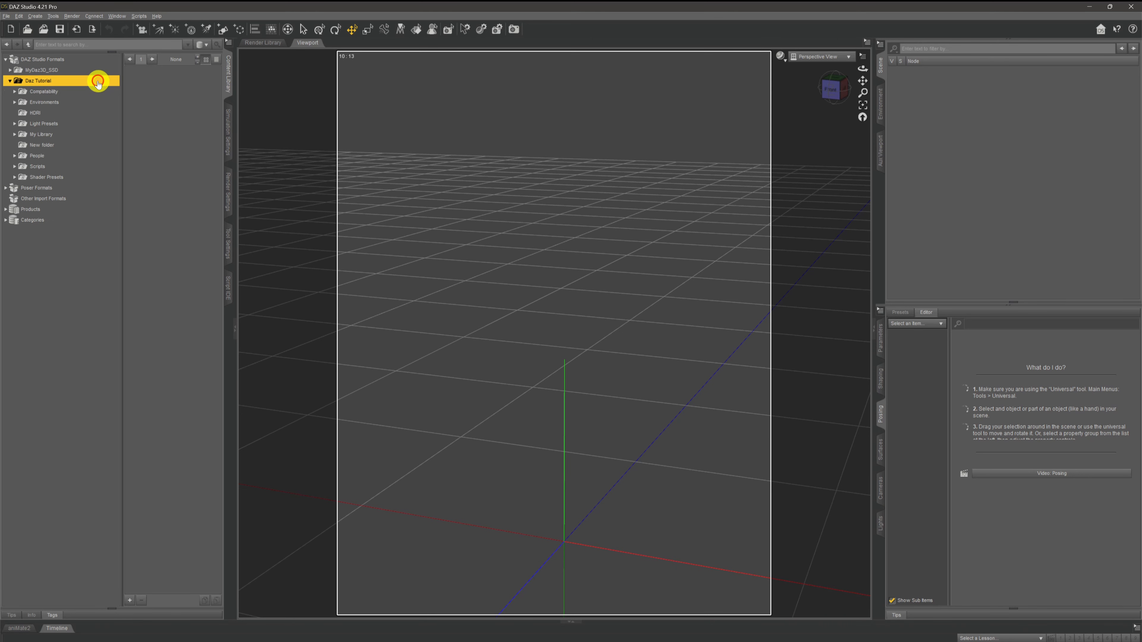
left_click(38, 165)
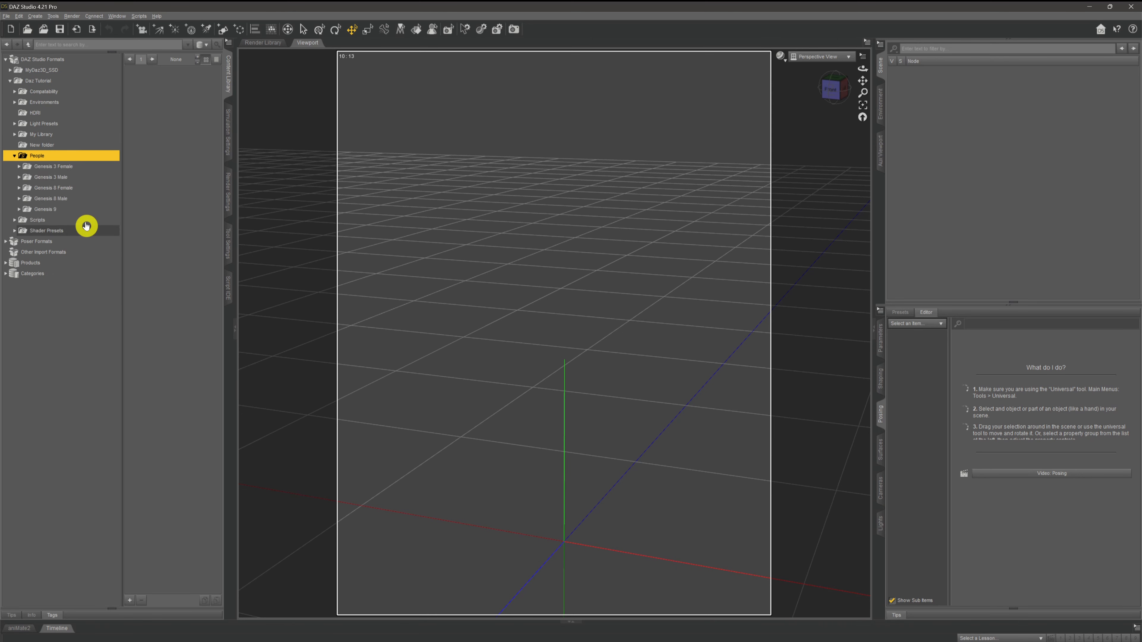
left_click(14, 209)
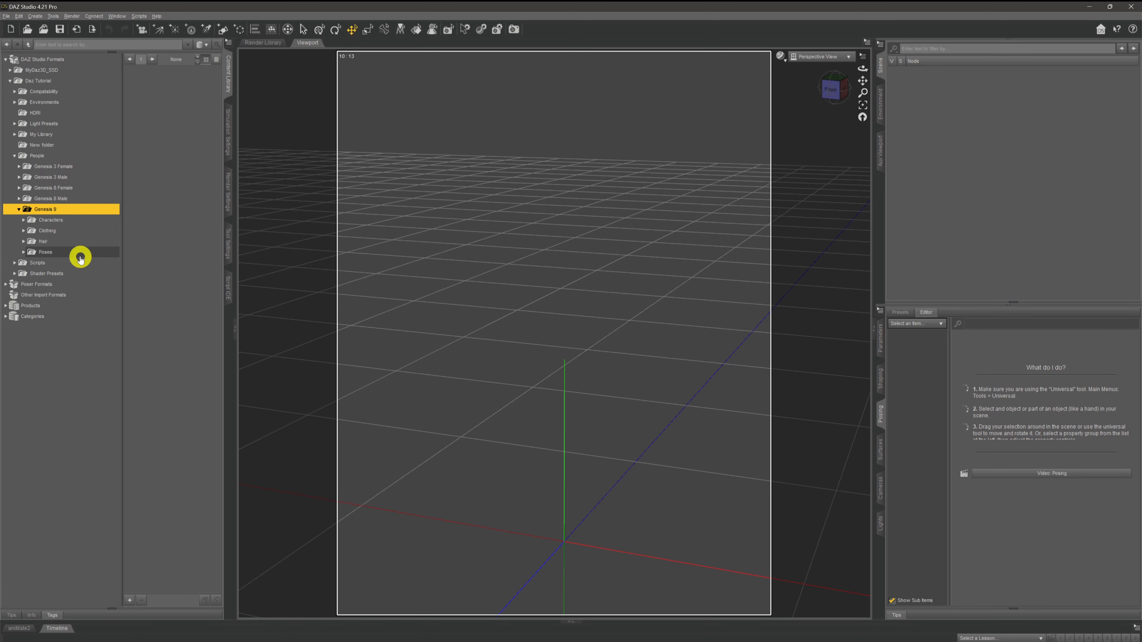
left_click(51, 219)
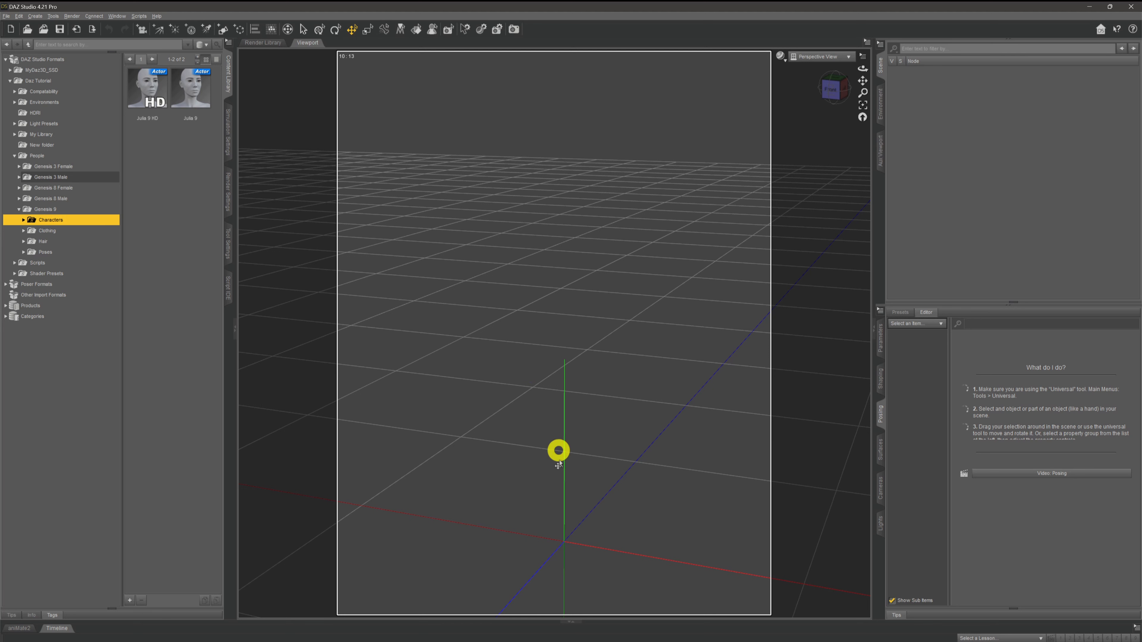
left_click_drag(558, 450, 532, 437)
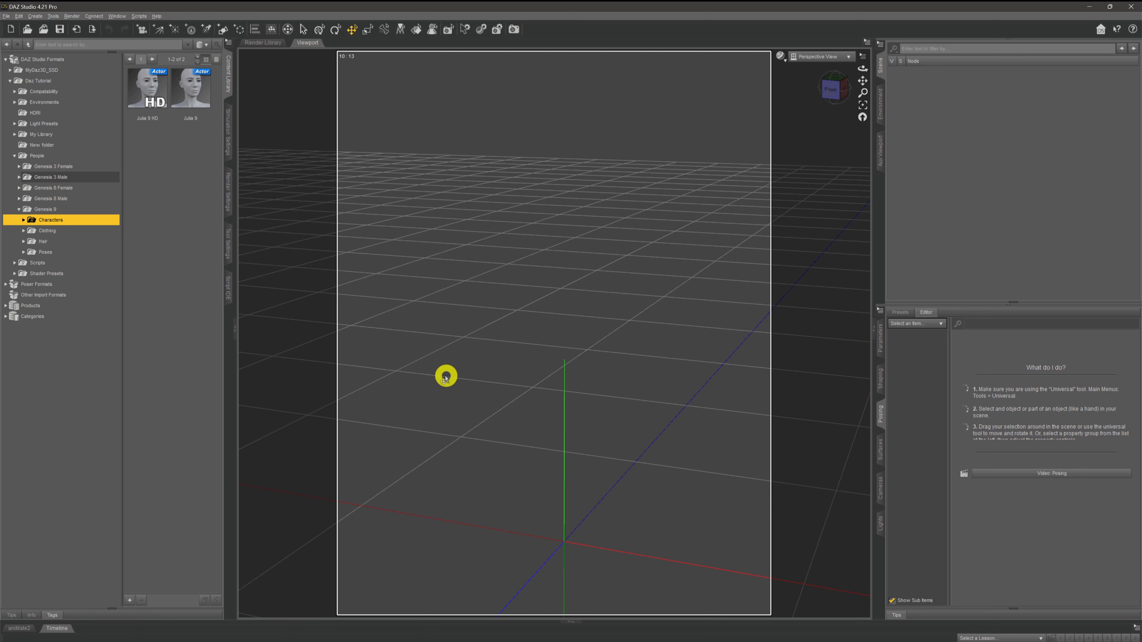
mouse_move(491, 371)
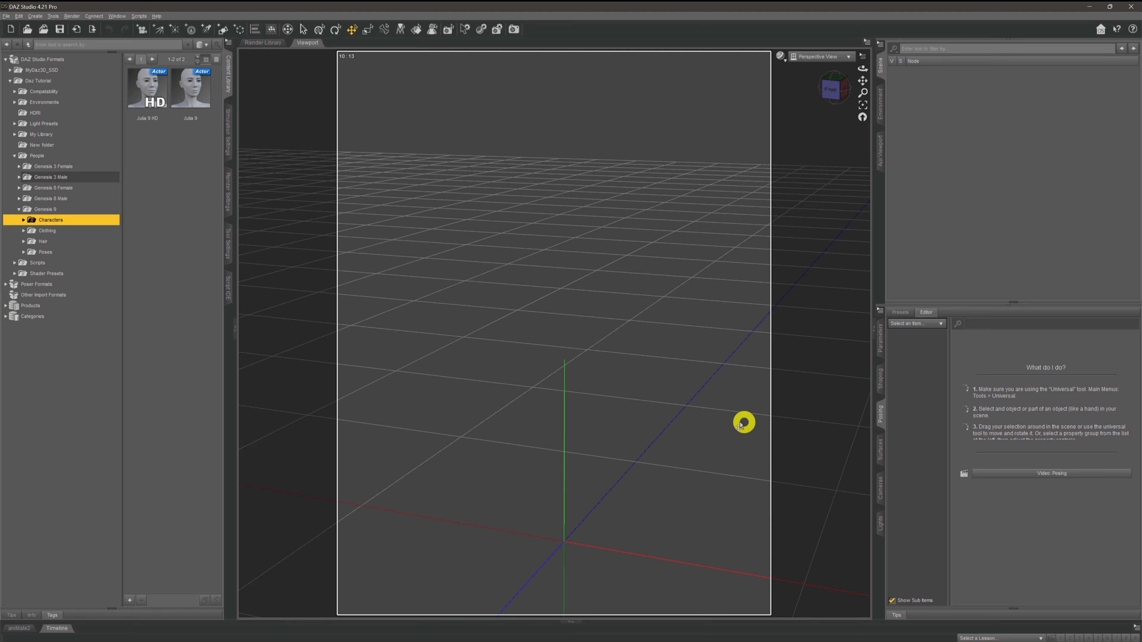
mouse_move(724, 419)
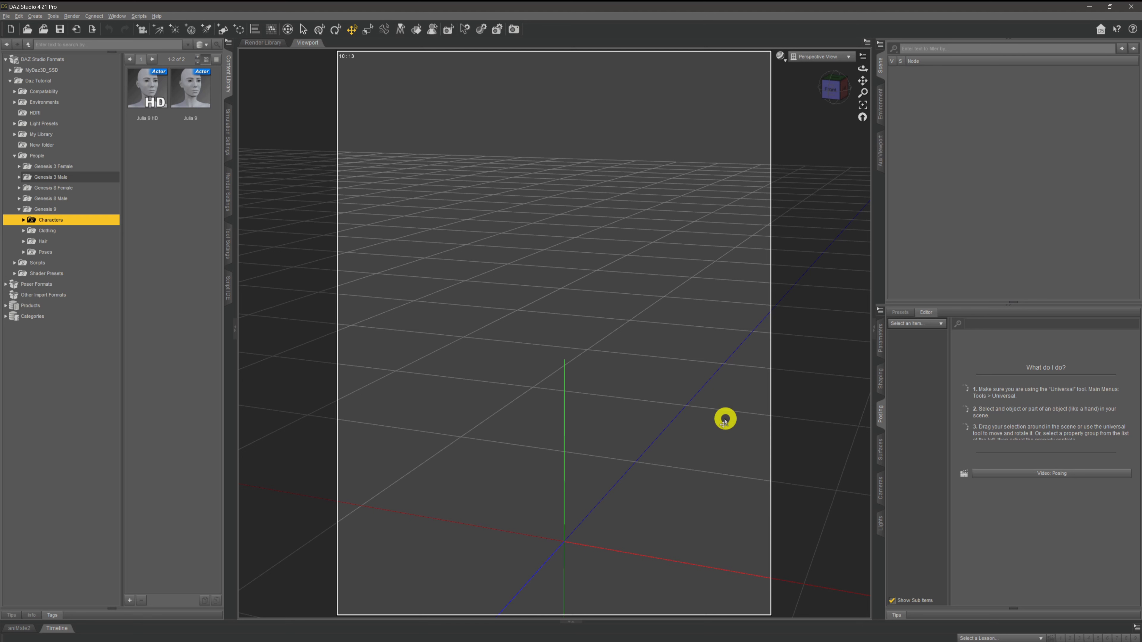
mouse_move(690, 449)
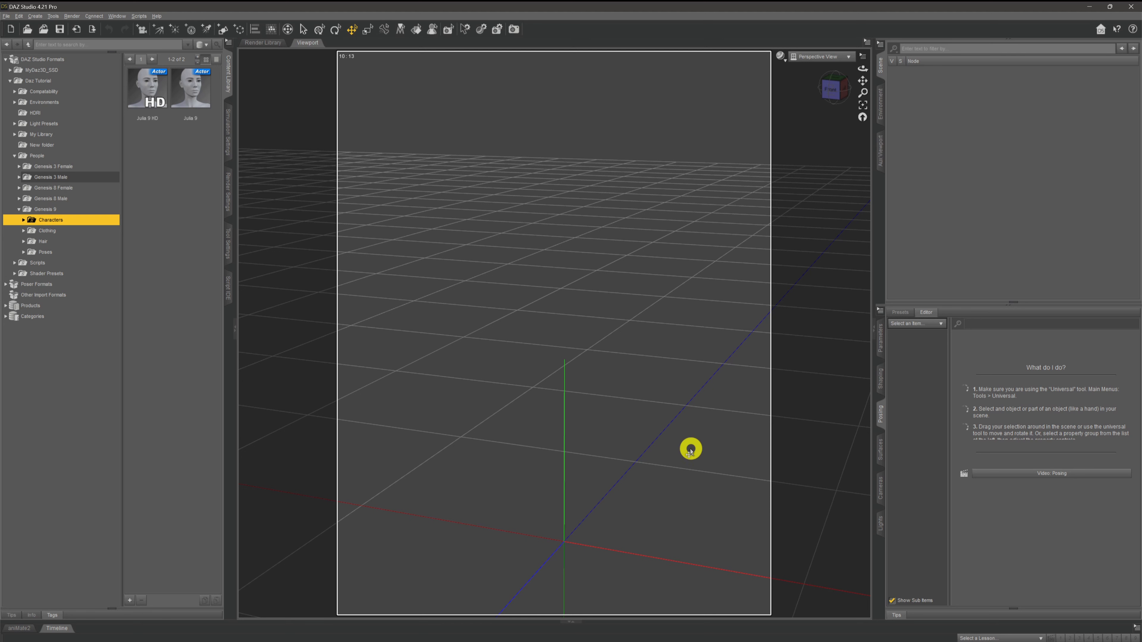
mouse_move(687, 433)
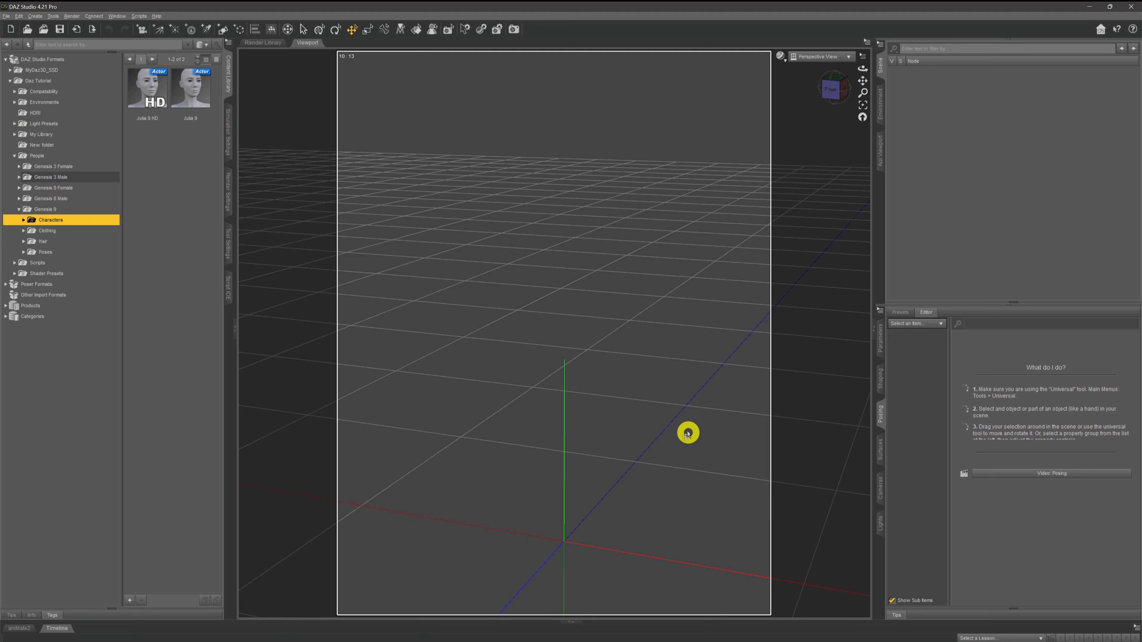
mouse_move(695, 432)
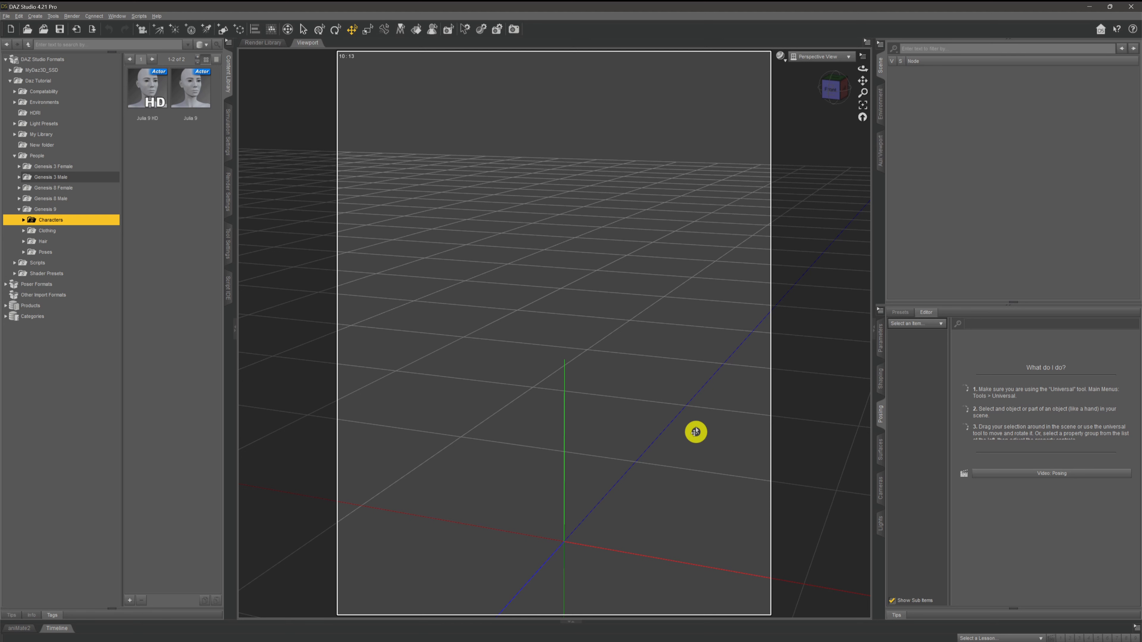
mouse_move(714, 439)
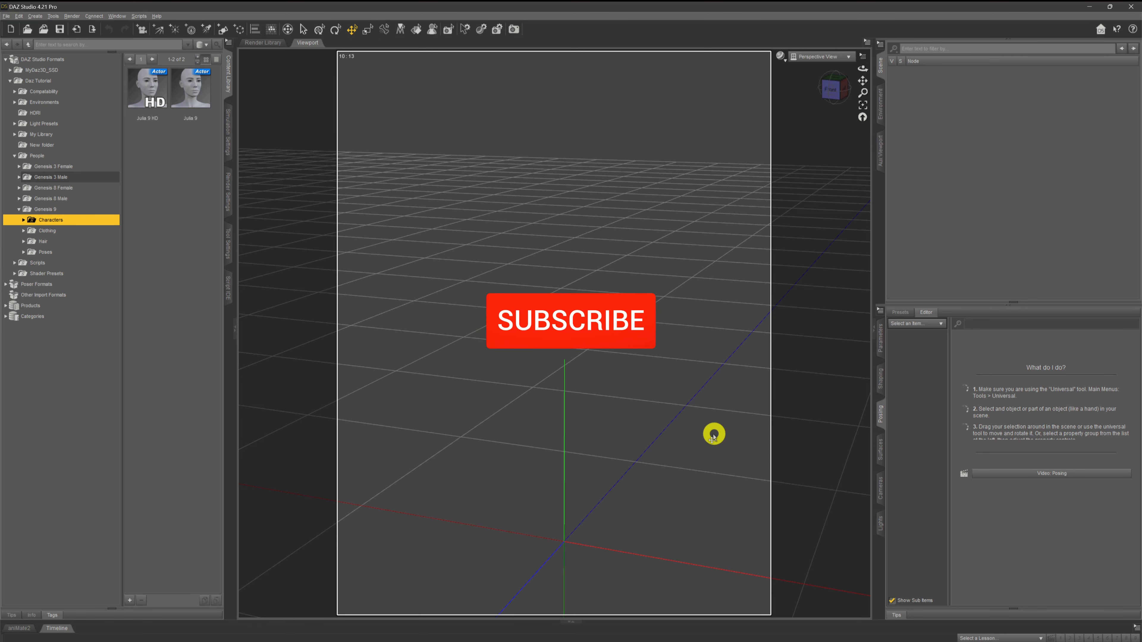
left_click(570, 320)
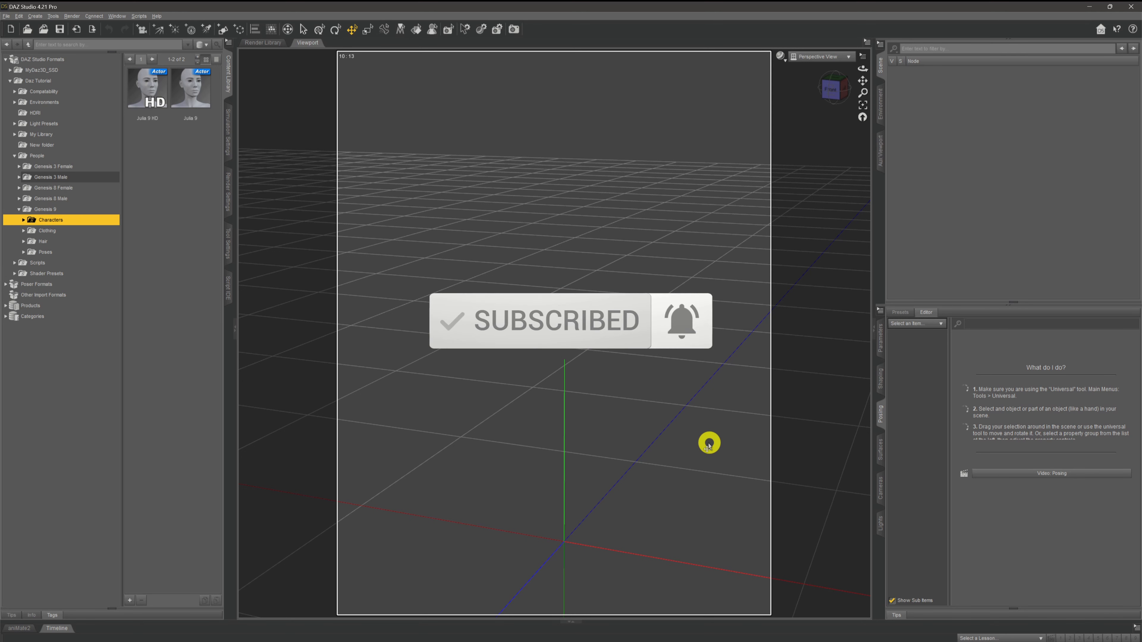
mouse_move(712, 425)
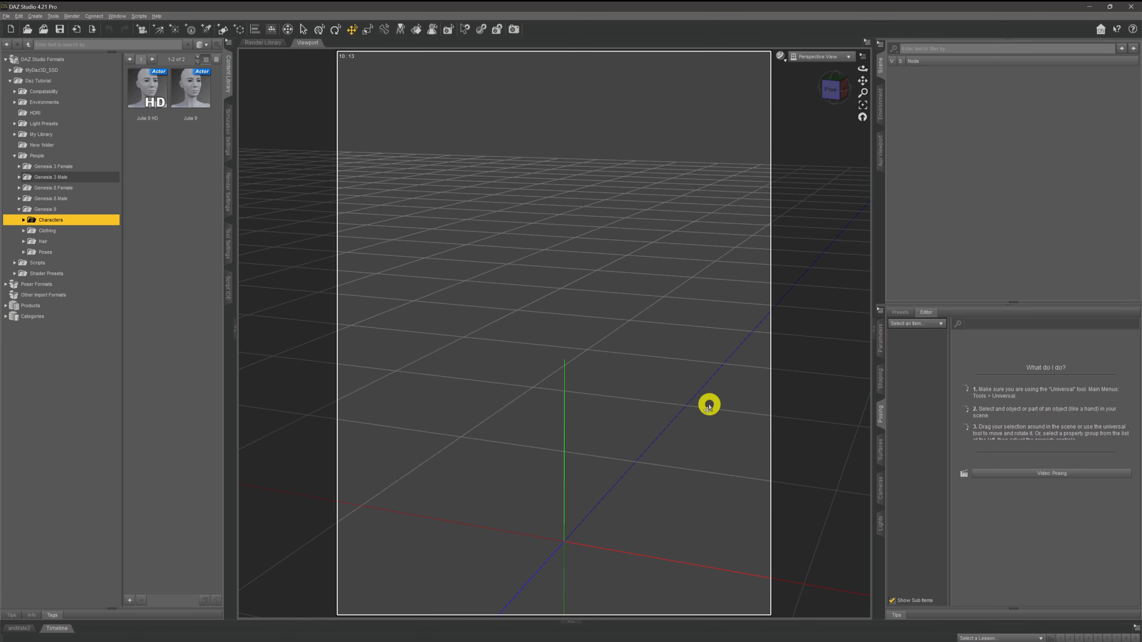
mouse_move(713, 415)
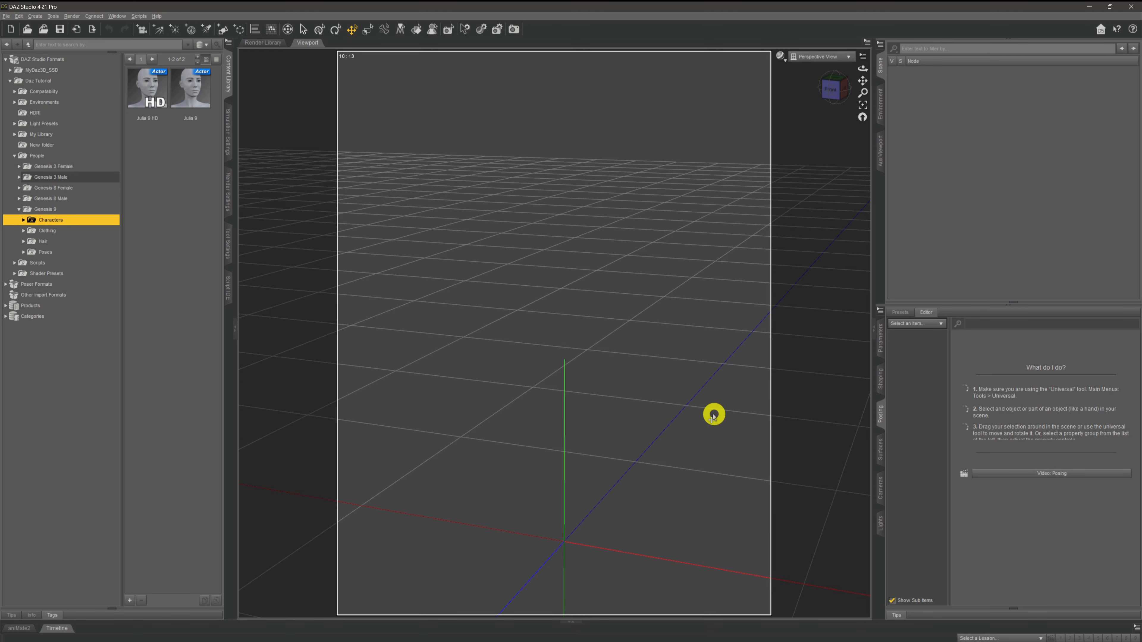
mouse_move(703, 414)
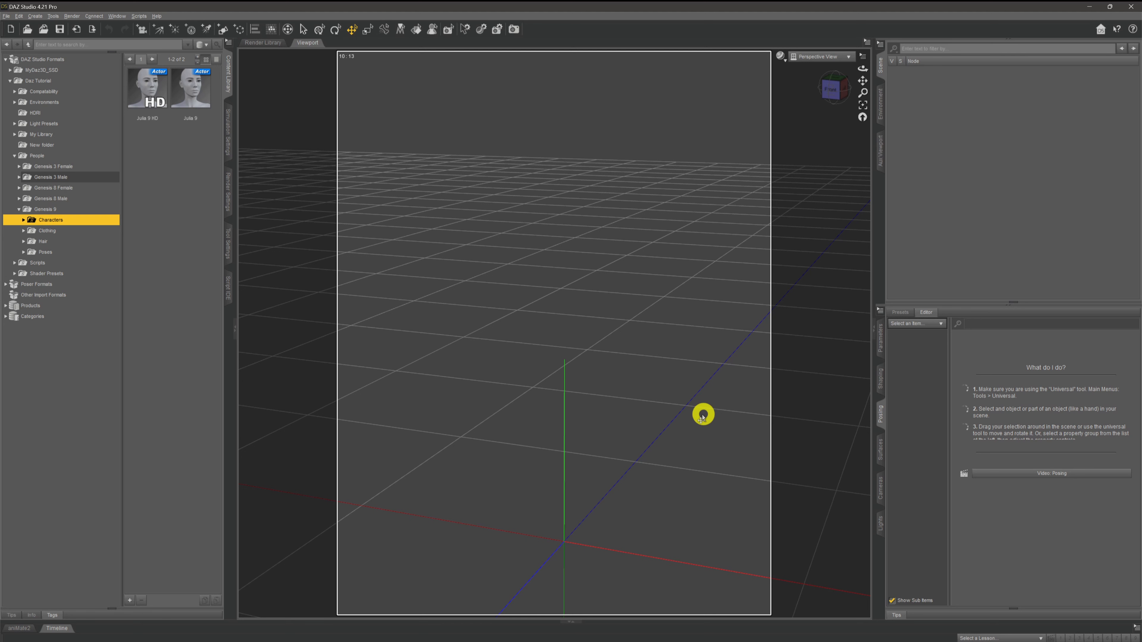
mouse_move(708, 406)
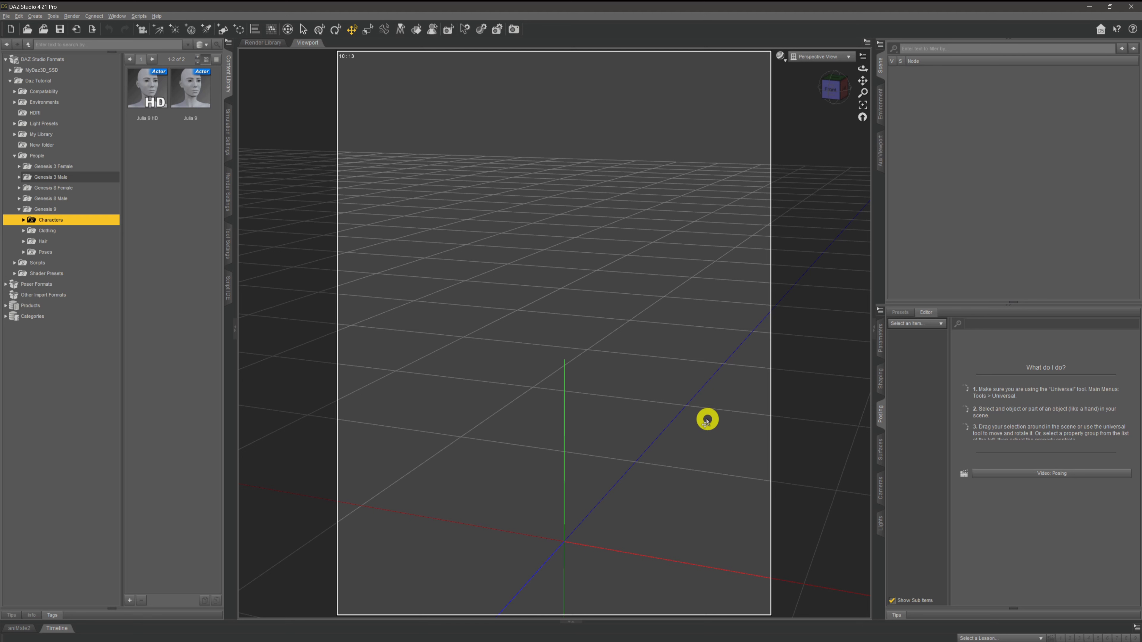
mouse_move(754, 414)
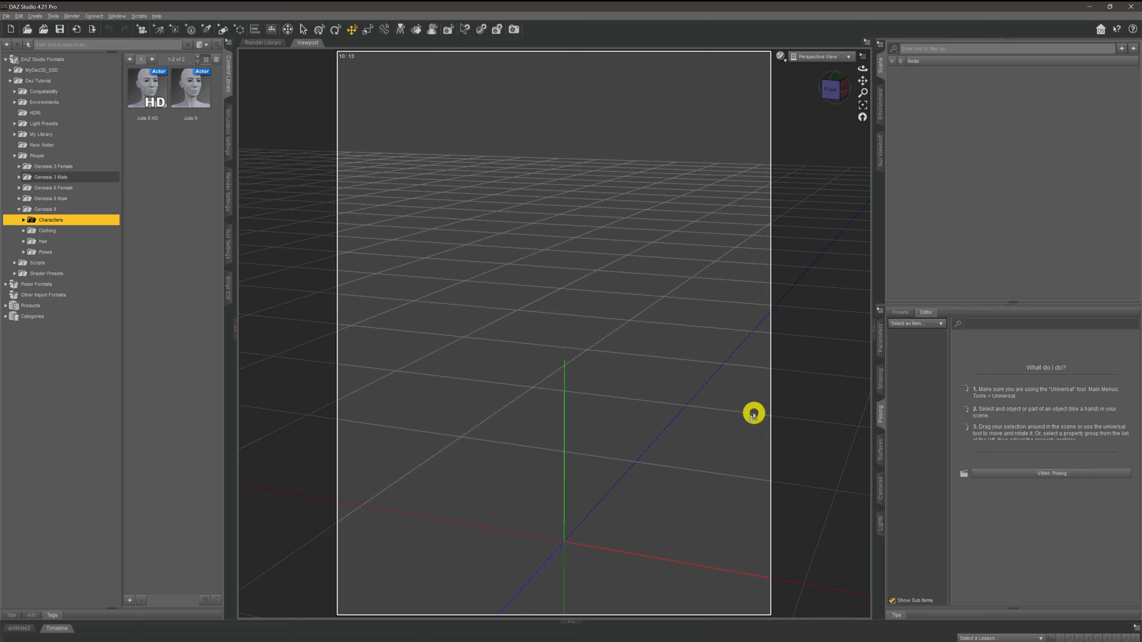